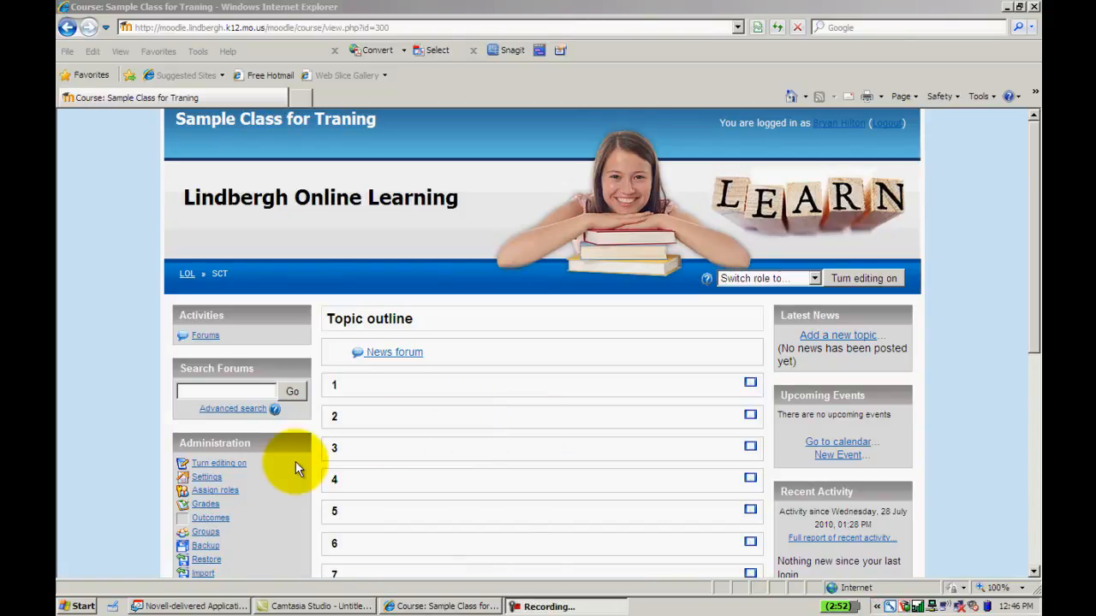
mouse_move(219, 462)
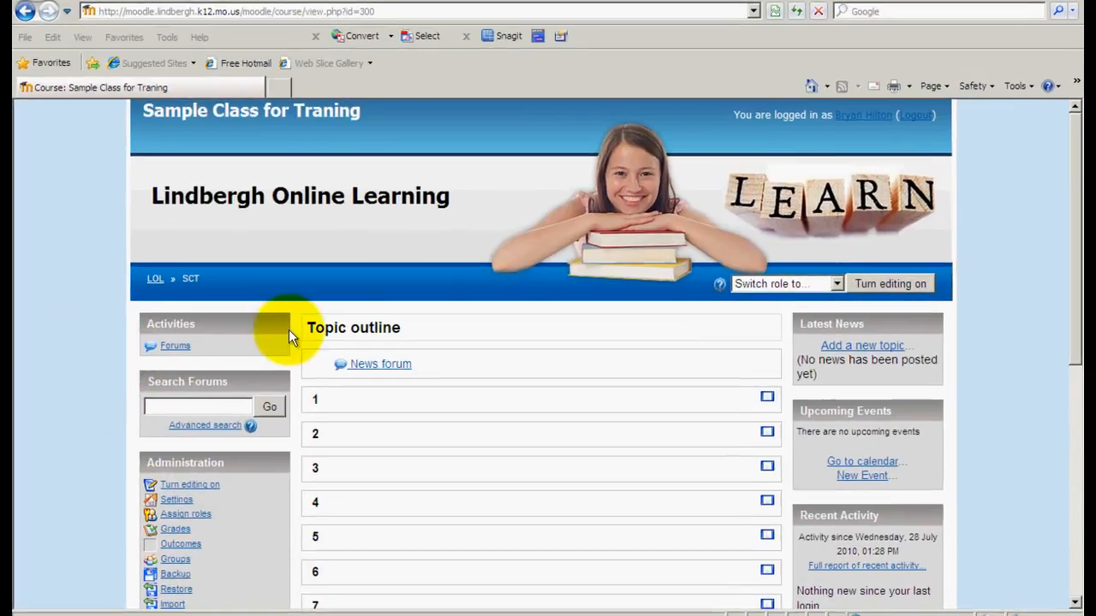
Reach the Edit course settings form for Sample Class for Traning via Settings.
scroll("down", 3)
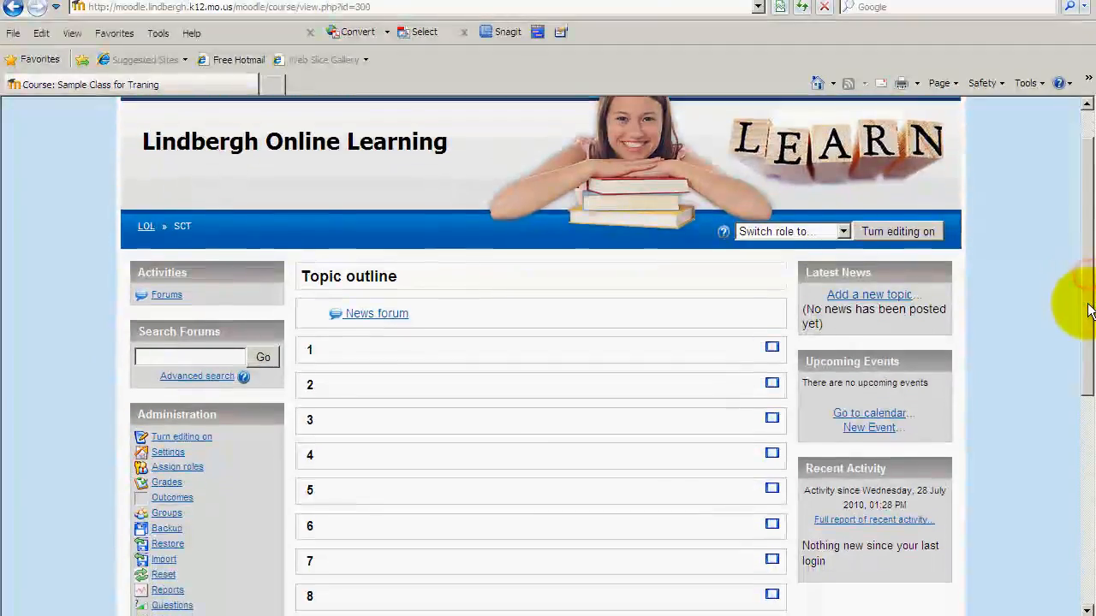
scroll("down", 3)
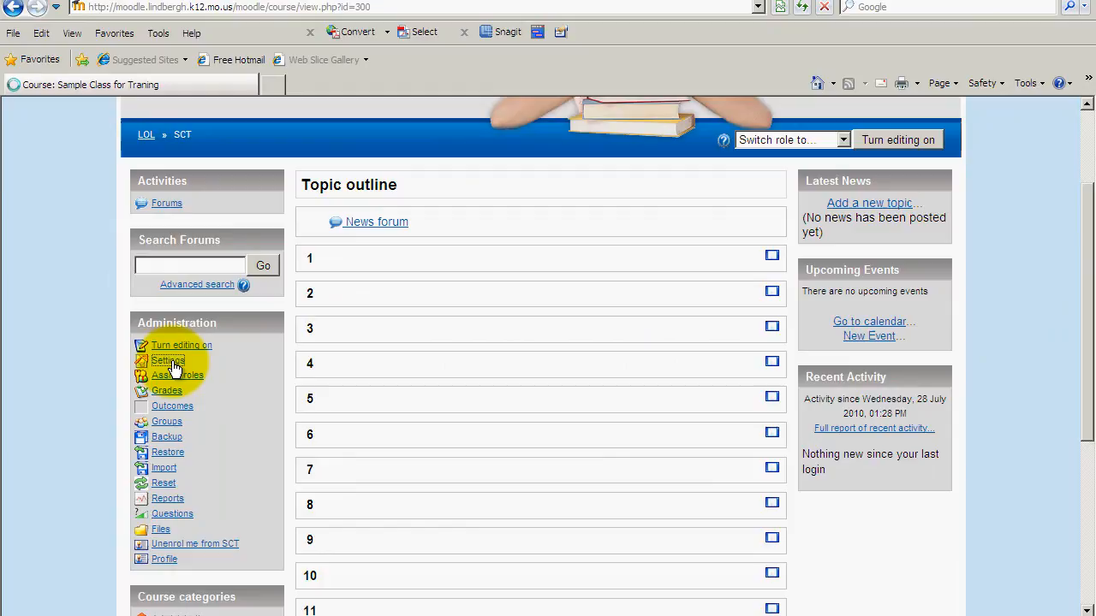
left_click(168, 360)
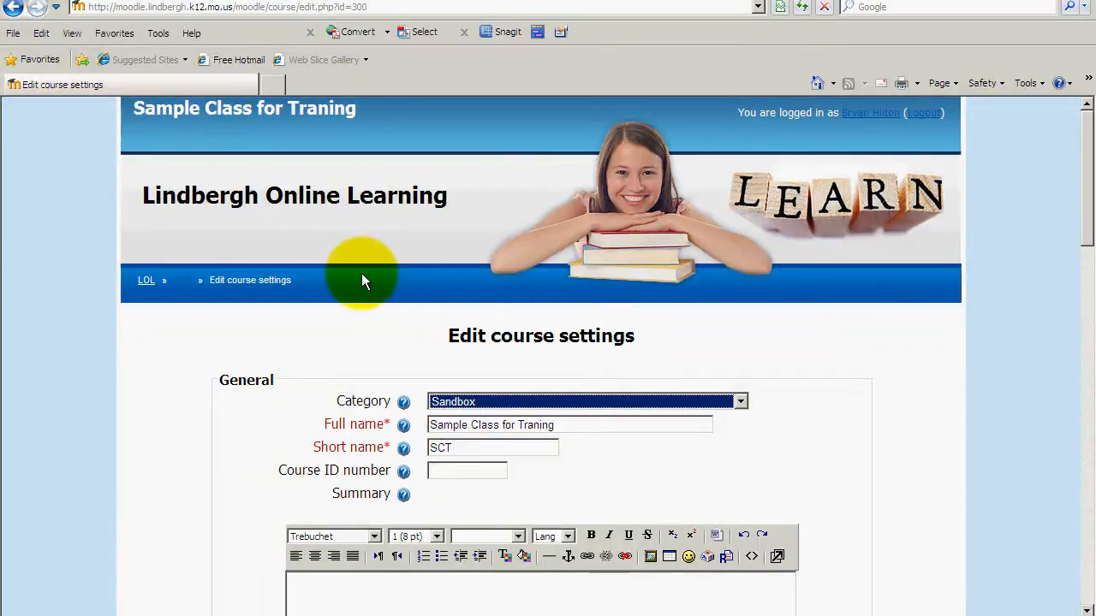
mouse_move(145, 281)
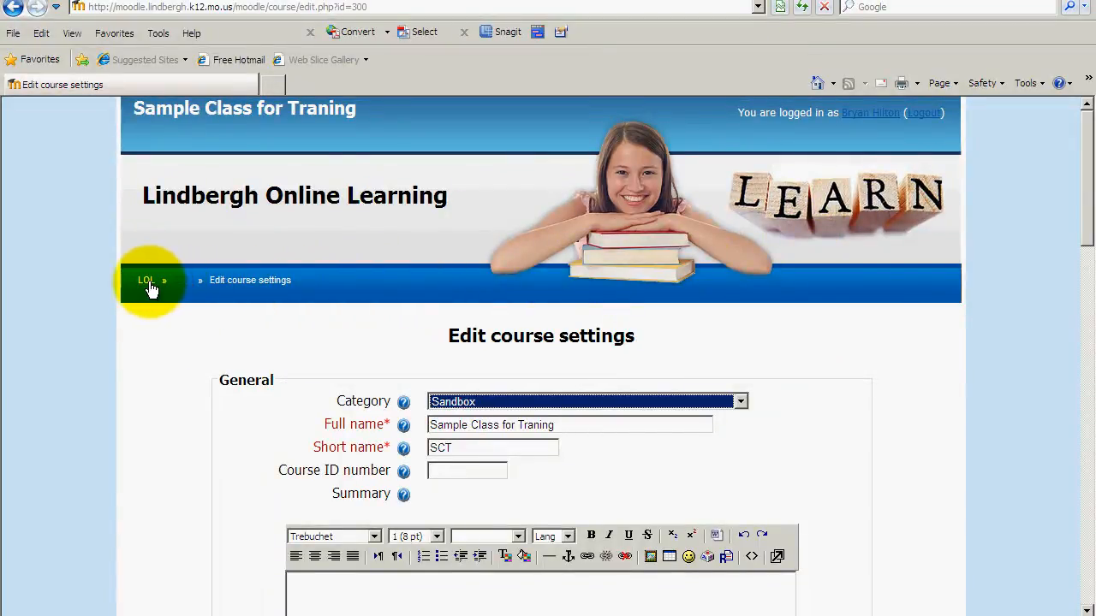
mouse_move(179, 288)
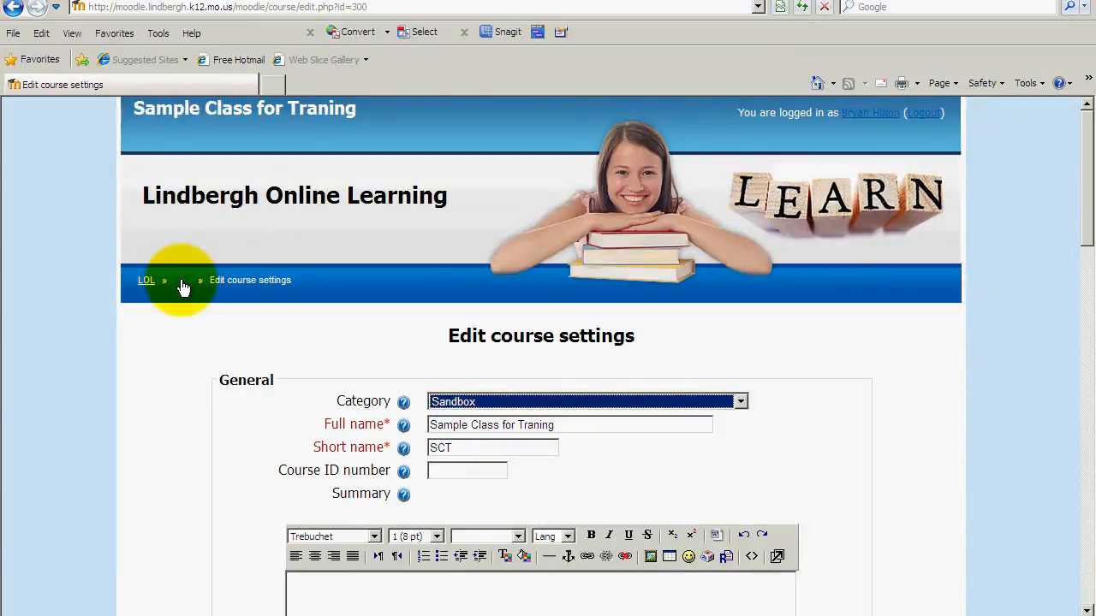
mouse_move(250, 284)
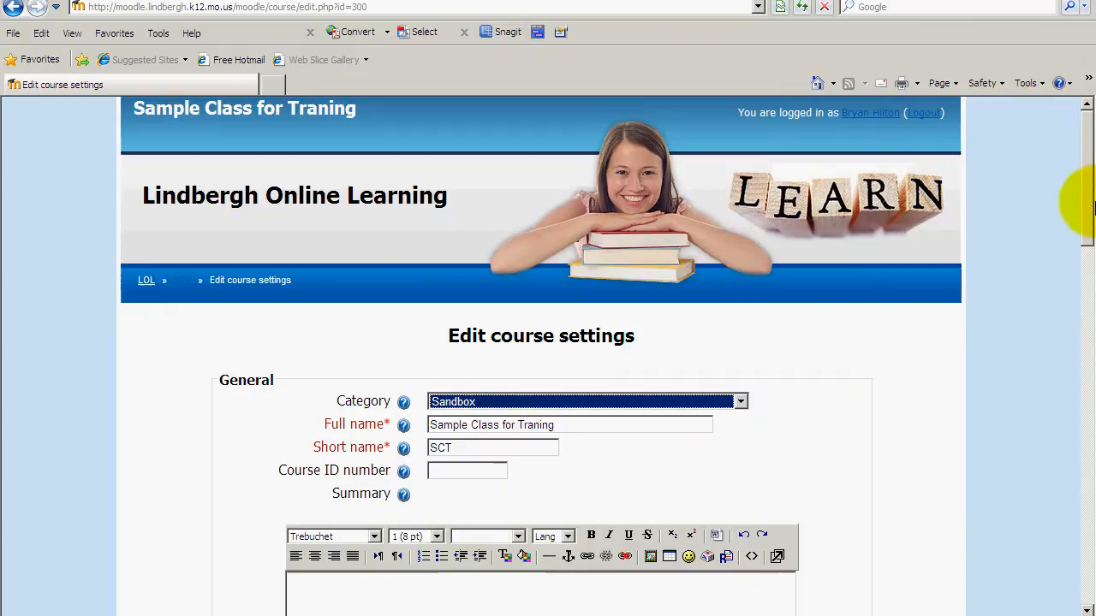
scroll("down", 3)
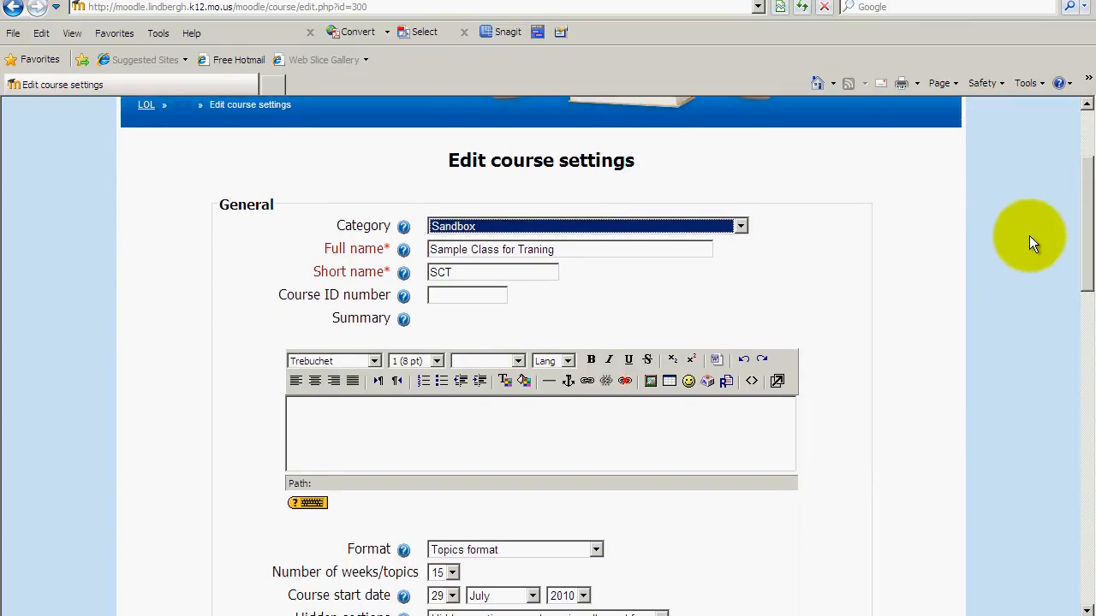
mouse_move(791, 236)
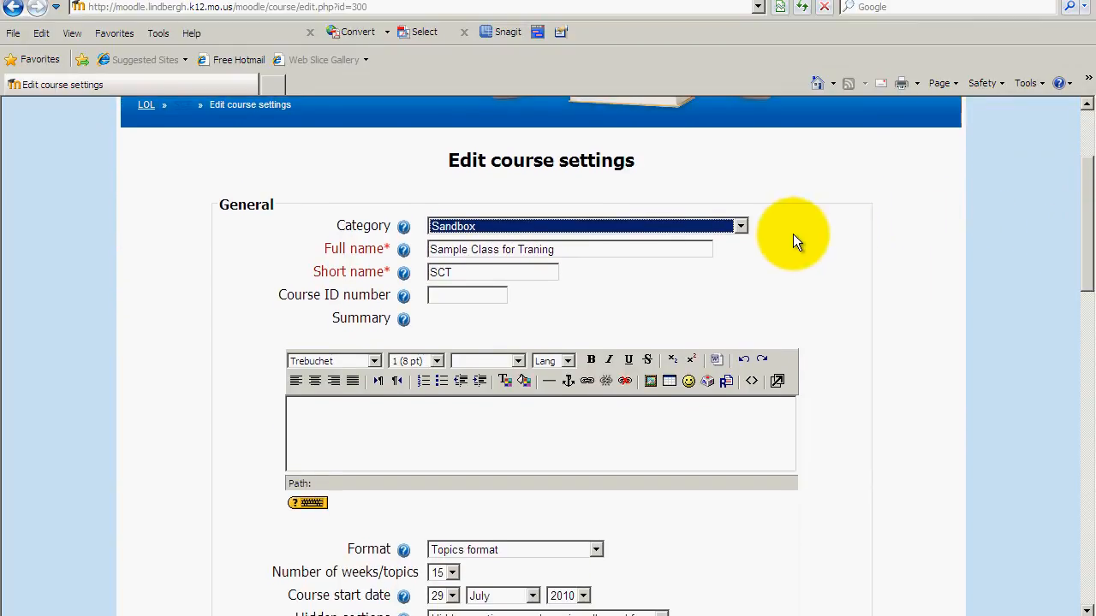
mouse_move(784, 238)
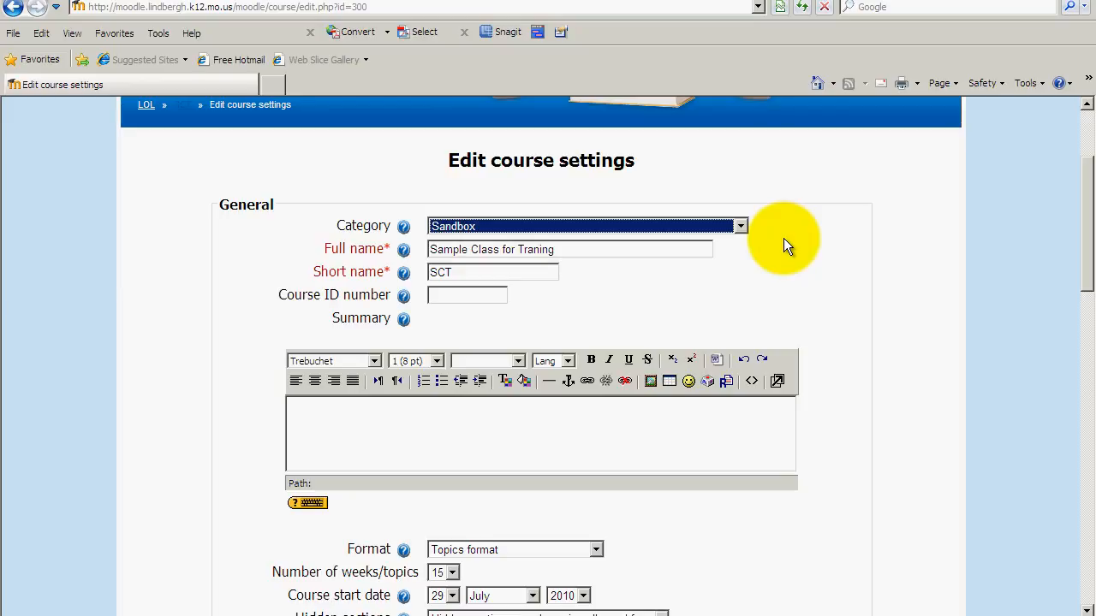
mouse_move(339, 236)
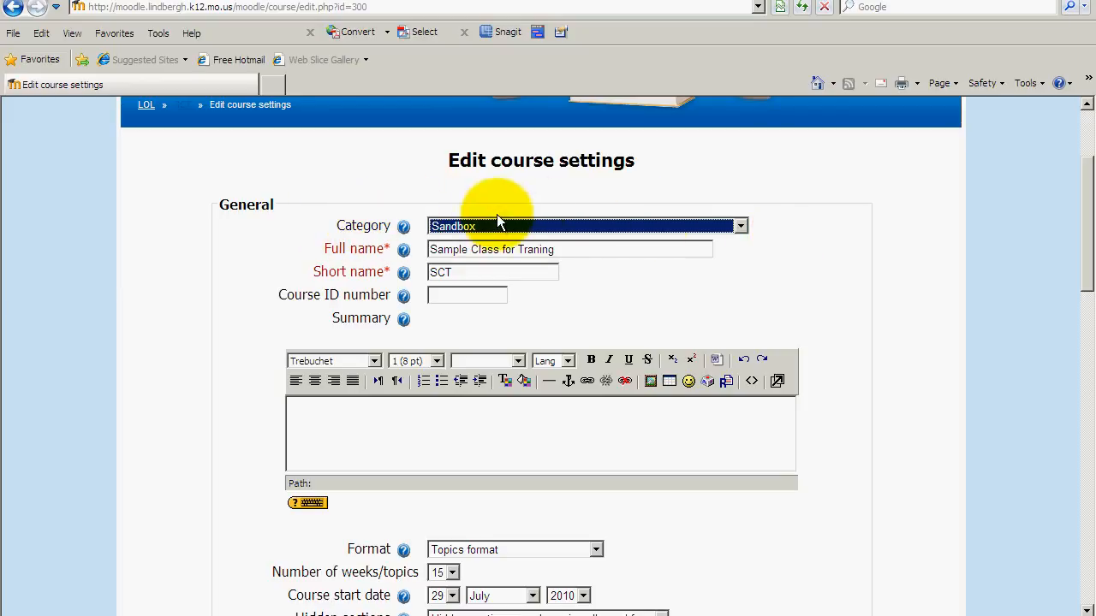
mouse_move(752, 233)
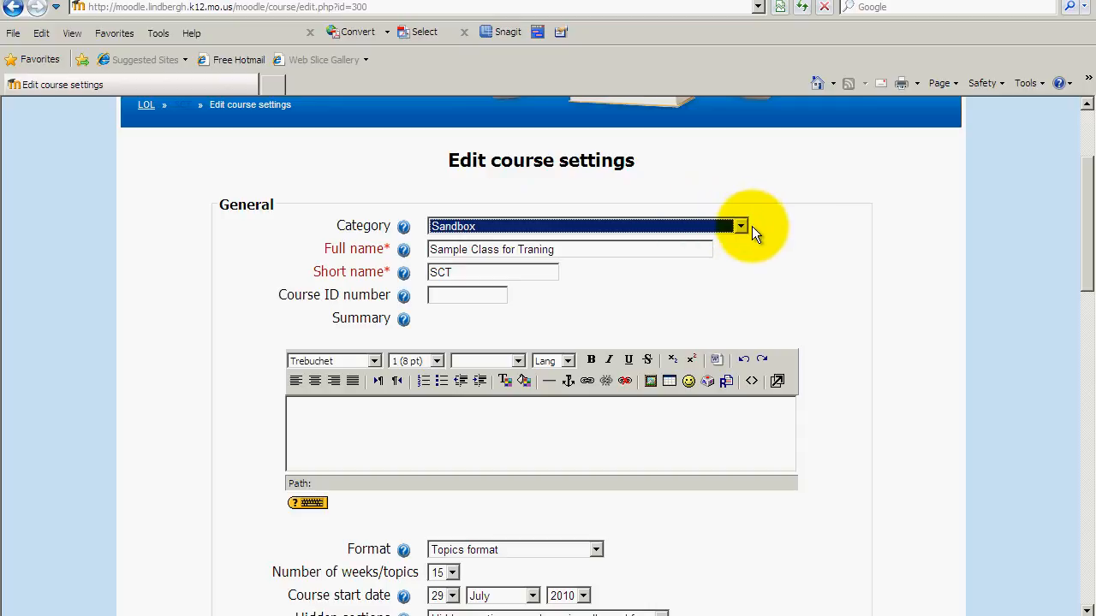
mouse_move(377, 271)
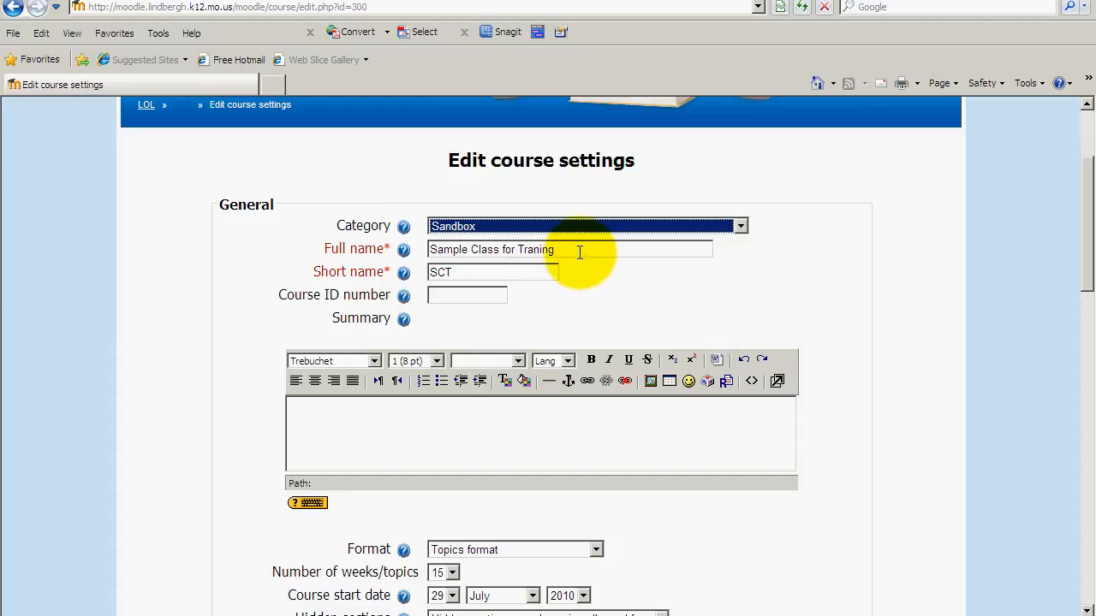
Replace the course full name with World History, Hilton.
double_click(538, 250)
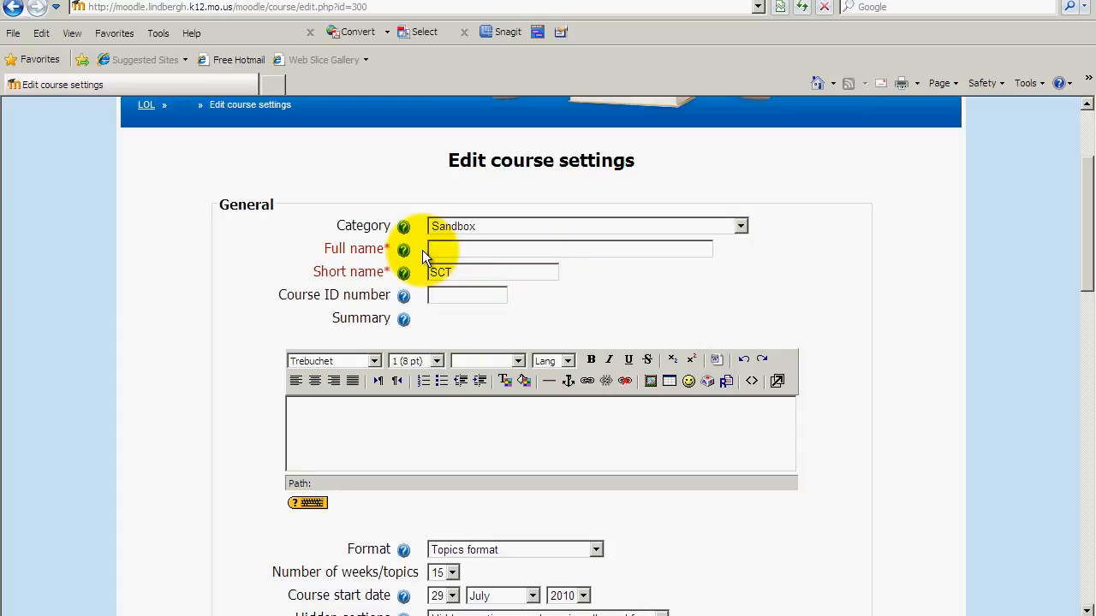
type("World Hist")
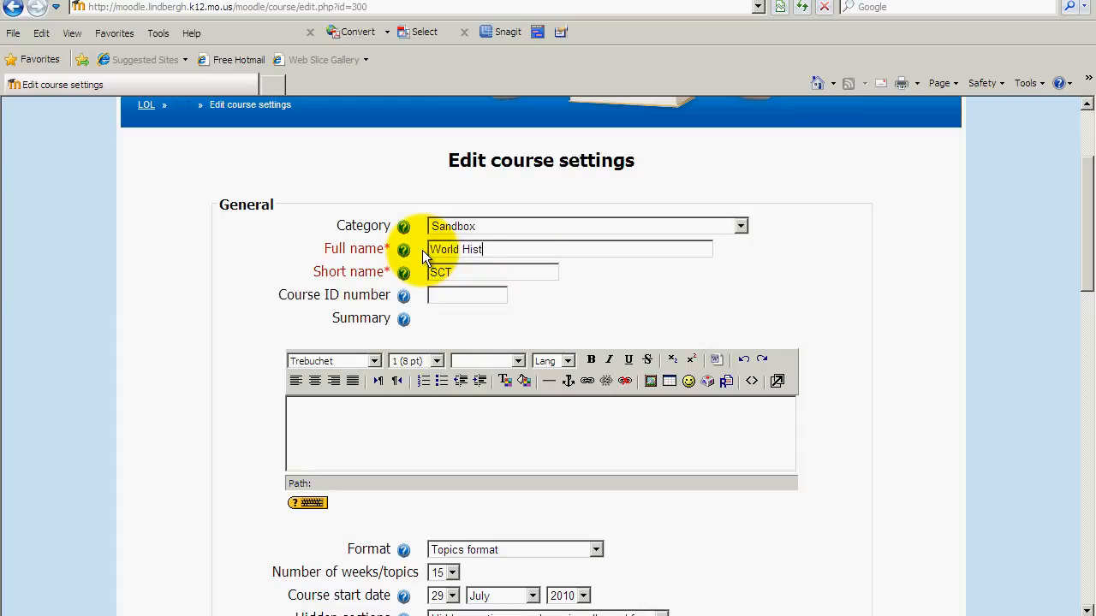
type("ory")
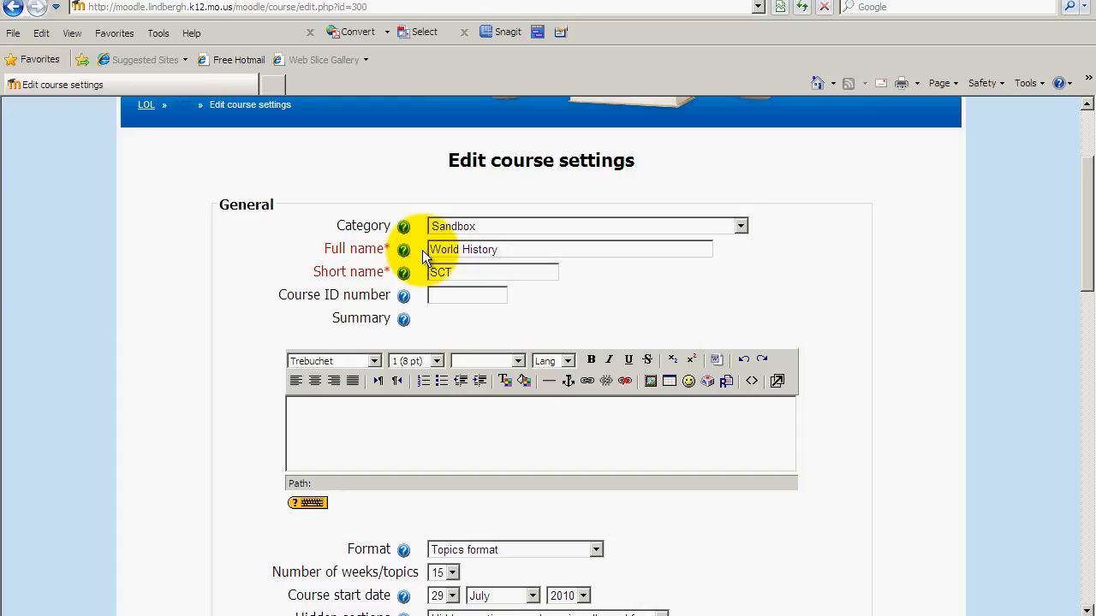
type(".")
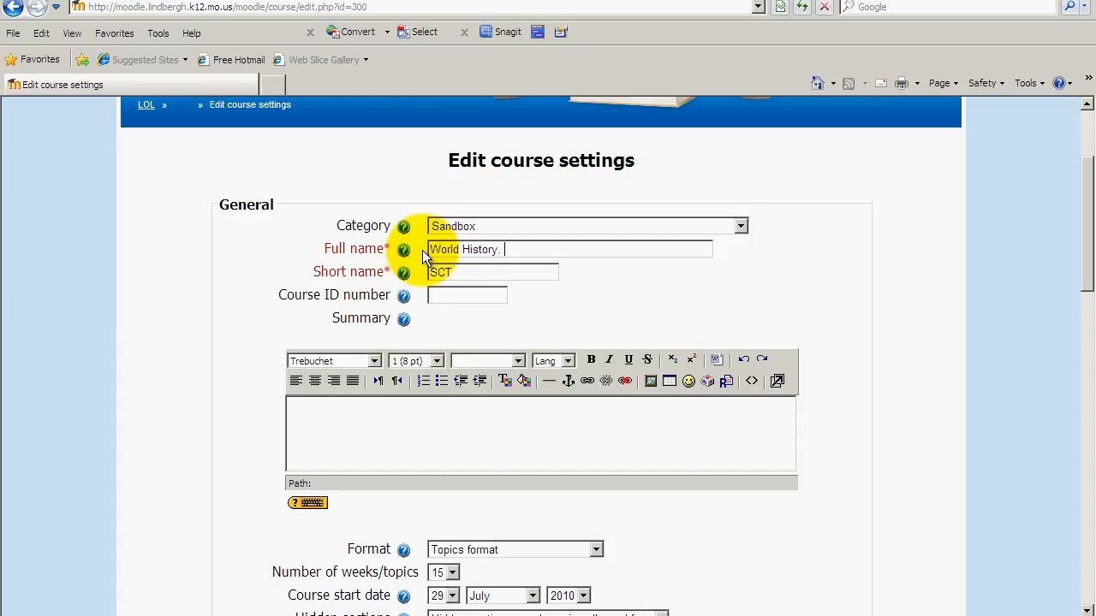
type("Hi")
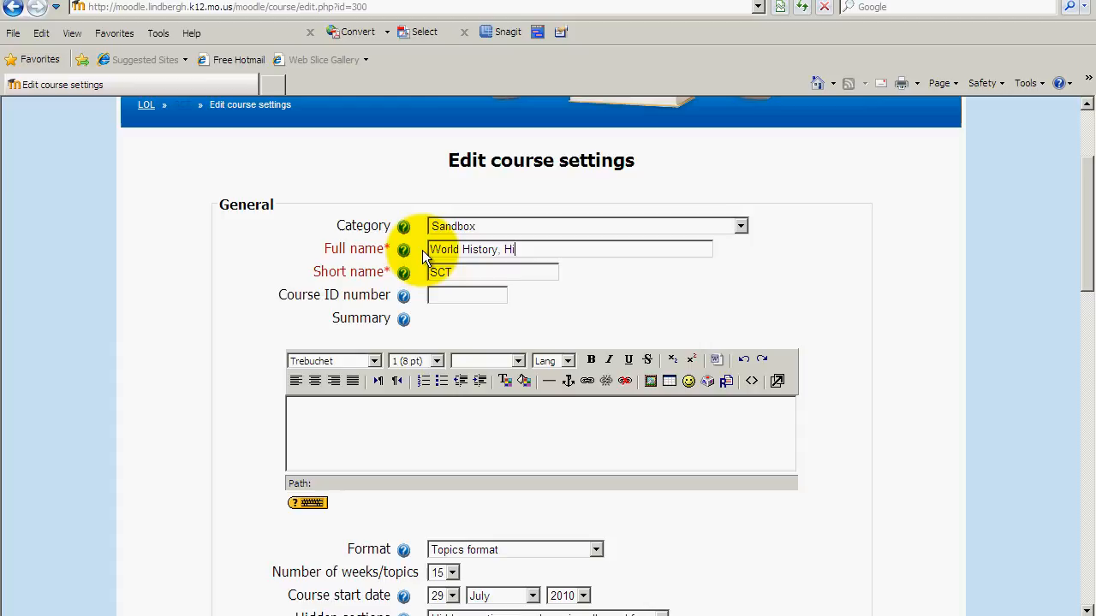
type("lton")
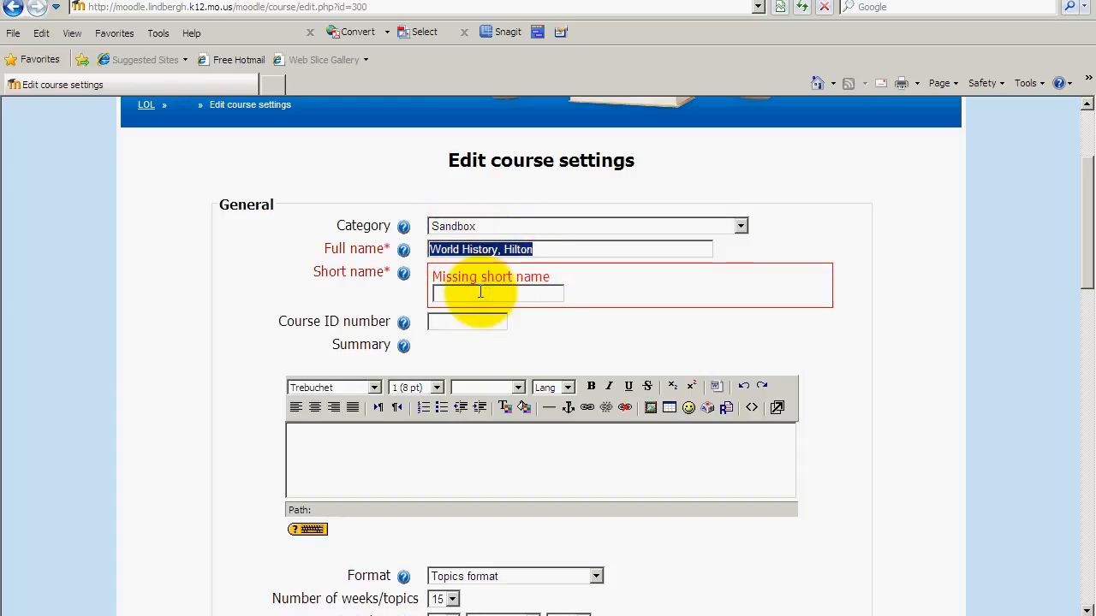
Paste World History, Hilton into the Short name field.
right_click(496, 294)
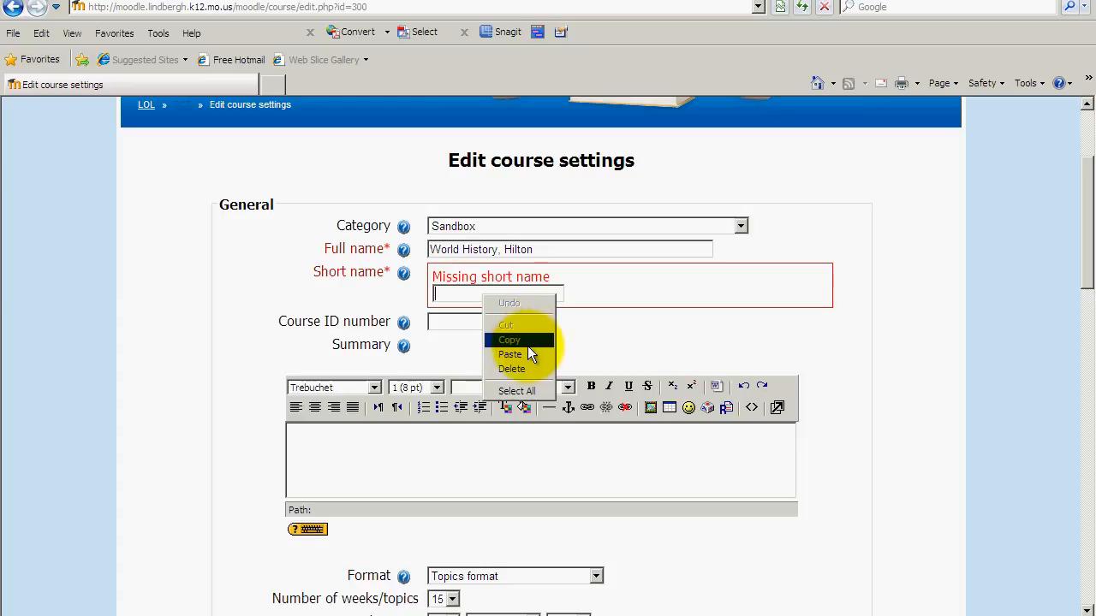
left_click(510, 352)
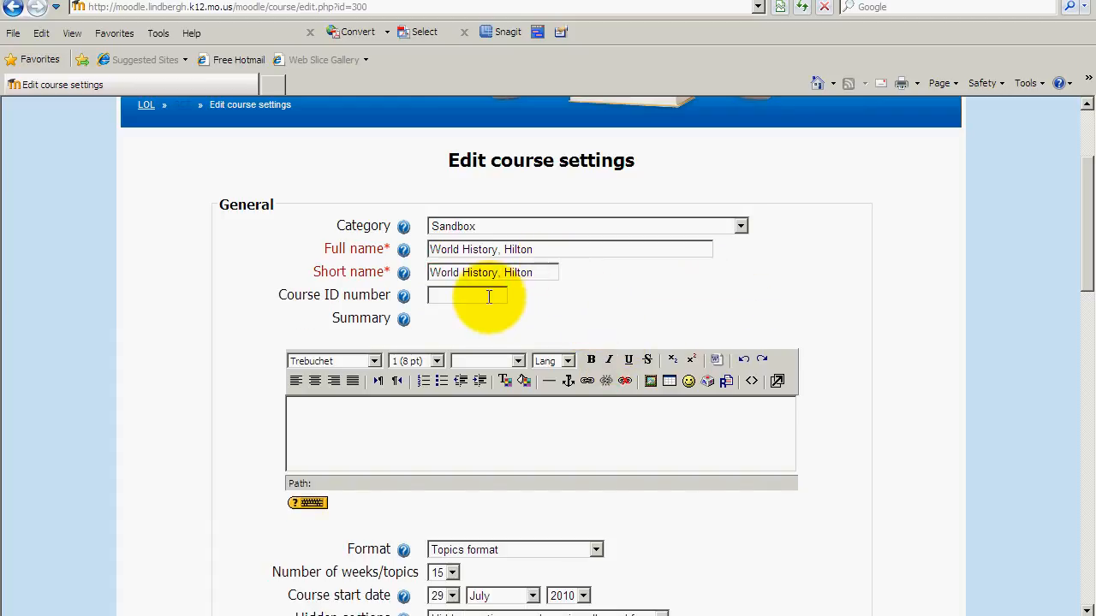
mouse_move(373, 300)
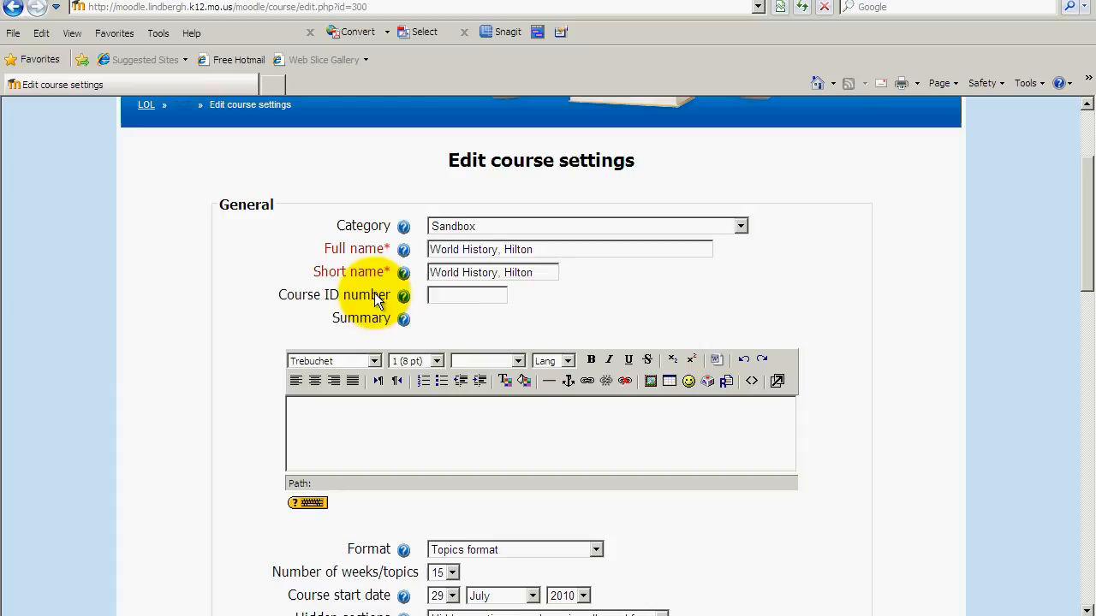
mouse_move(402, 250)
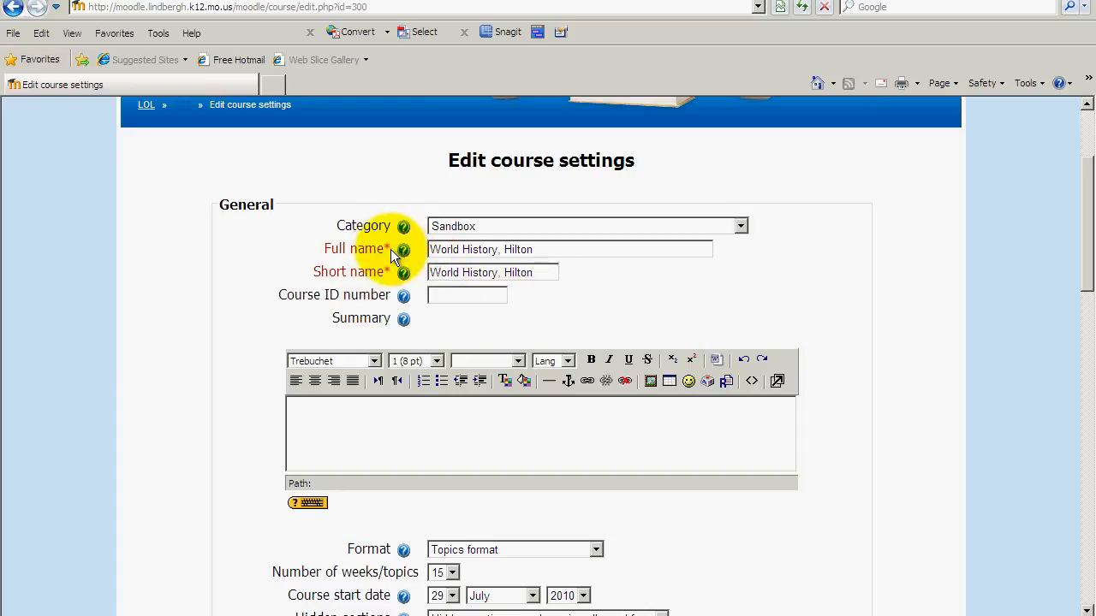
mouse_move(401, 277)
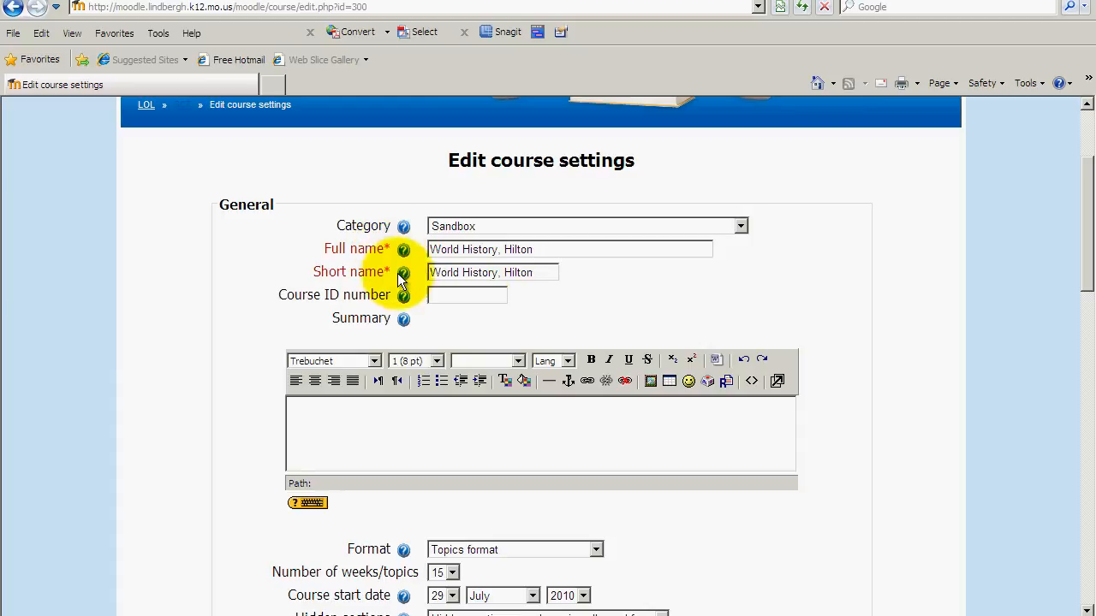
mouse_move(616, 305)
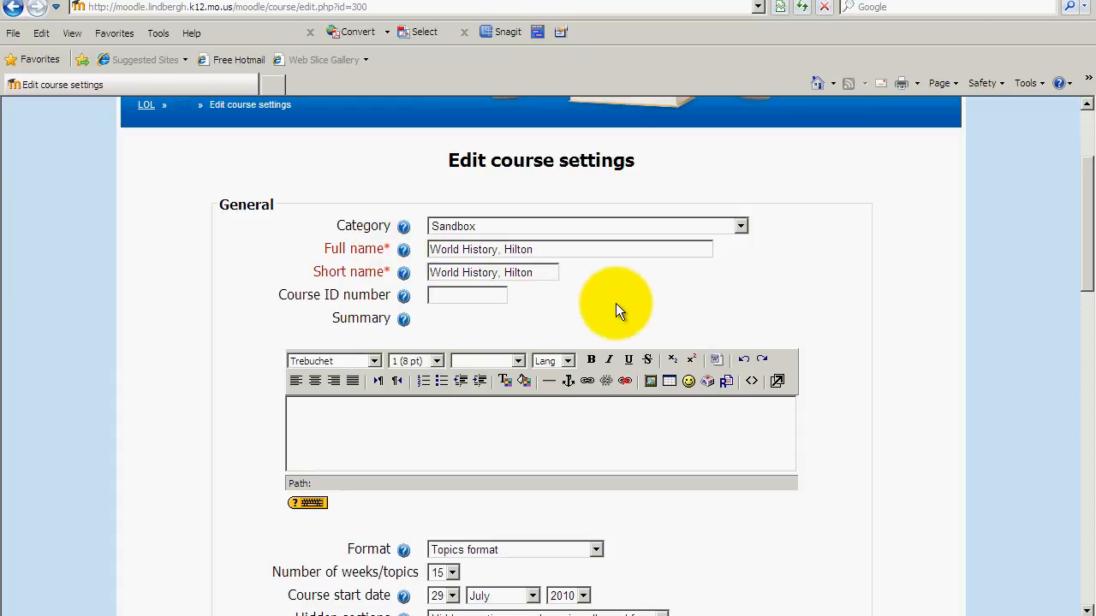
mouse_move(425, 305)
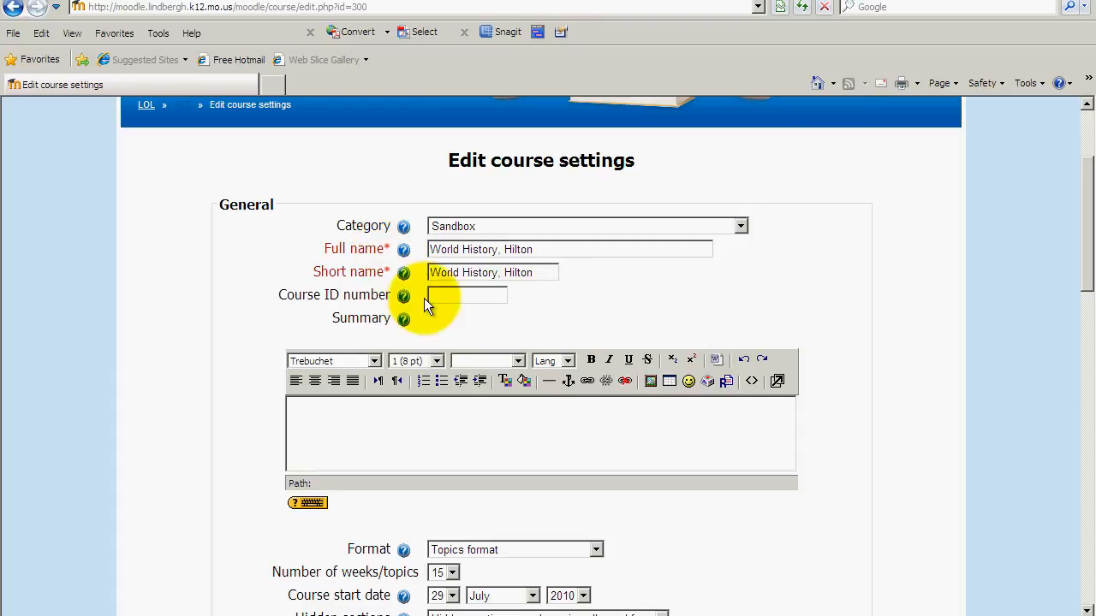
mouse_move(493, 317)
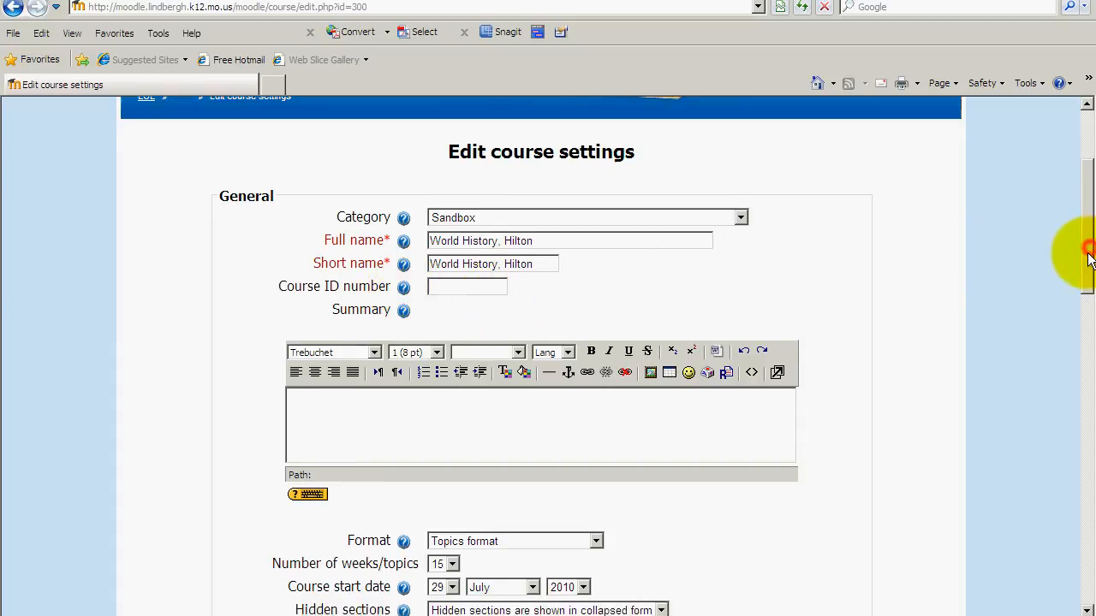
scroll("down", 3)
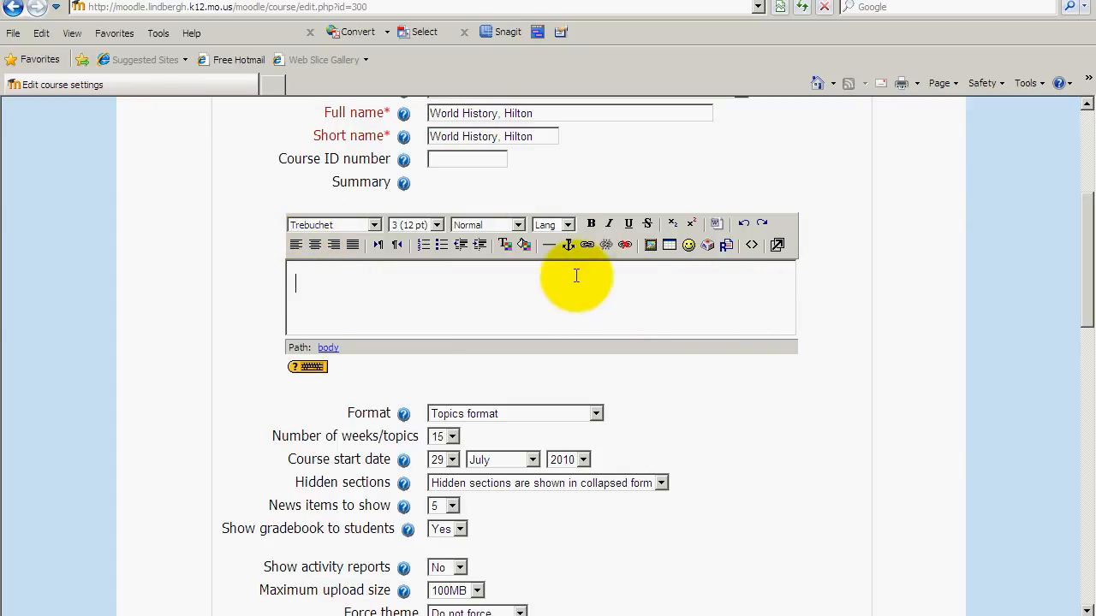
left_click(373, 224)
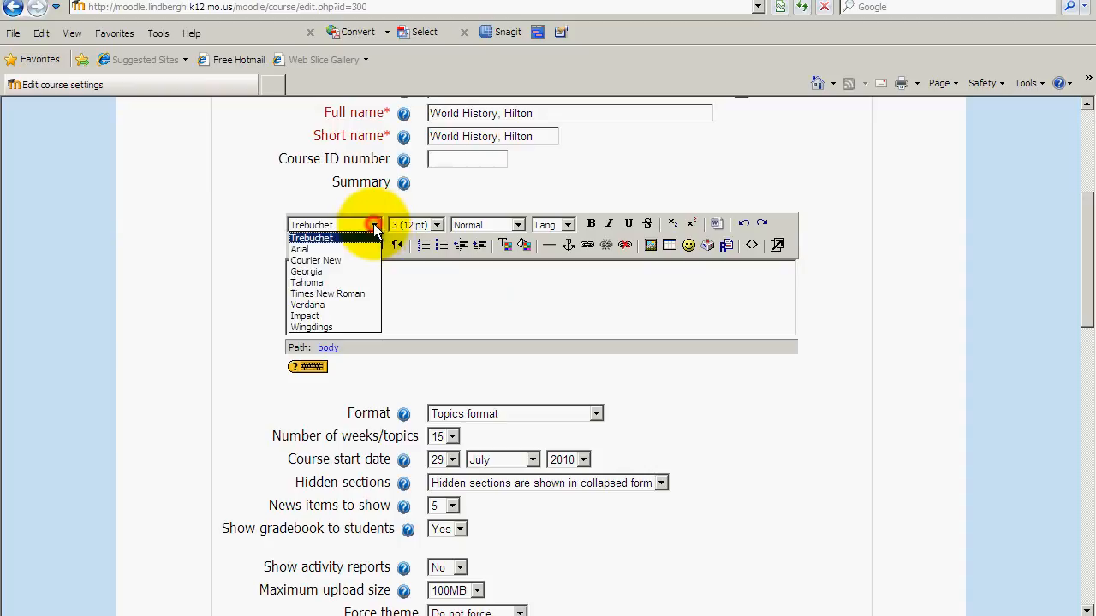
left_click(312, 236)
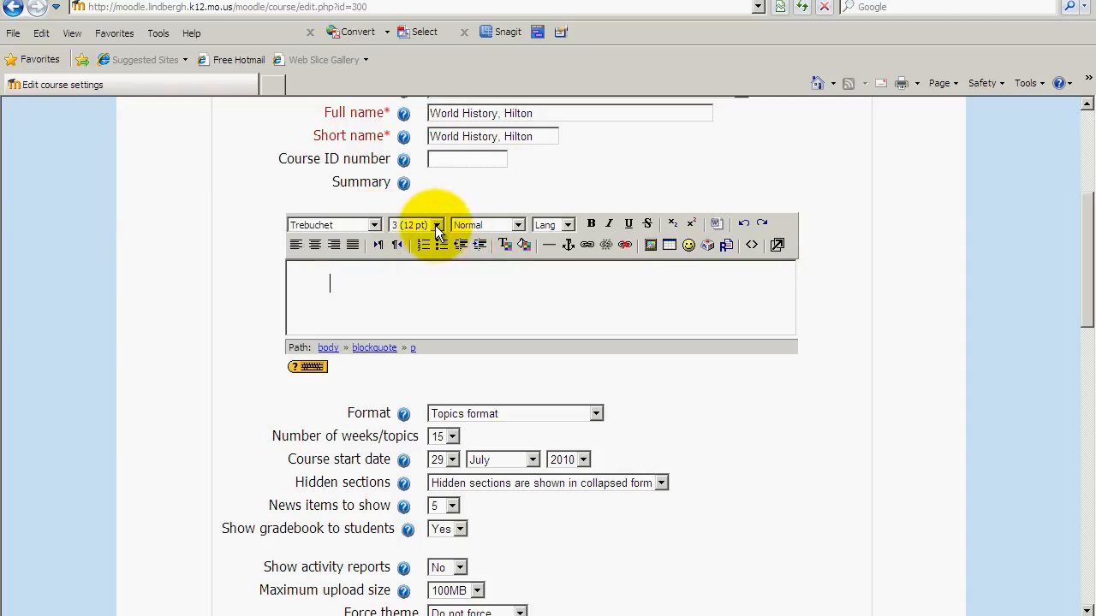
mouse_move(298, 244)
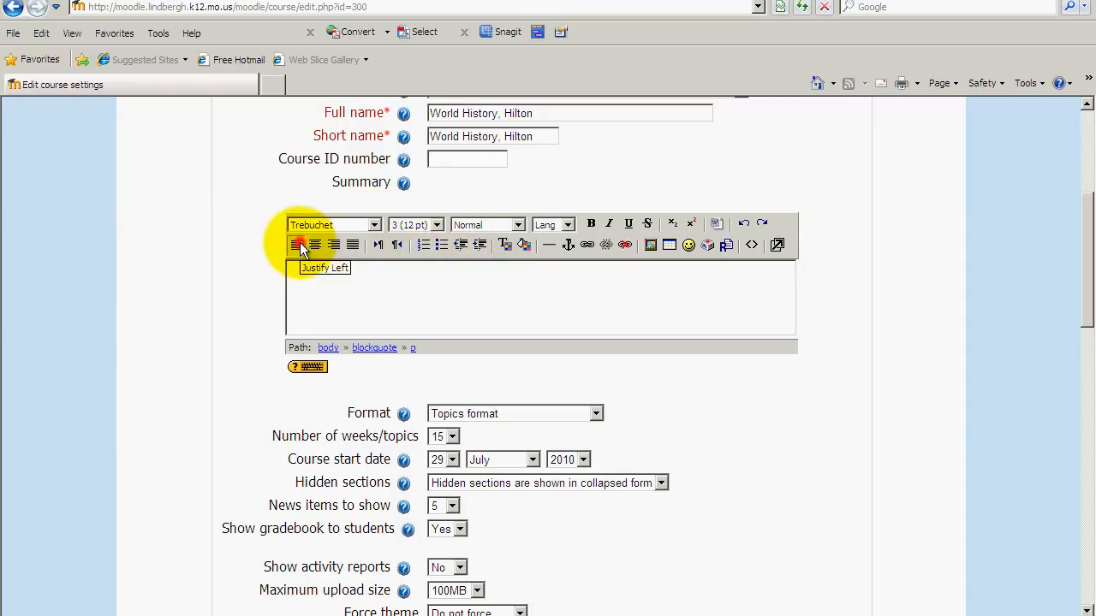
left_click(298, 245)
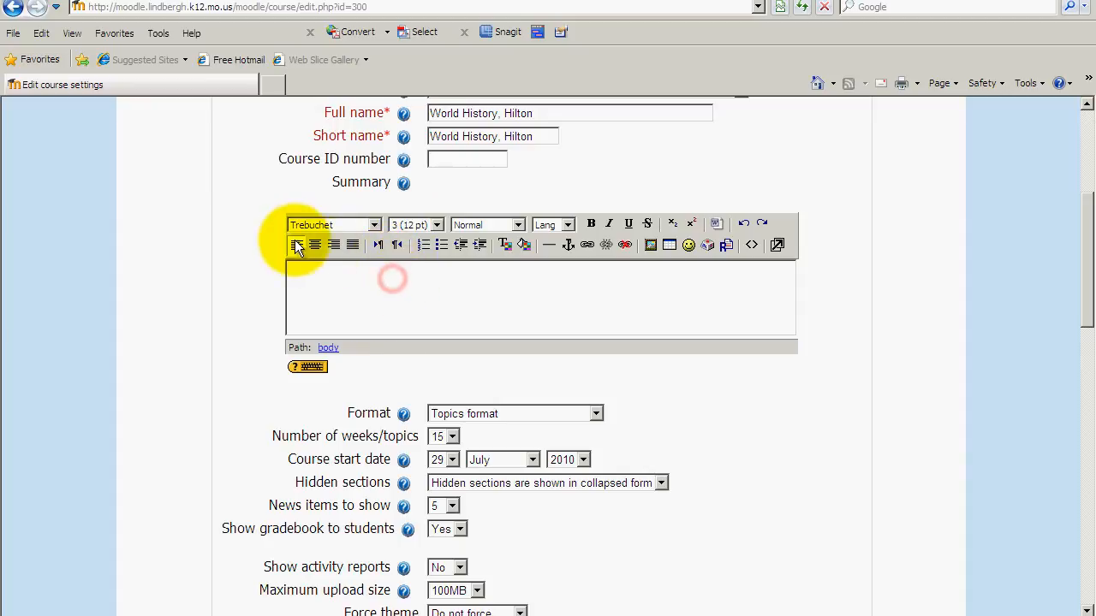
left_click(295, 245)
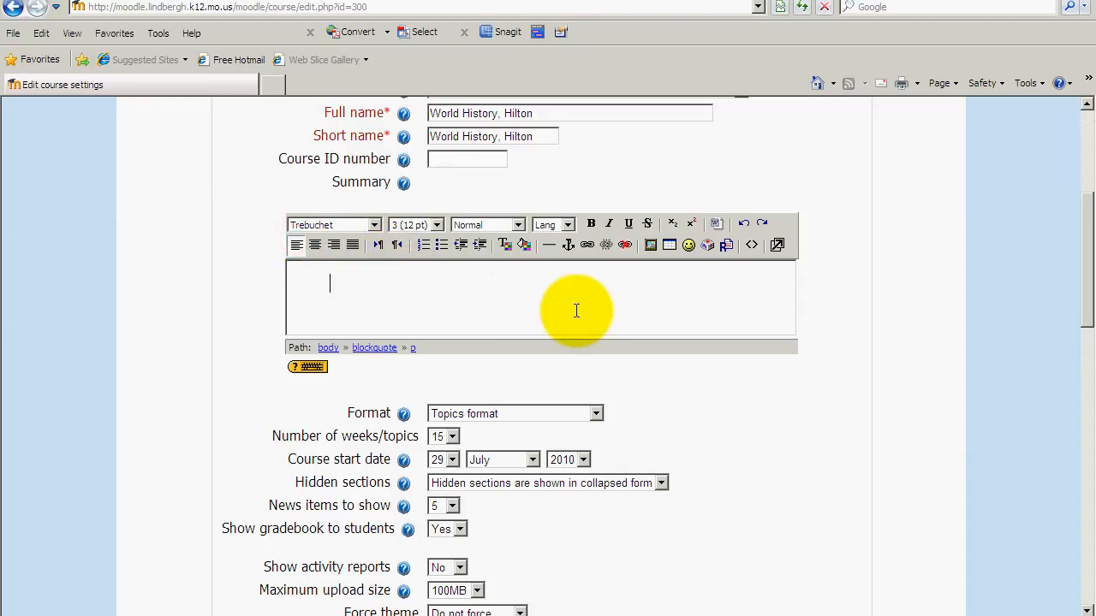
mouse_move(623, 305)
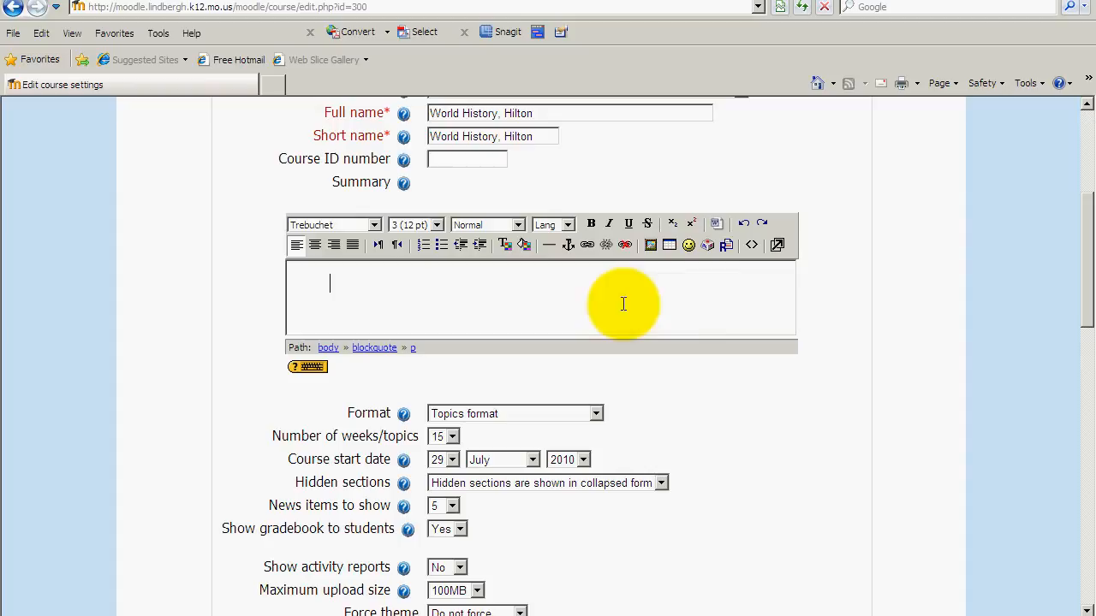
mouse_move(814, 277)
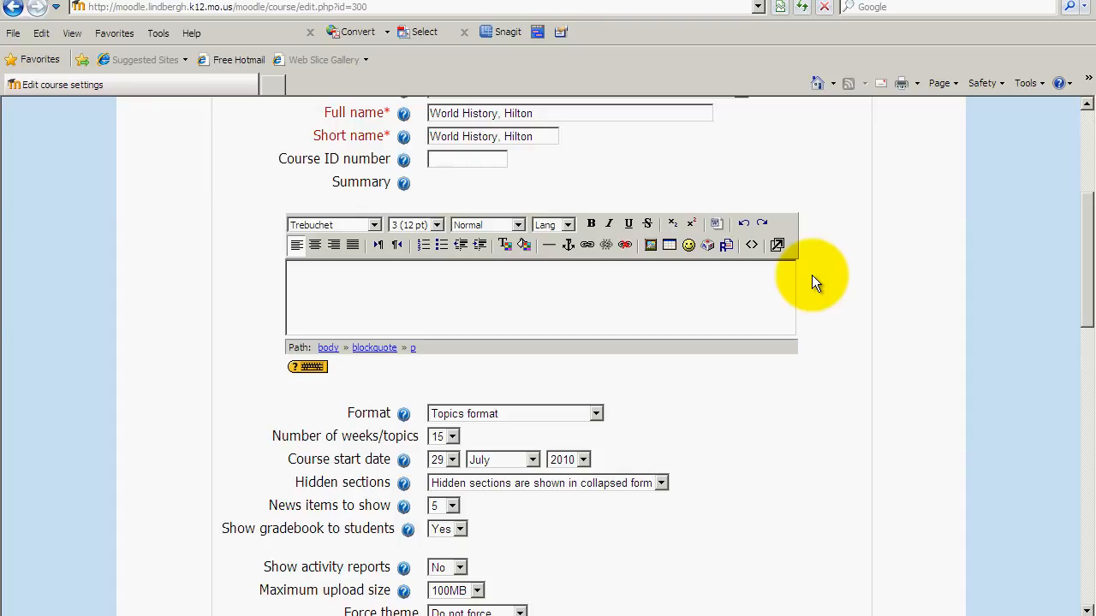
mouse_move(600, 277)
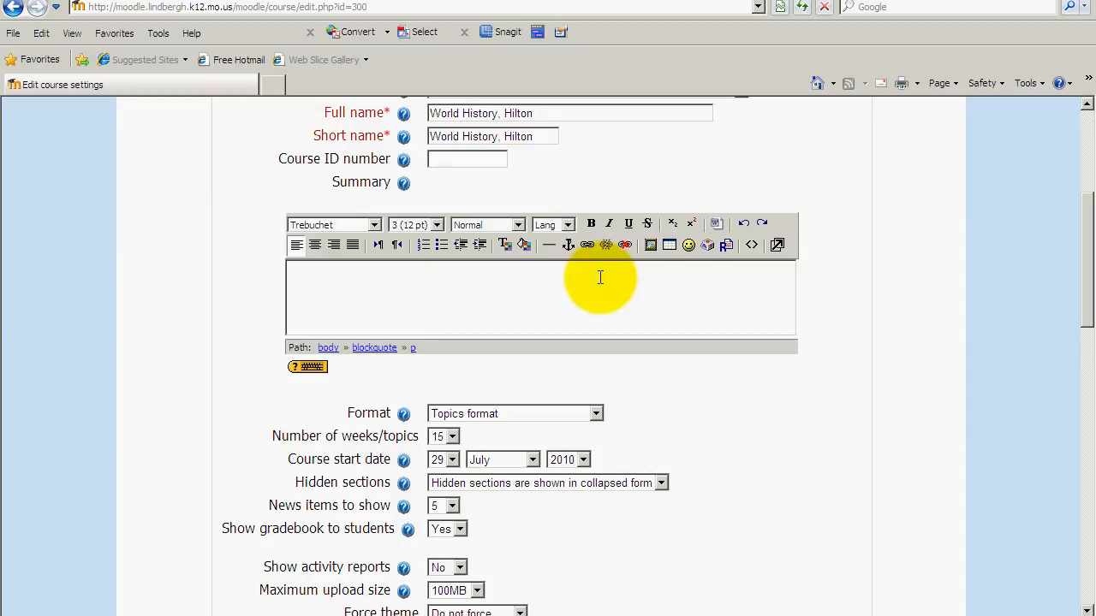
mouse_move(539, 287)
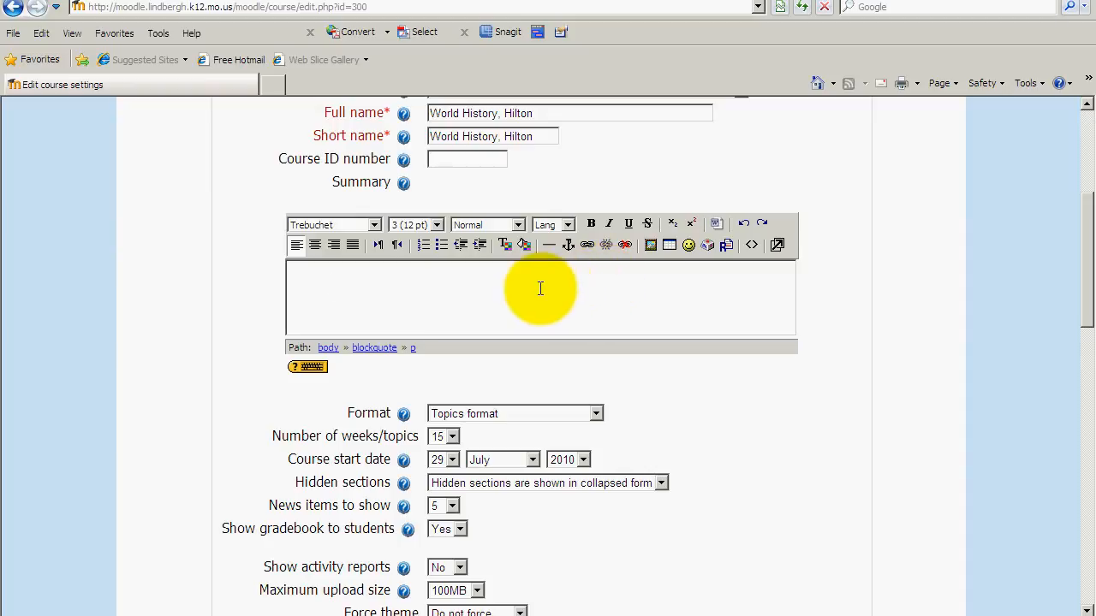
Enter "Freshman World History Class." as the course summary.
type("Freshman")
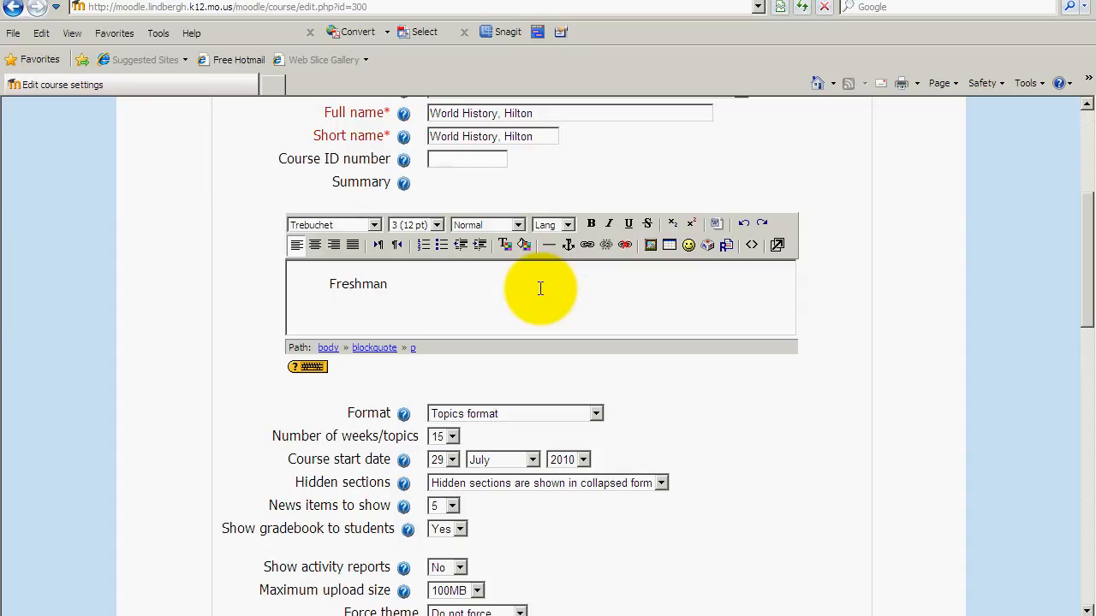
type("World His")
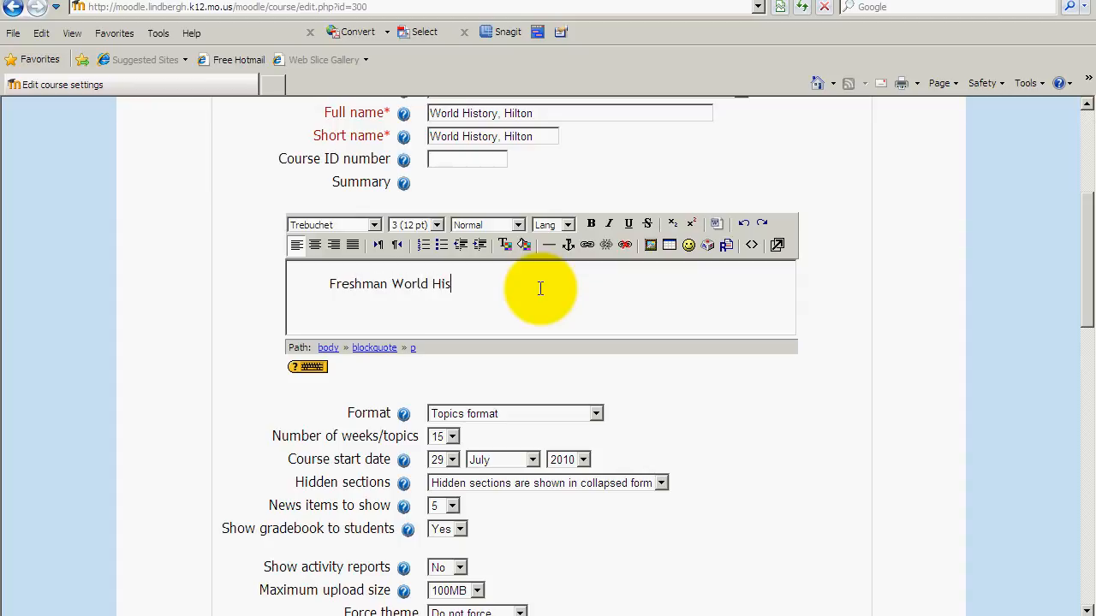
type("tory C")
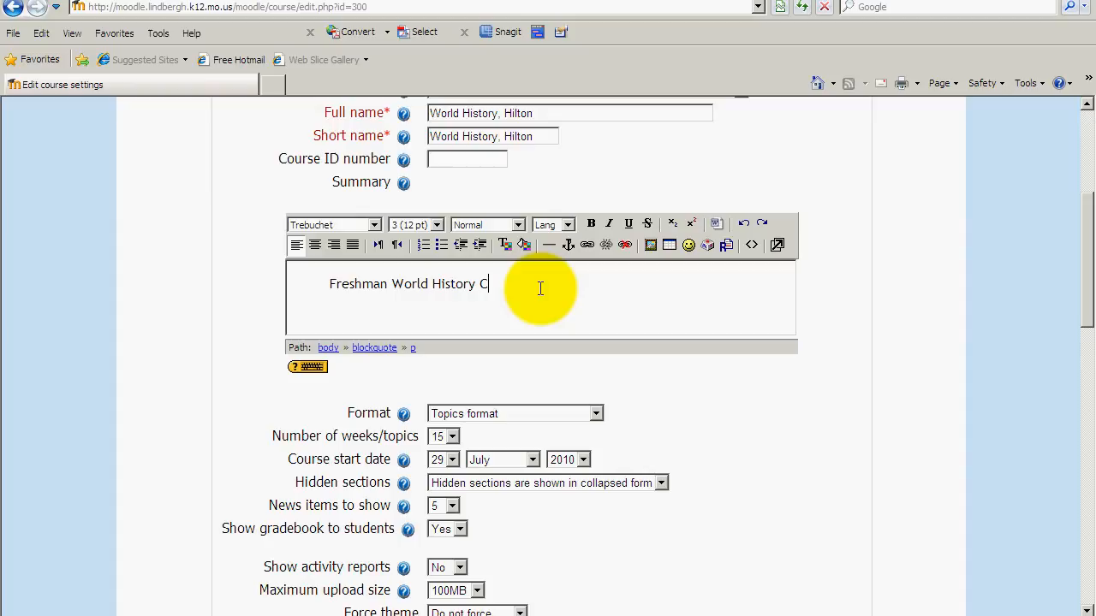
type("lass.")
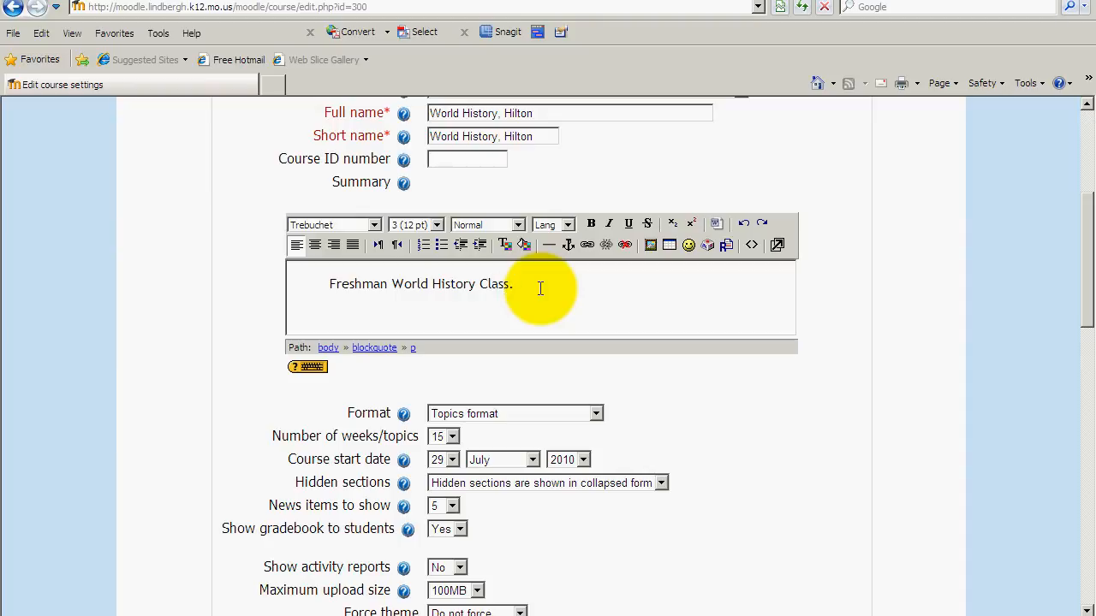
mouse_move(568, 281)
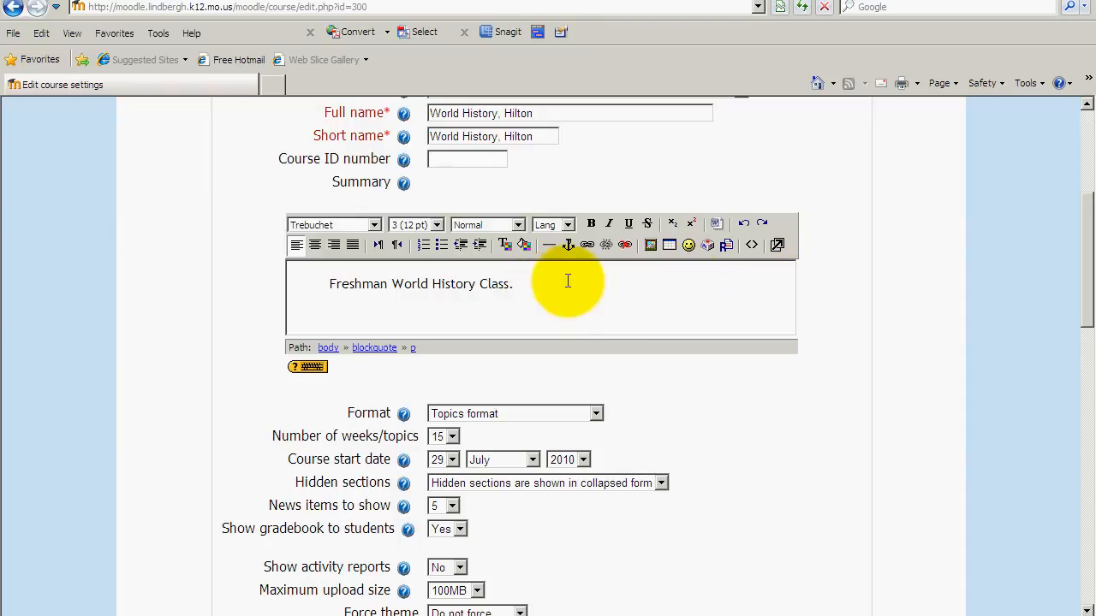
mouse_move(931, 265)
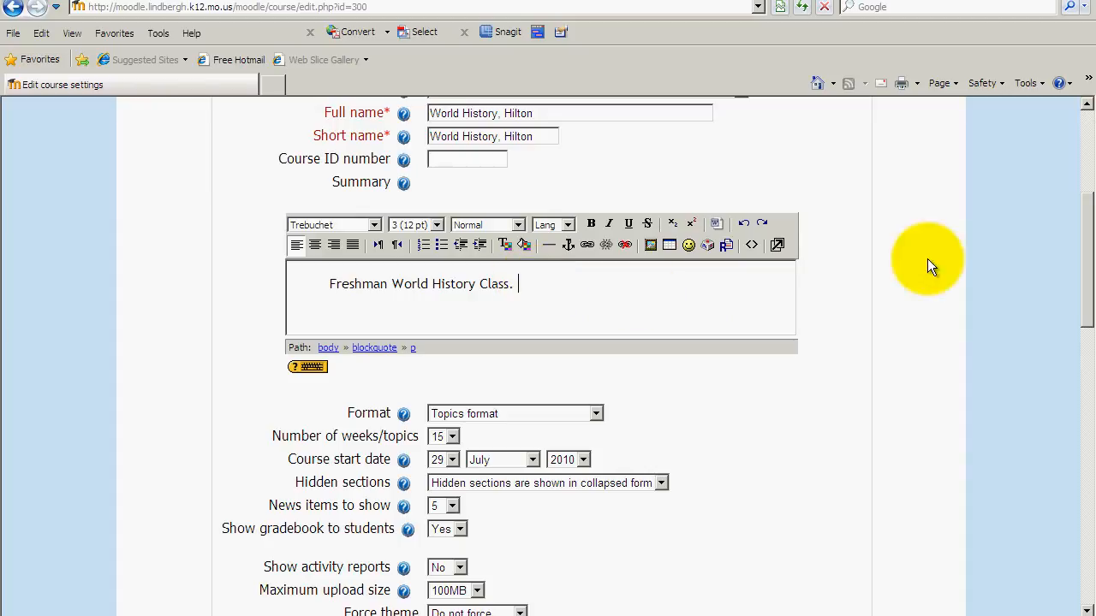
scroll("down", 3)
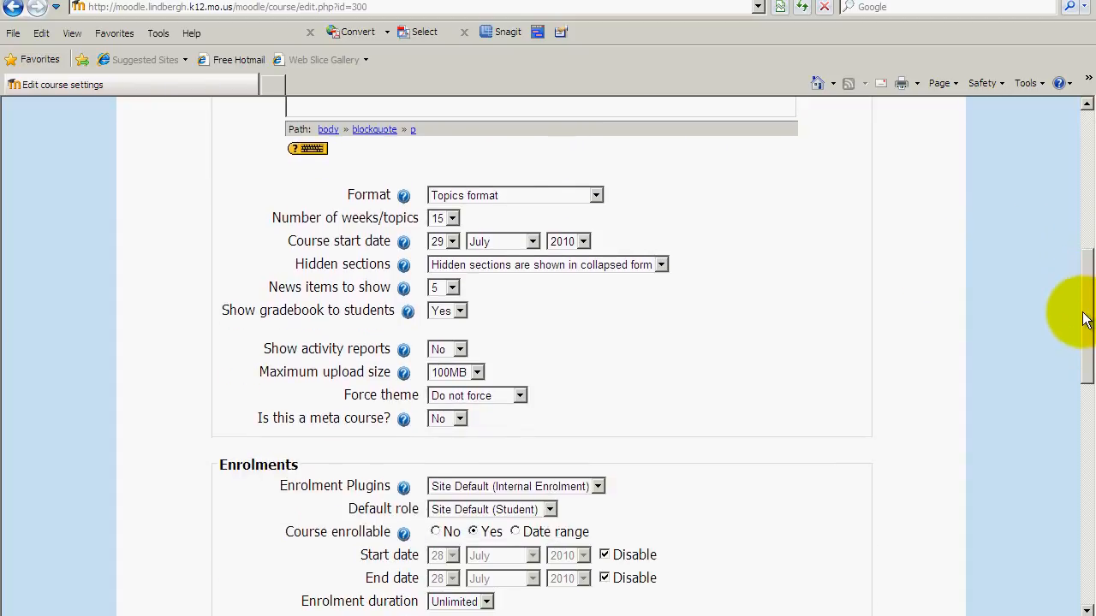
mouse_move(565, 190)
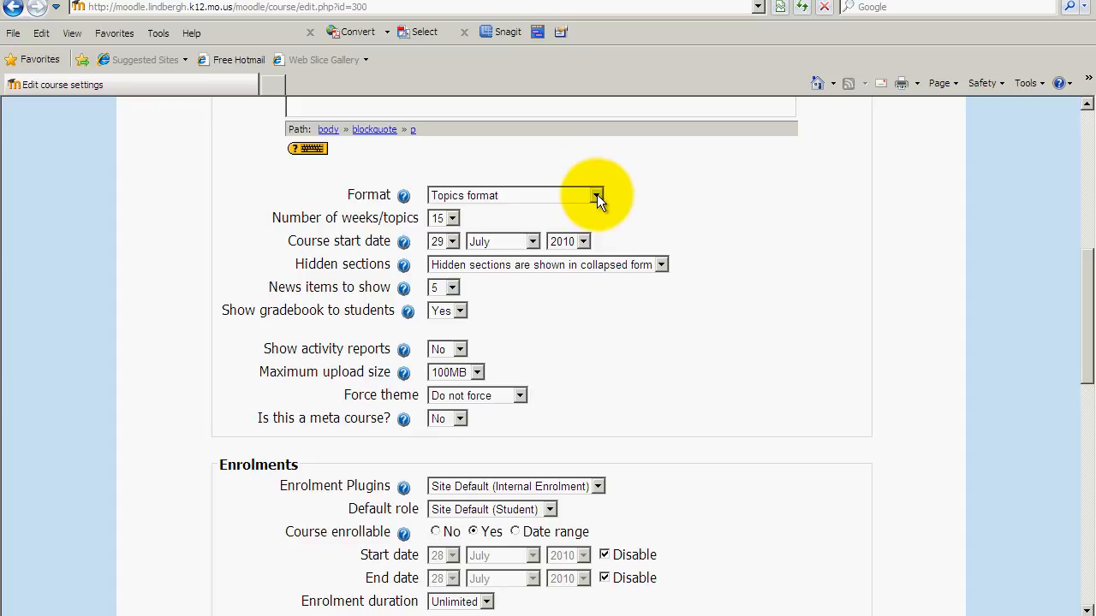
left_click(596, 195)
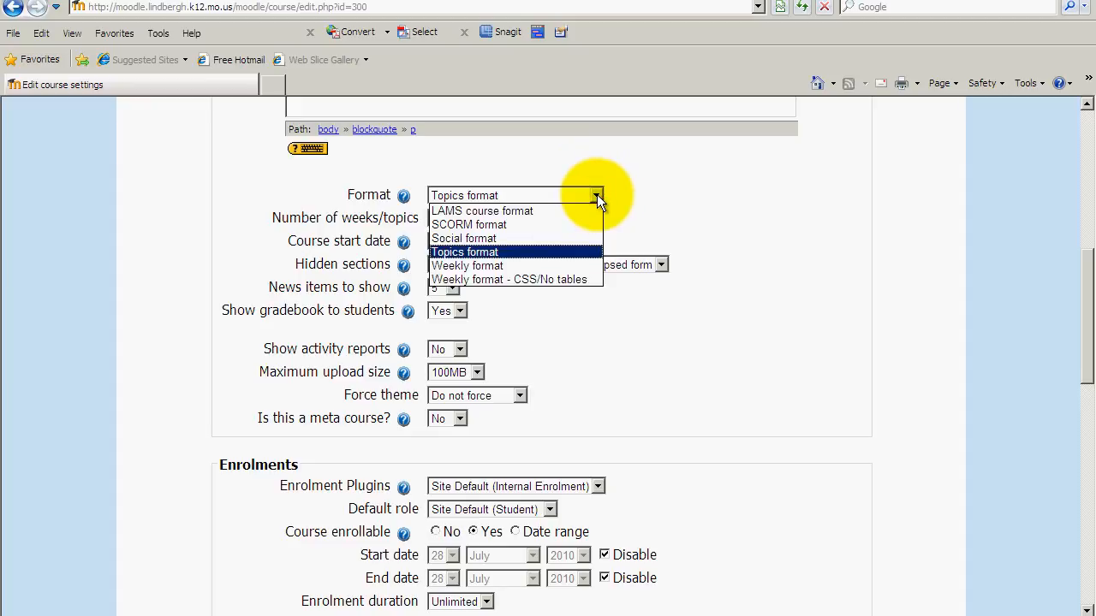
mouse_move(586, 212)
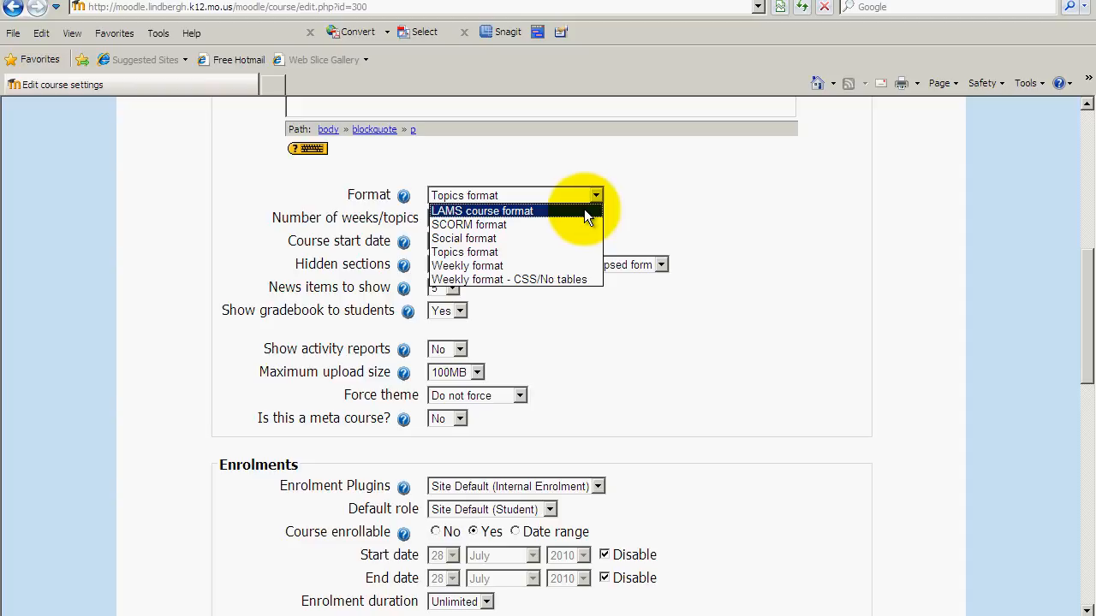
mouse_move(541, 266)
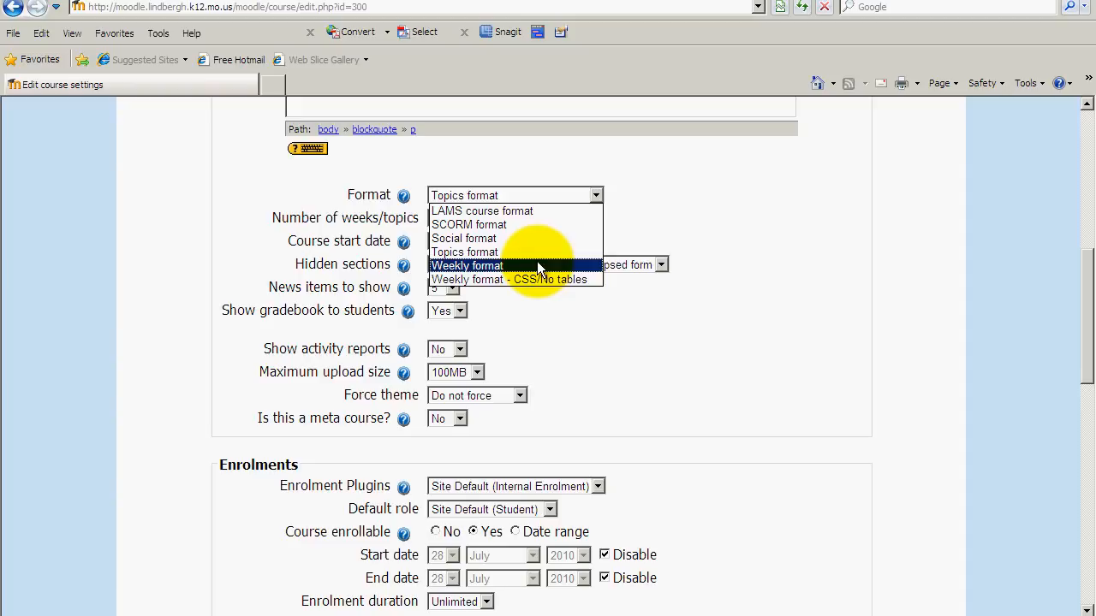
mouse_move(586, 254)
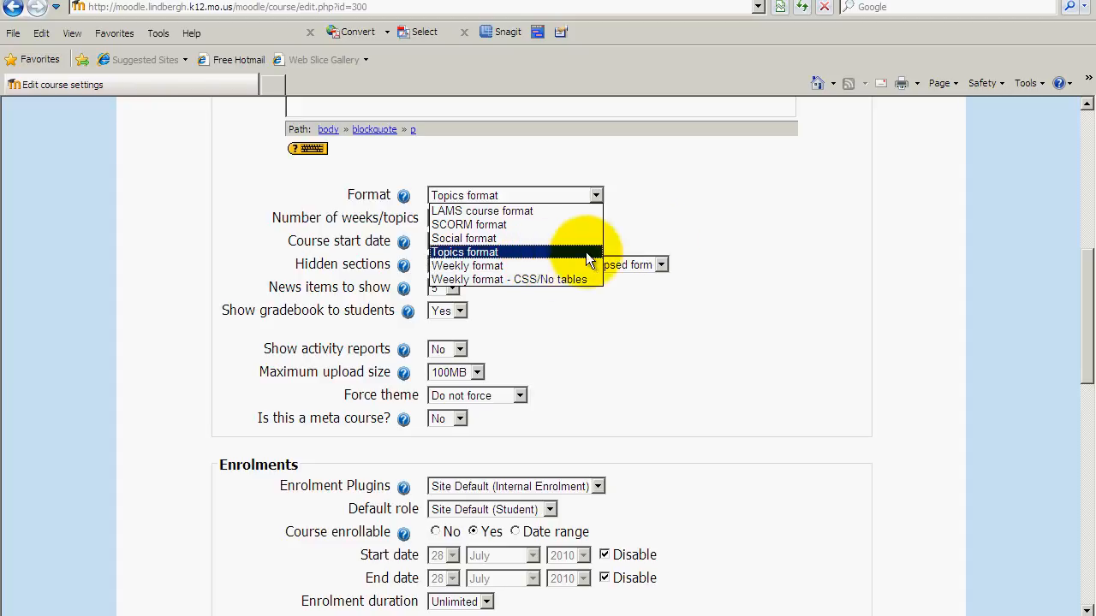
left_click(464, 252)
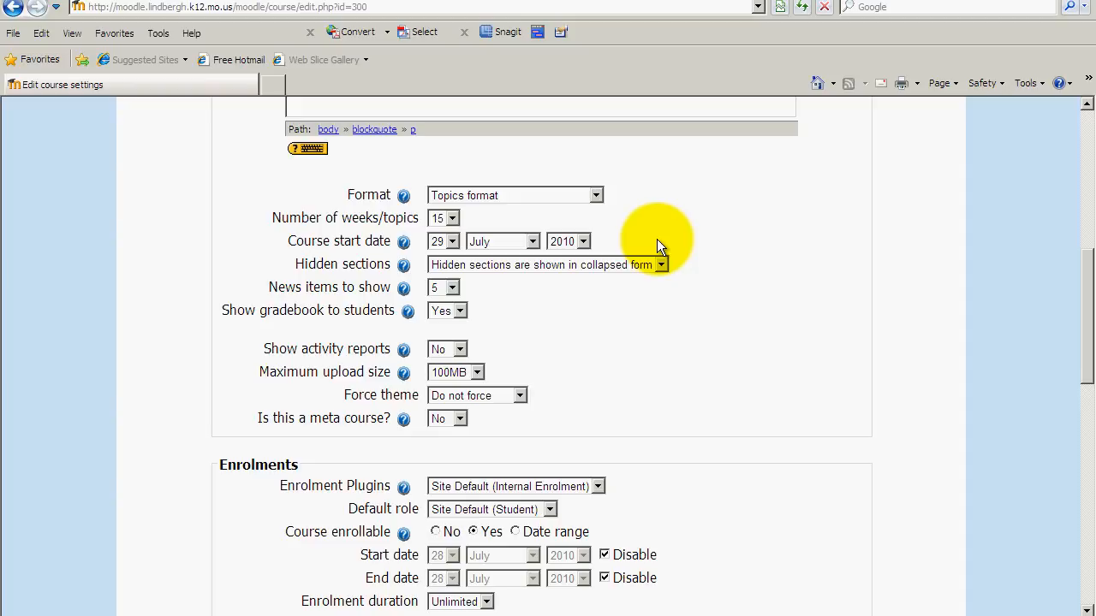
left_click(596, 195)
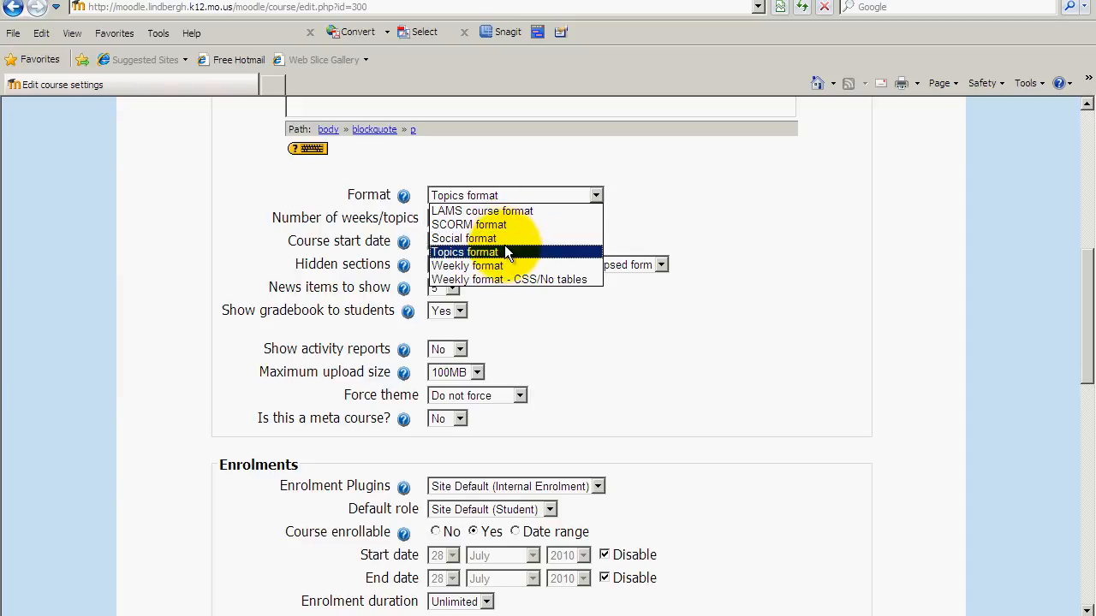
left_click(464, 252)
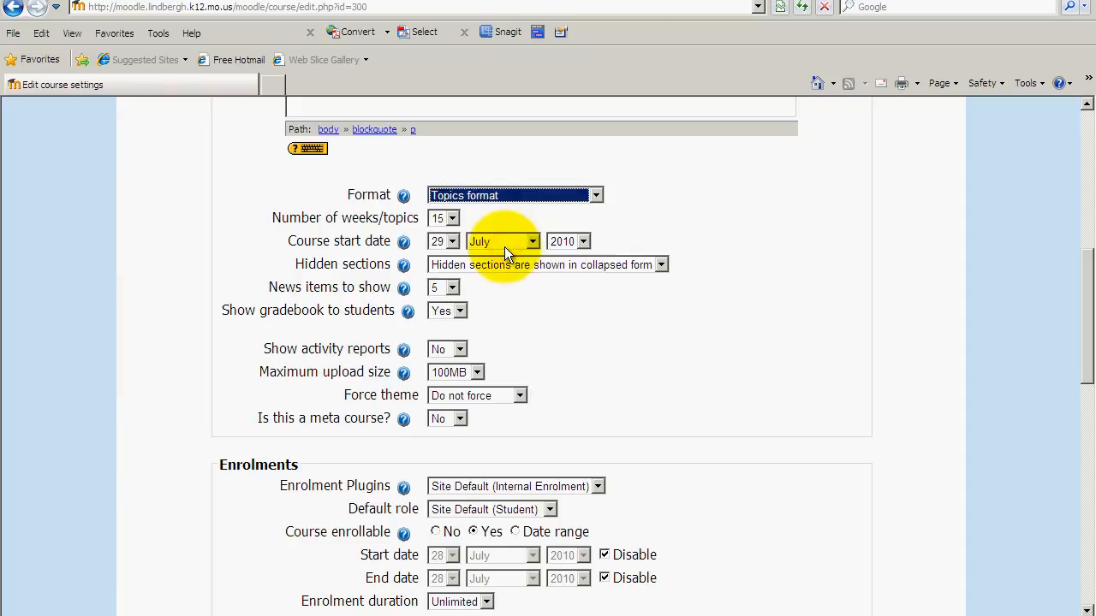
mouse_move(397, 225)
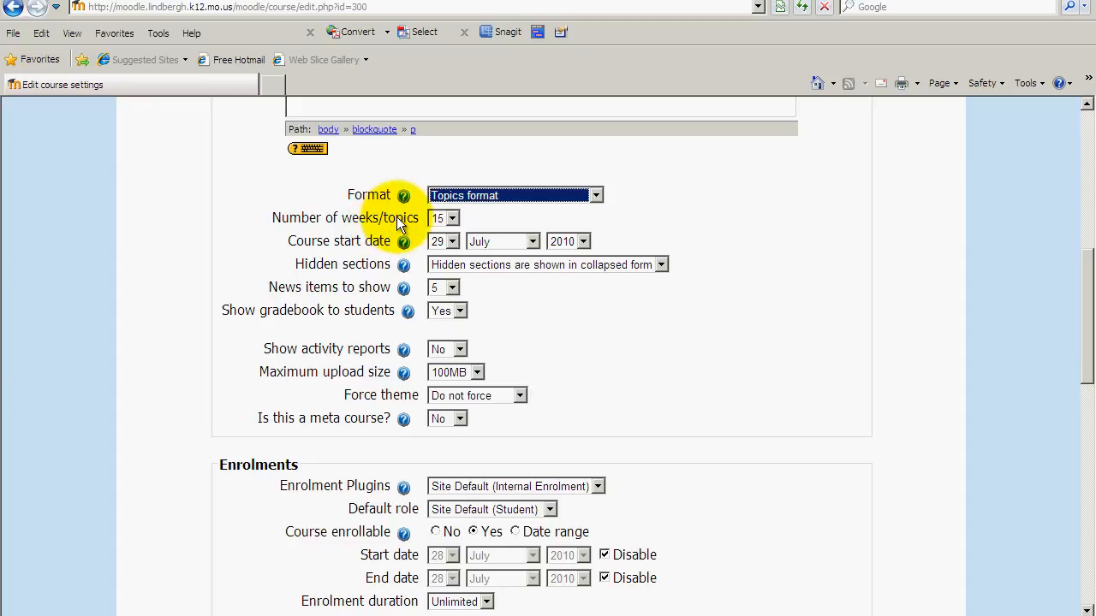
mouse_move(750, 244)
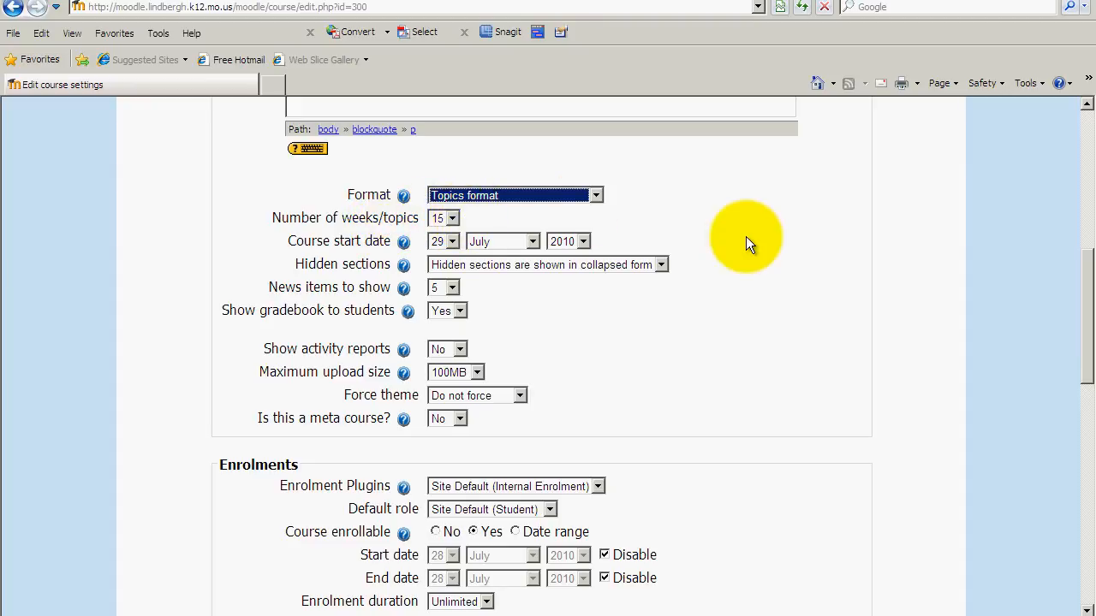
mouse_move(1088, 342)
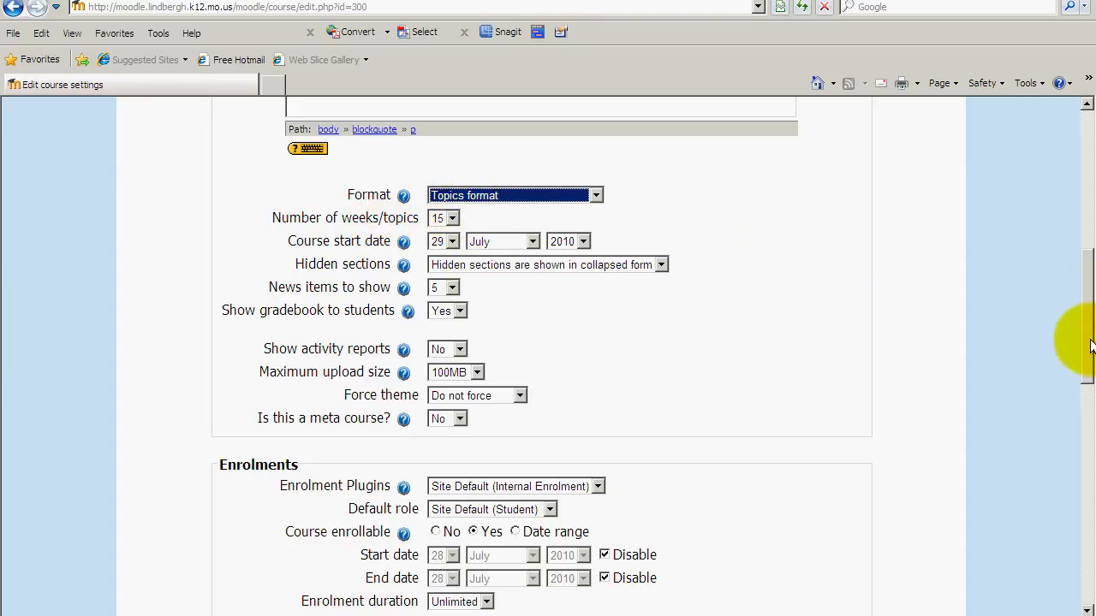
mouse_move(693, 229)
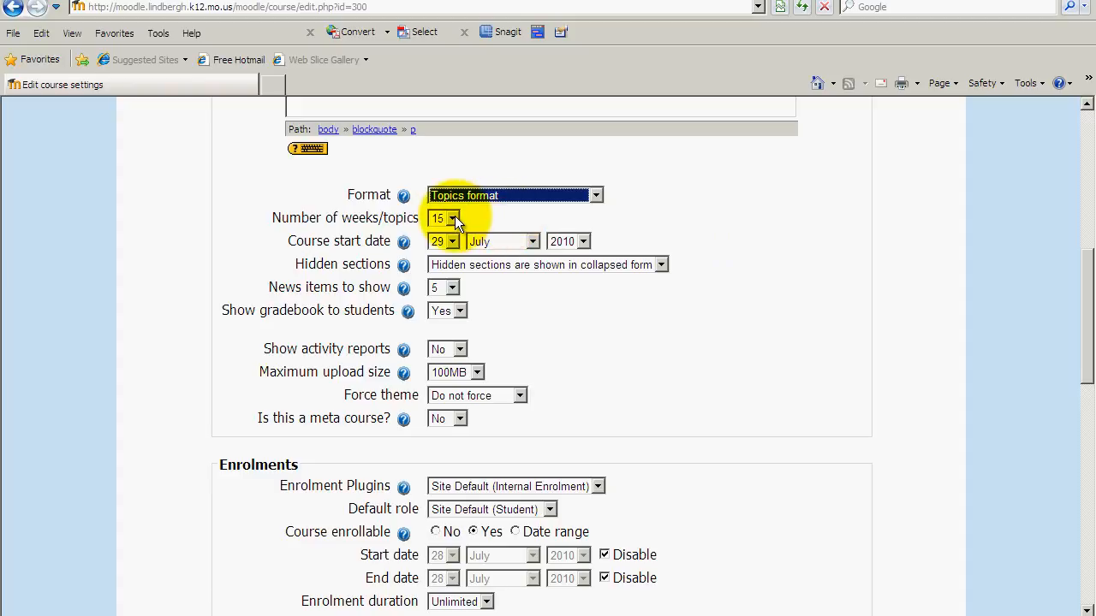
left_click(453, 219)
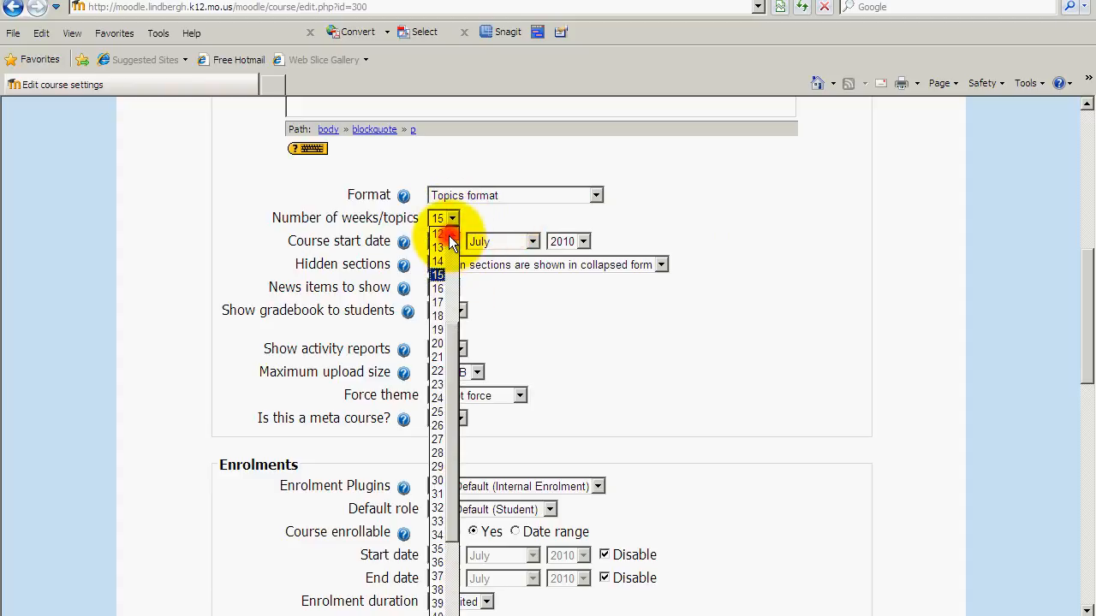
left_click(439, 233)
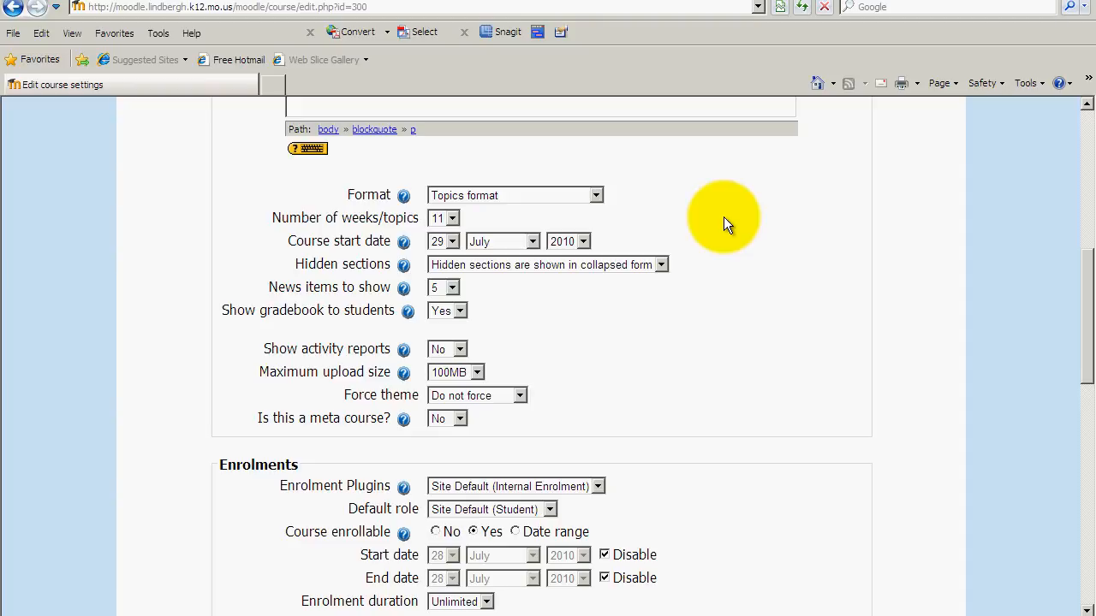
mouse_move(651, 213)
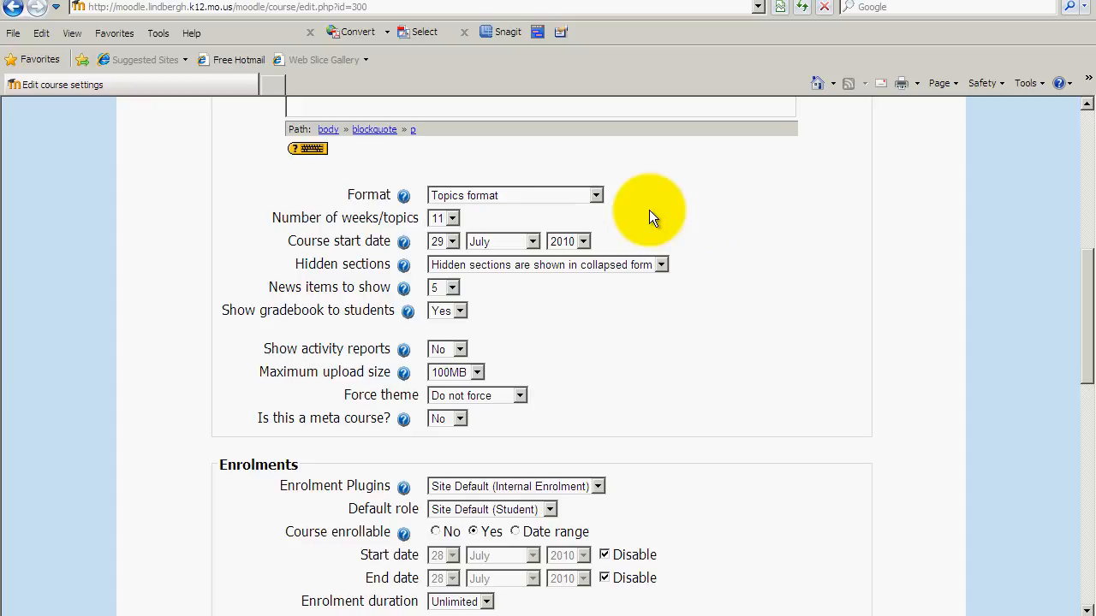
mouse_move(404, 240)
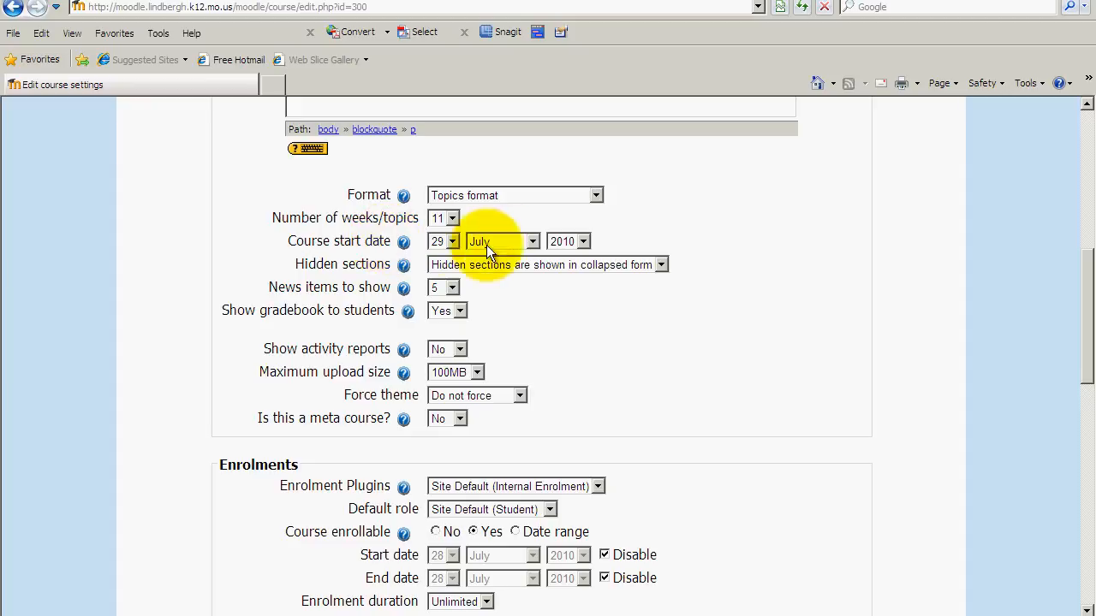
mouse_move(613, 240)
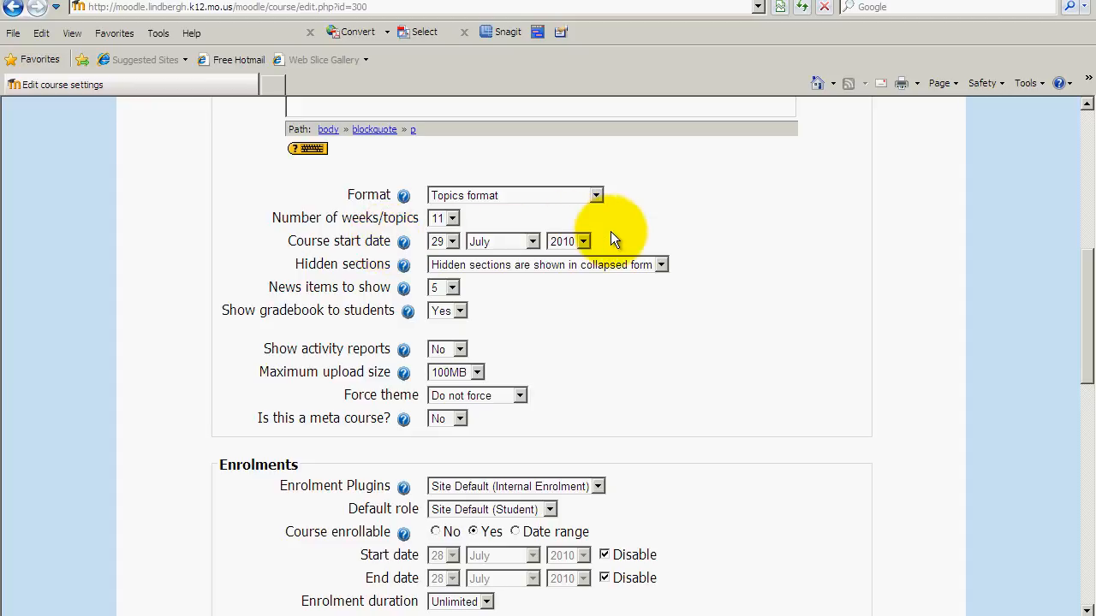
mouse_move(479, 239)
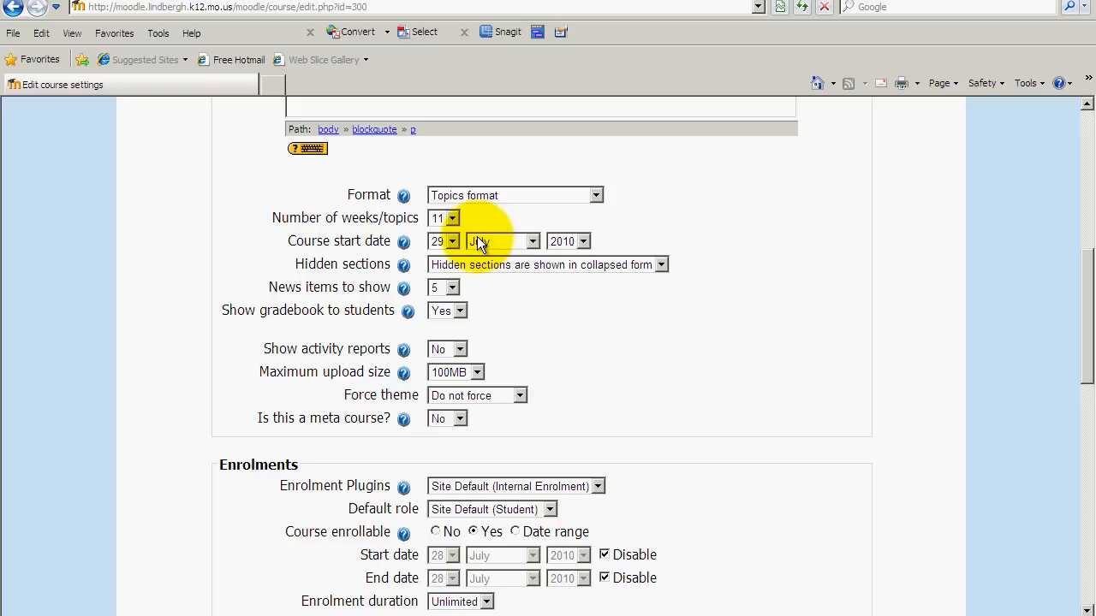
Change the course start date to 15 August 2010.
left_click(500, 240)
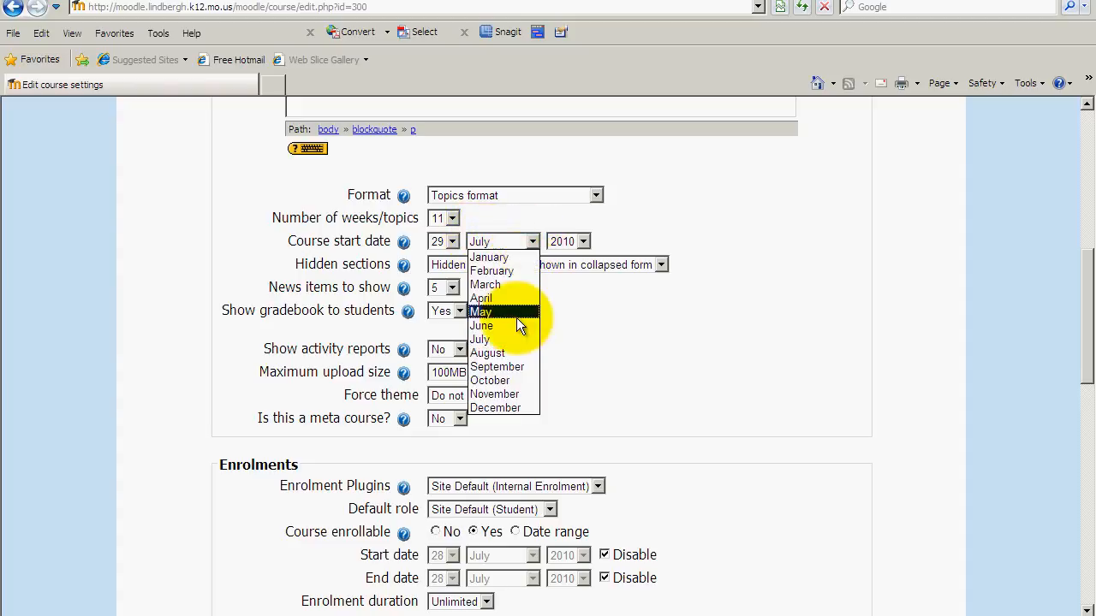
left_click(486, 353)
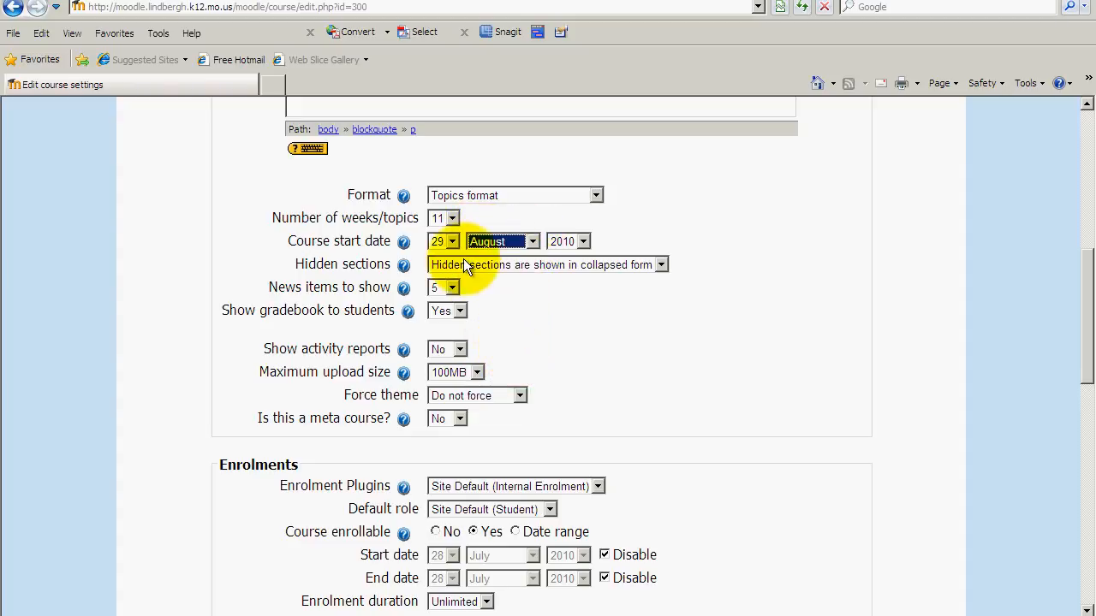
left_click(443, 240)
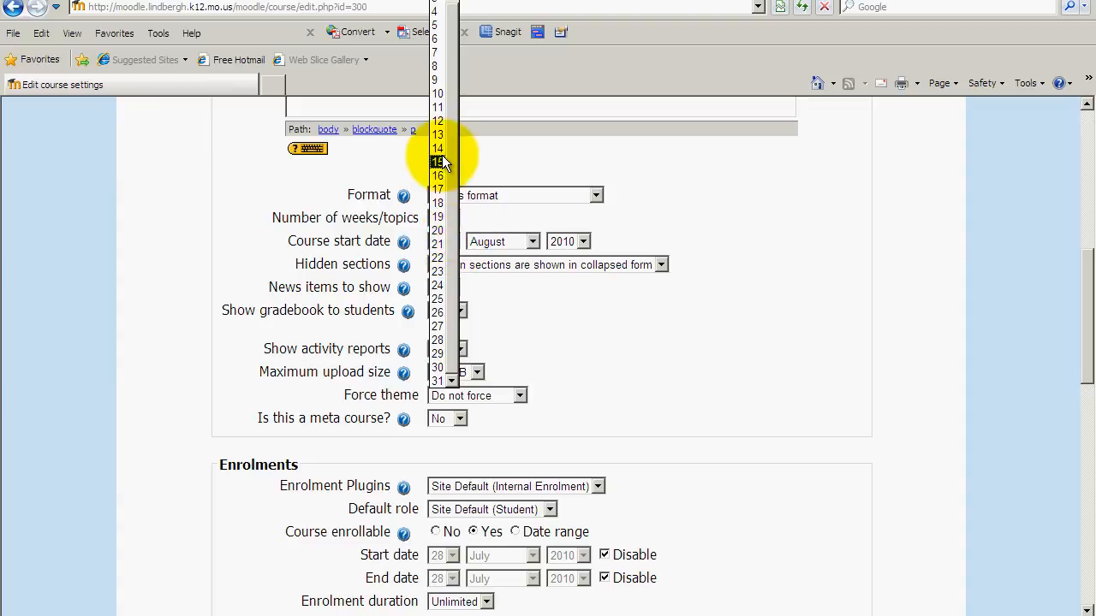
left_click(439, 161)
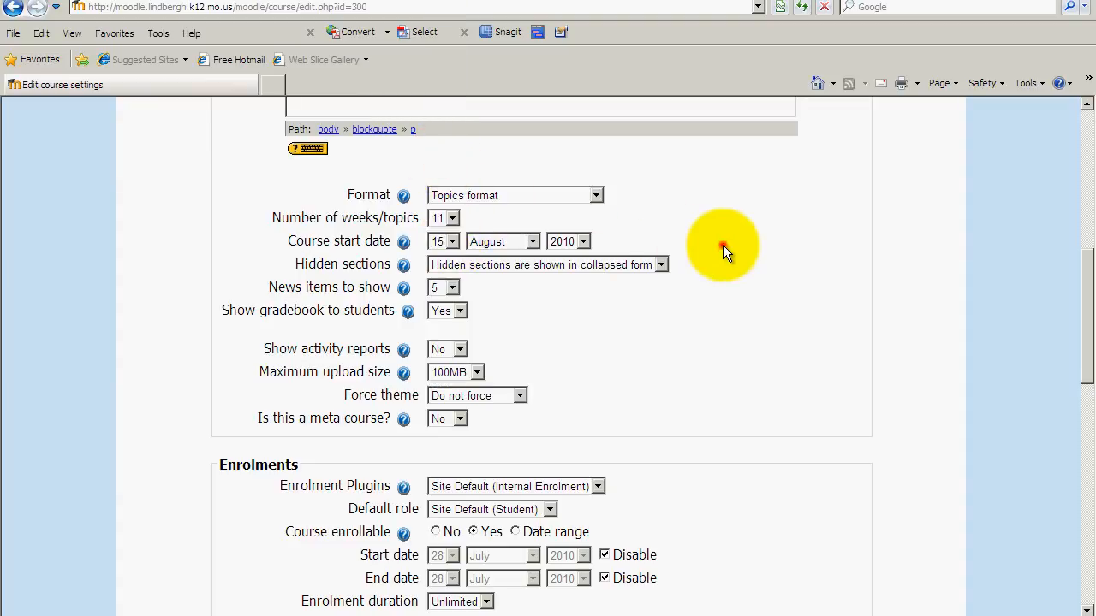
mouse_move(651, 270)
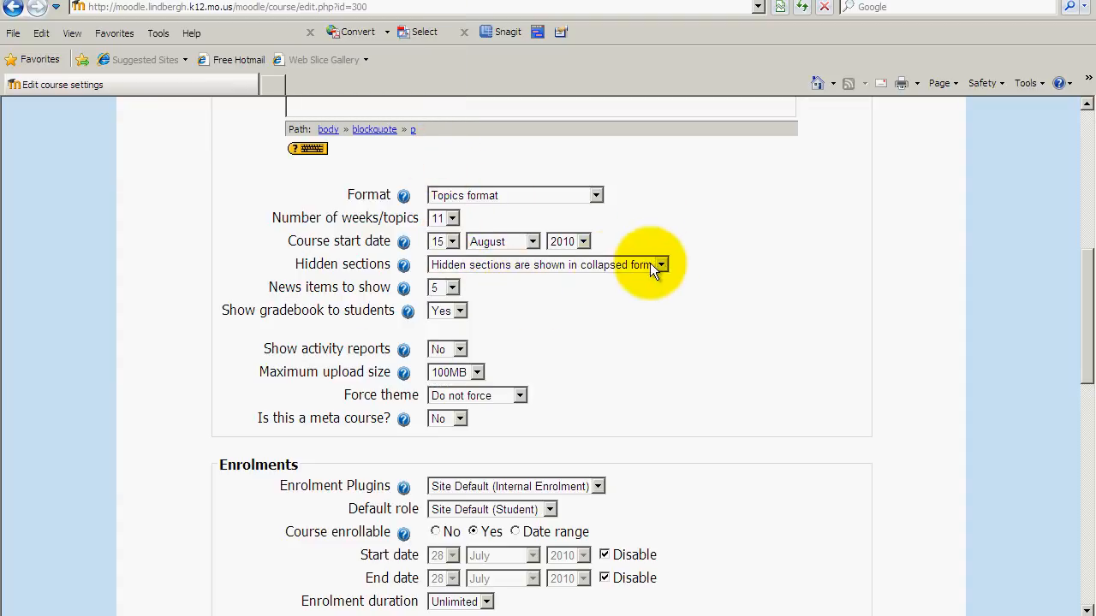
Set Hidden sections to 'Hidden sections are completely invisible'.
left_click(659, 264)
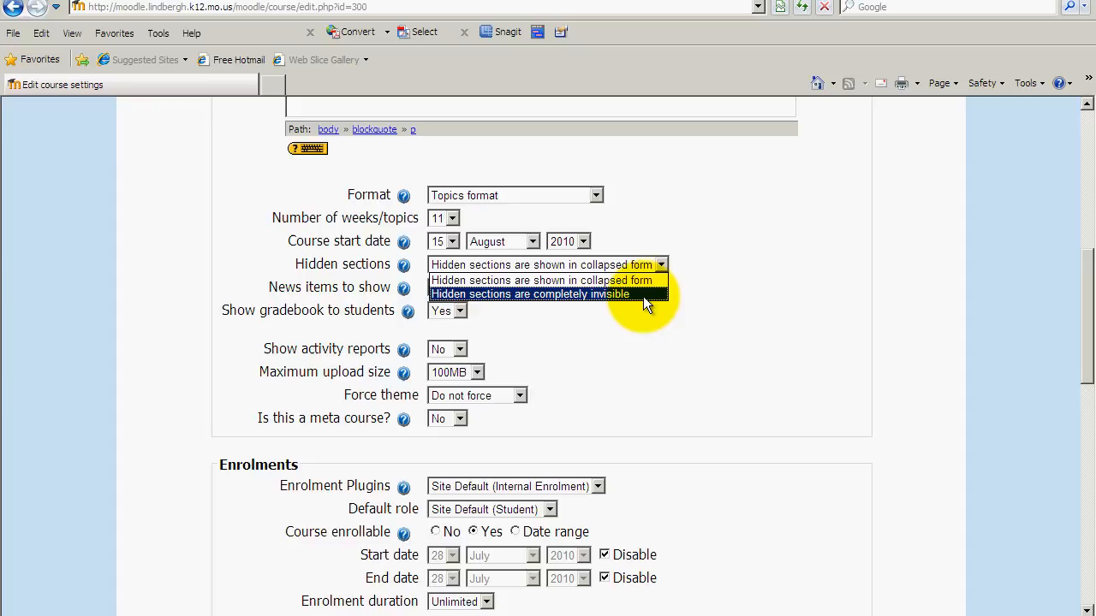
left_click(529, 295)
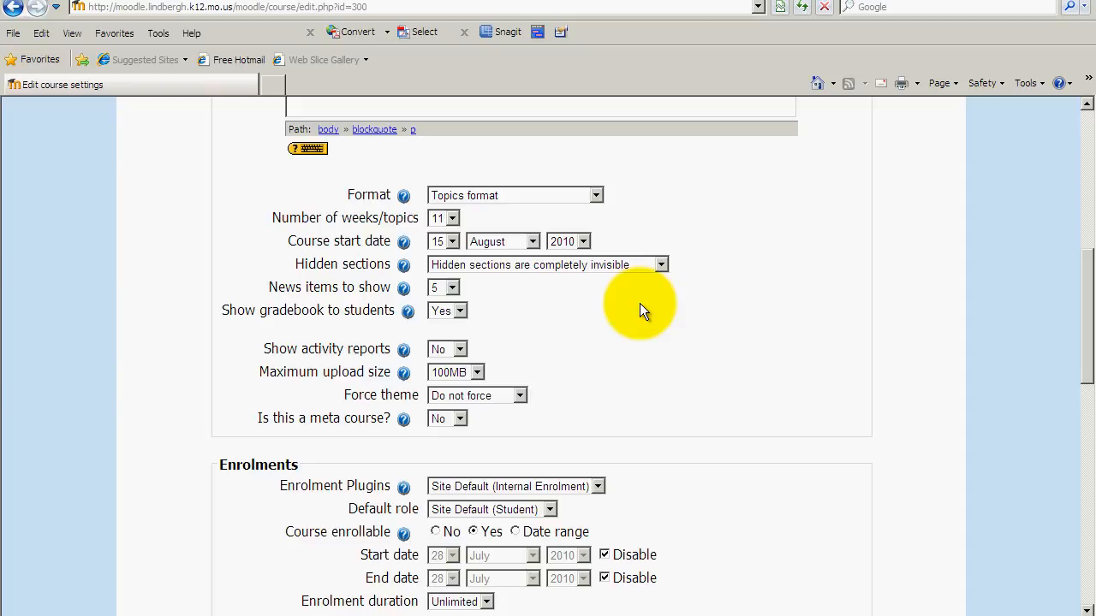
mouse_move(449, 329)
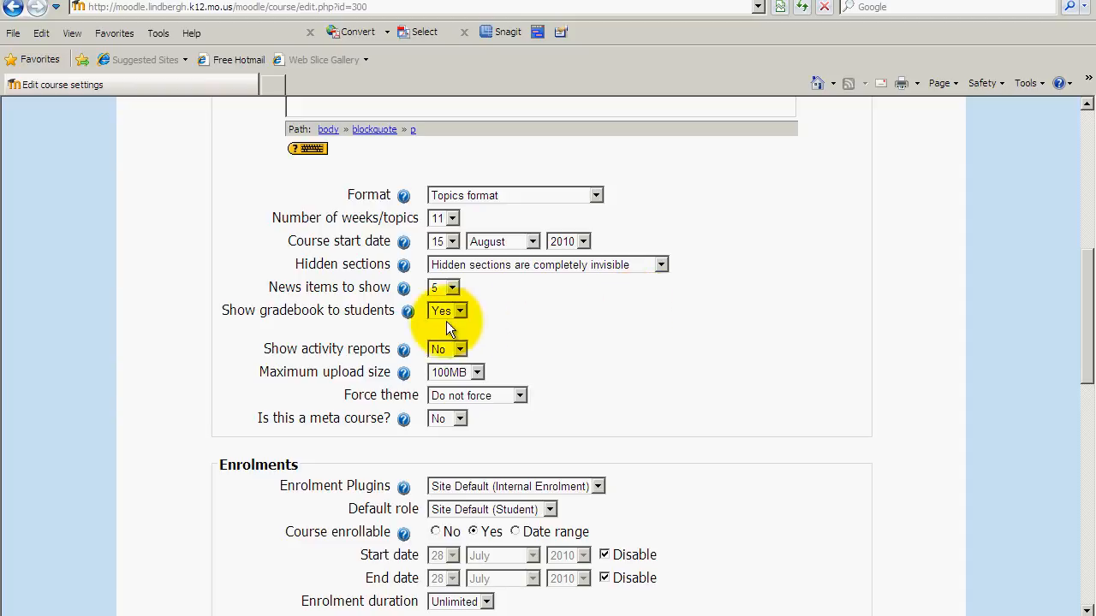
mouse_move(483, 315)
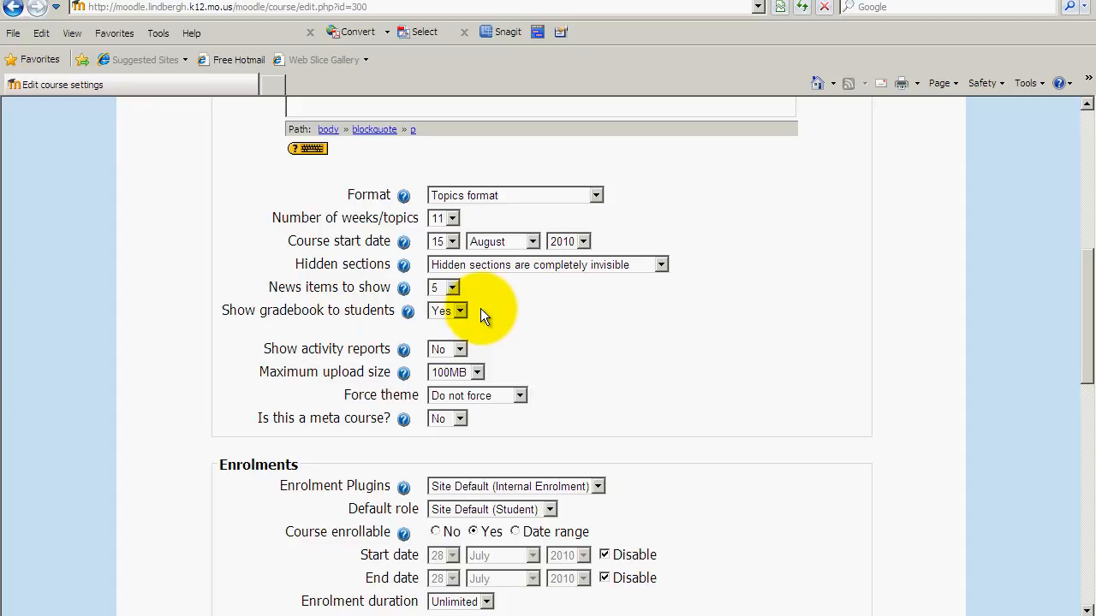
mouse_move(540, 329)
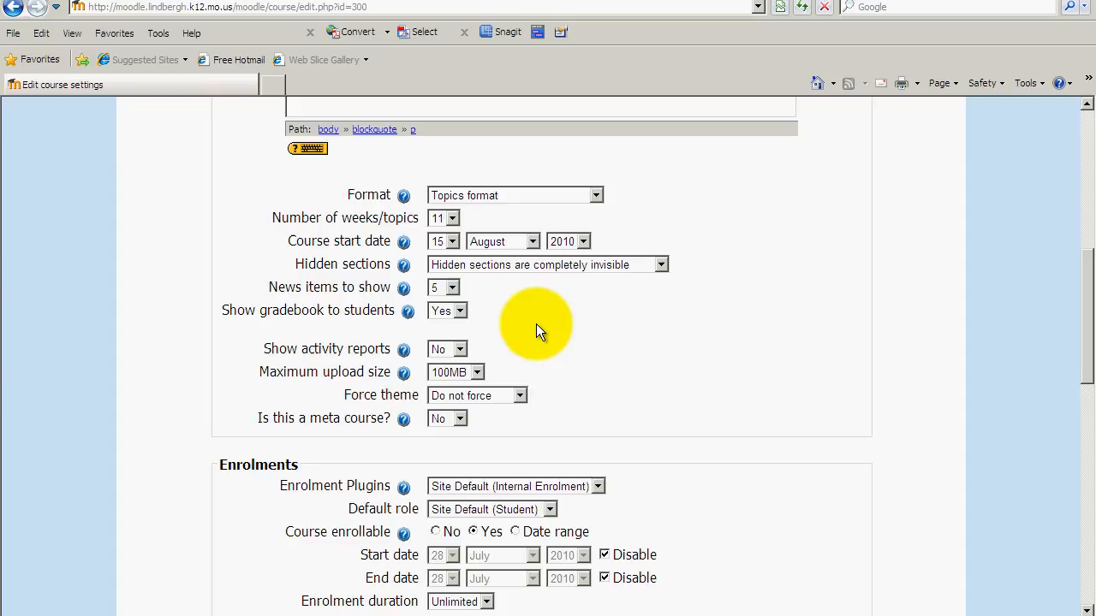
mouse_move(394, 320)
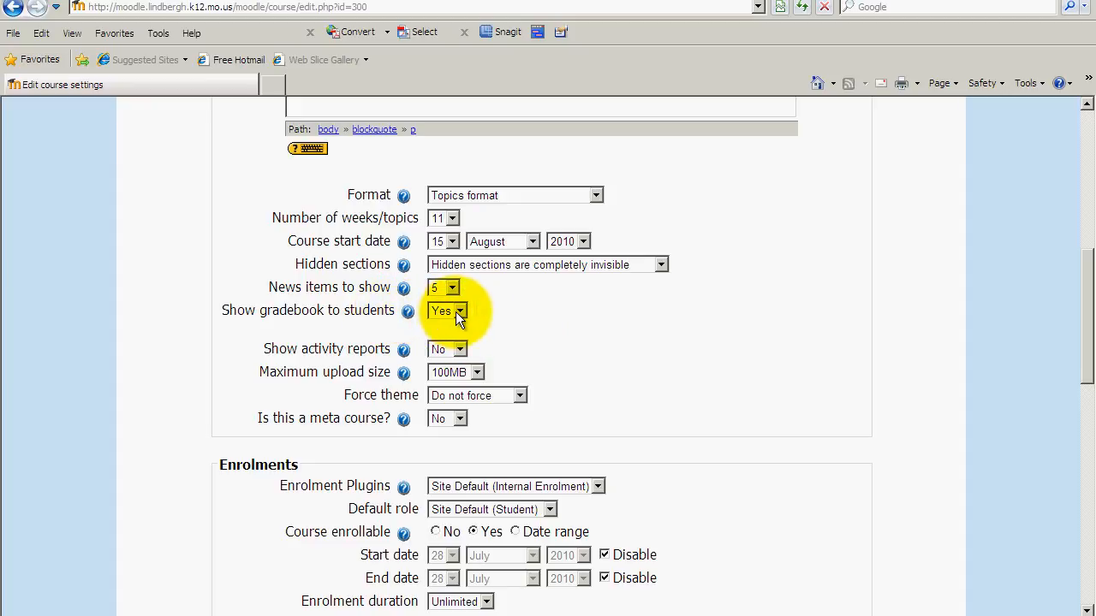
mouse_move(447, 320)
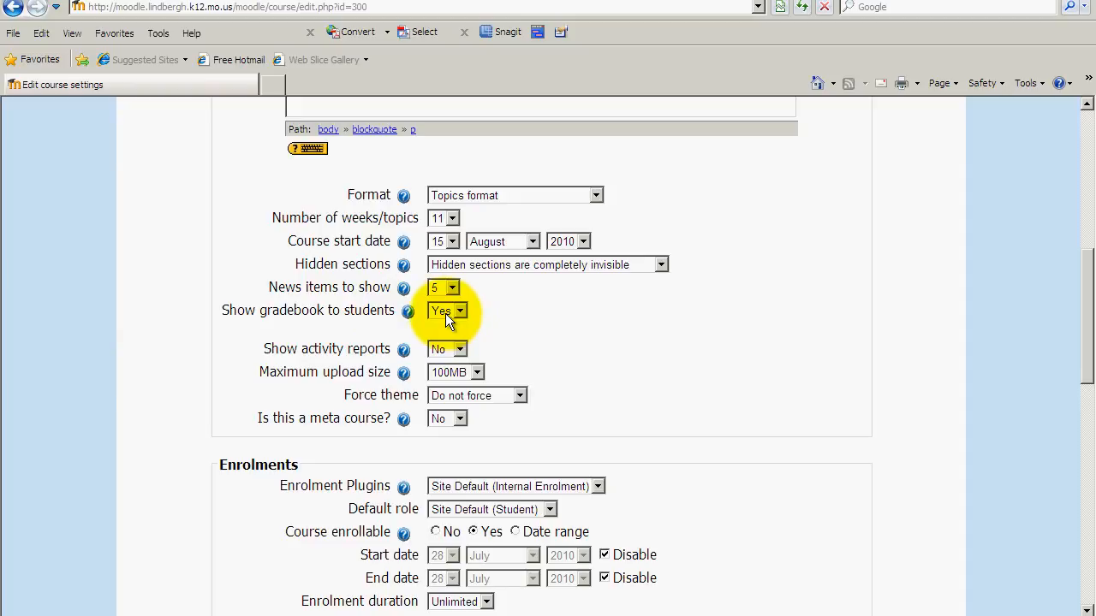
mouse_move(390, 353)
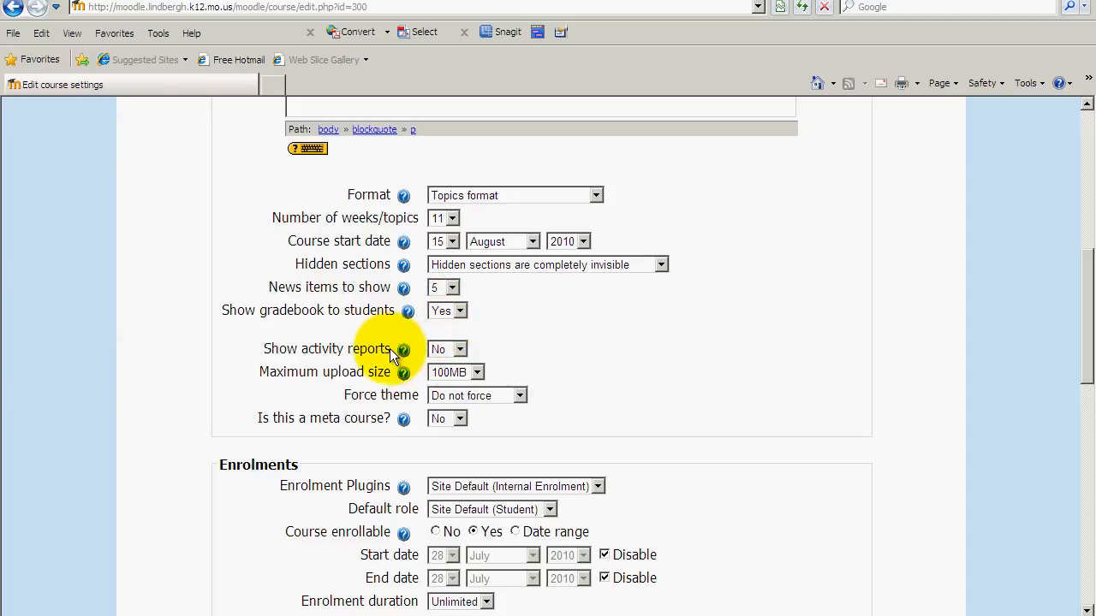
mouse_move(517, 346)
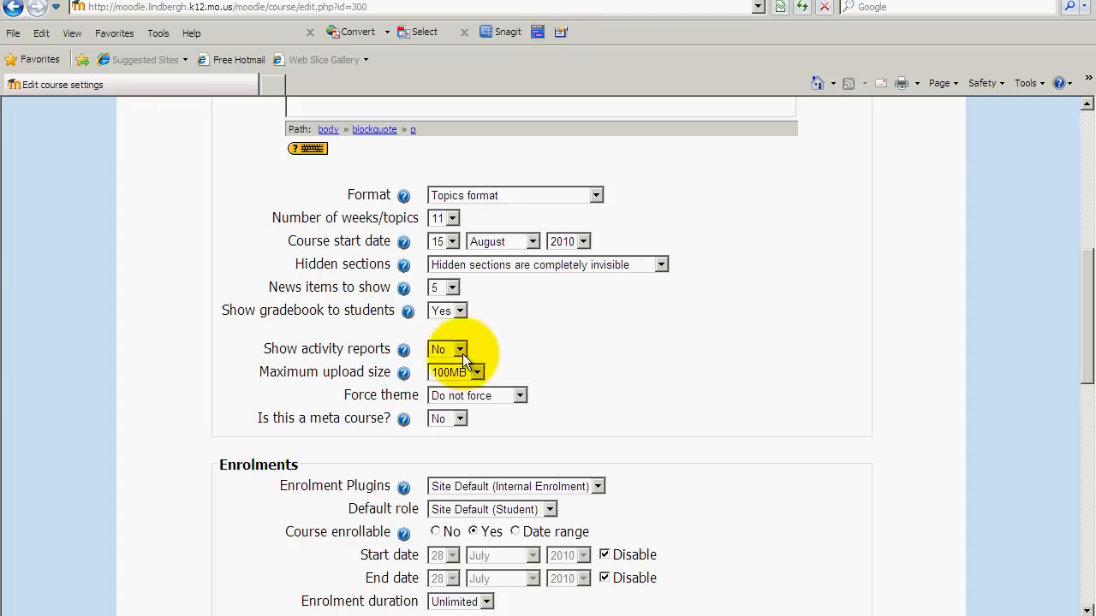
left_click(445, 349)
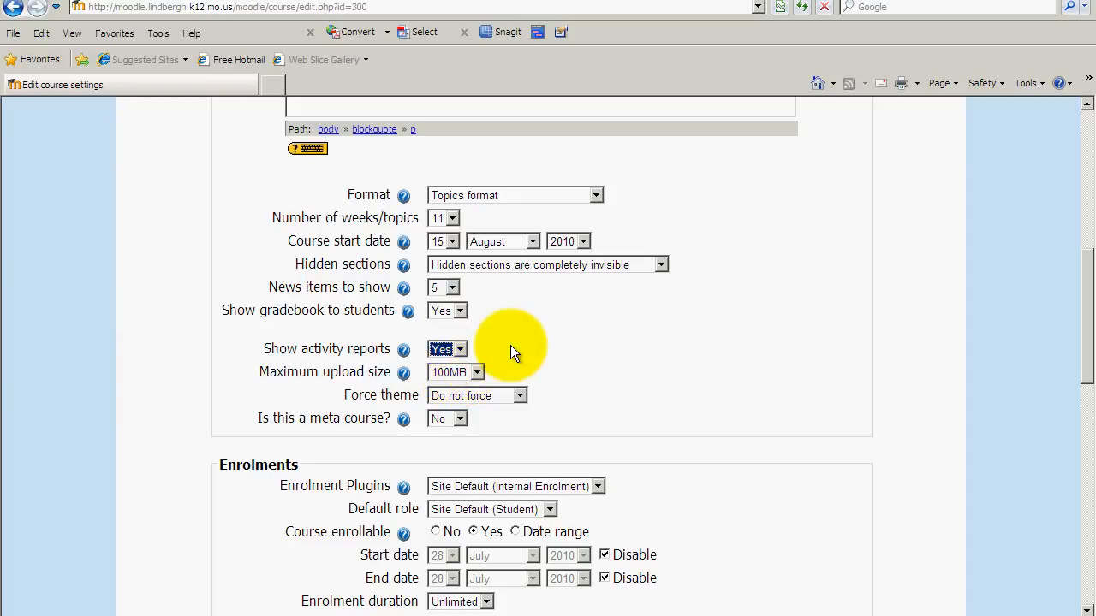
left_click(459, 349)
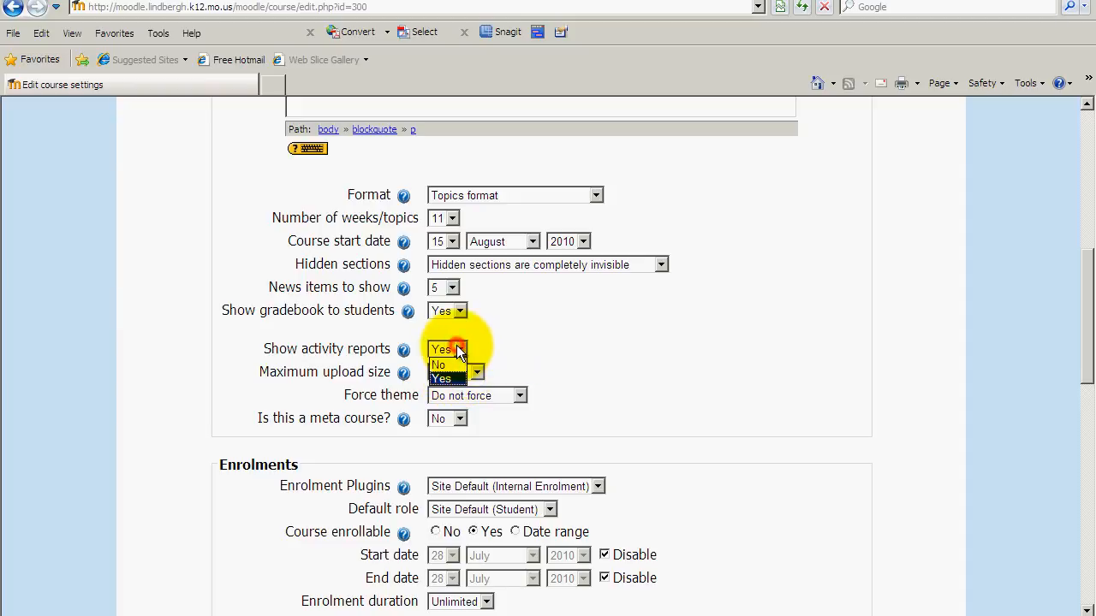
left_click(438, 364)
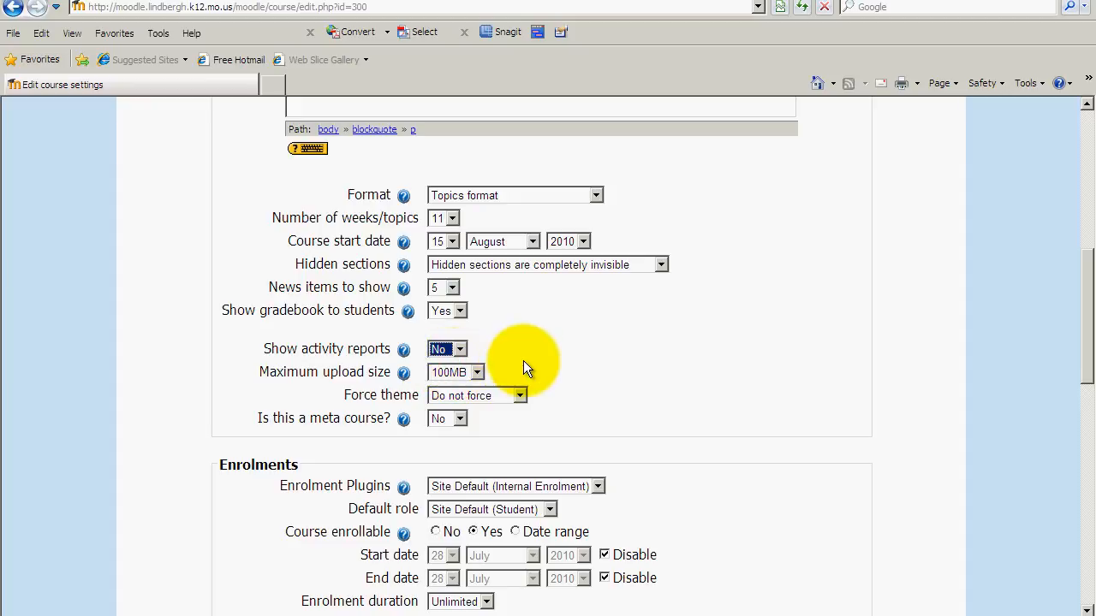
mouse_move(449, 380)
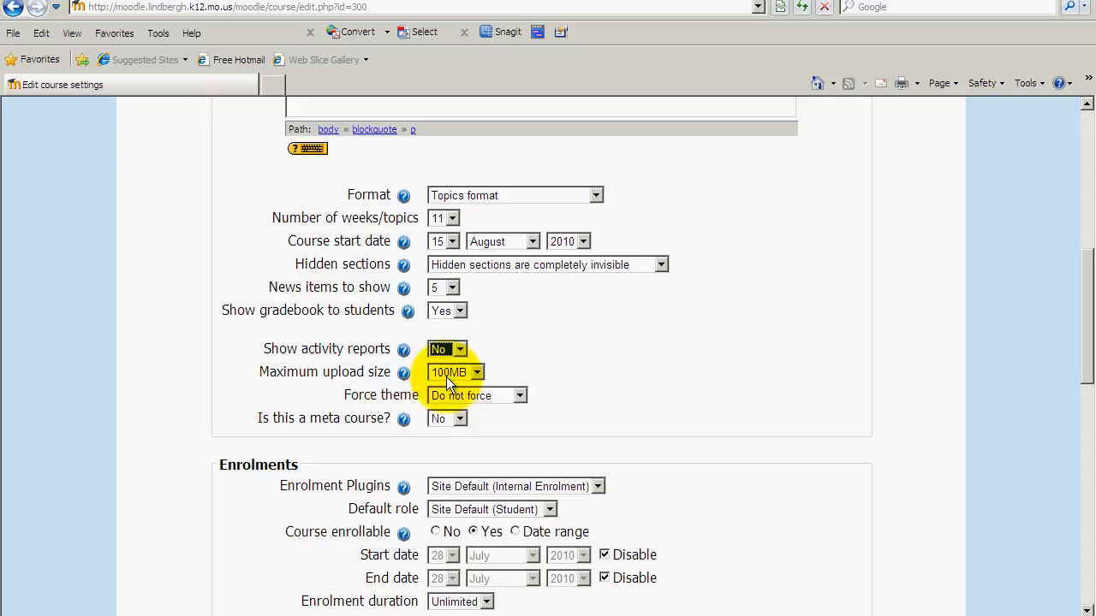
left_click(454, 373)
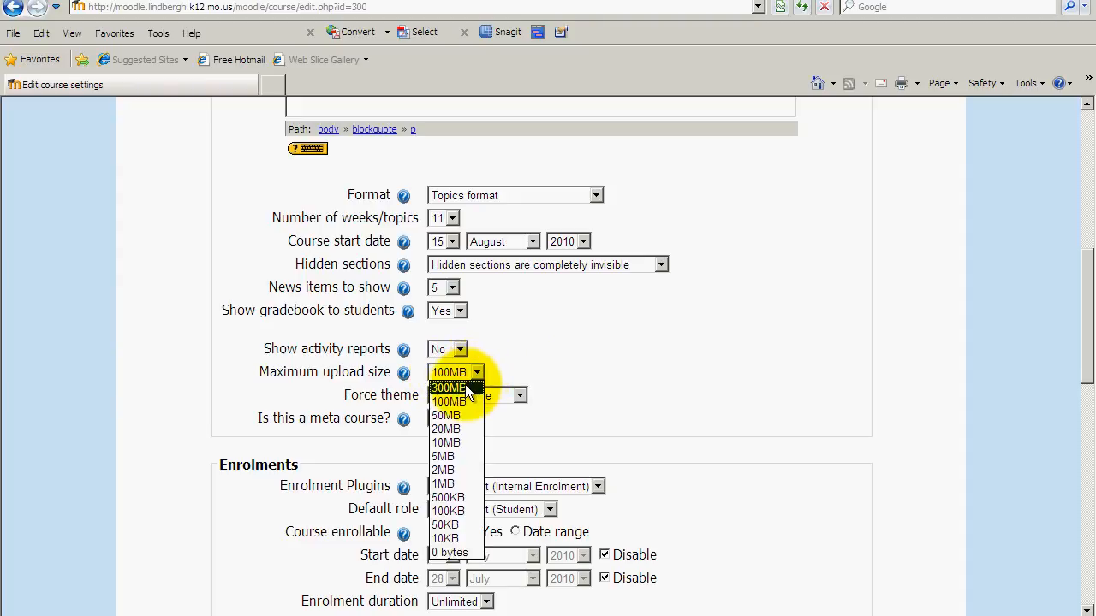
left_click(448, 387)
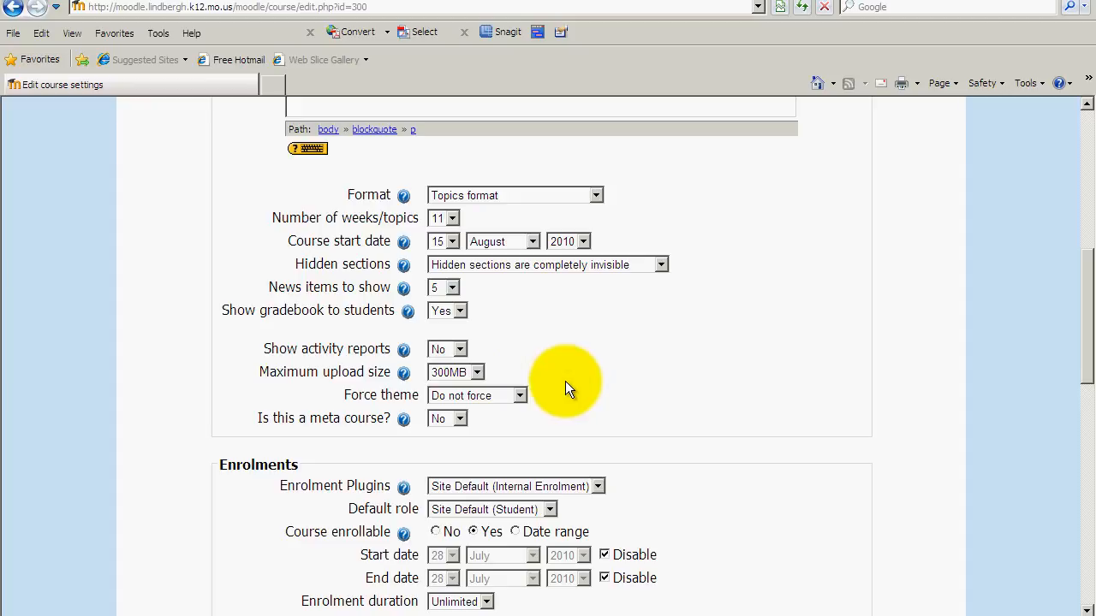
left_click(455, 371)
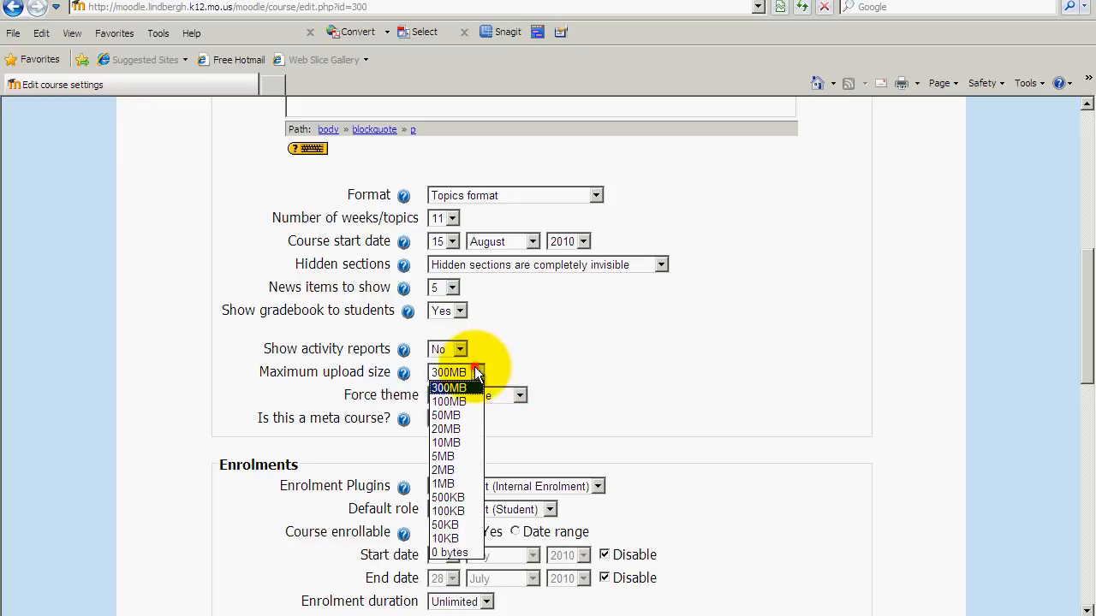
left_click(442, 469)
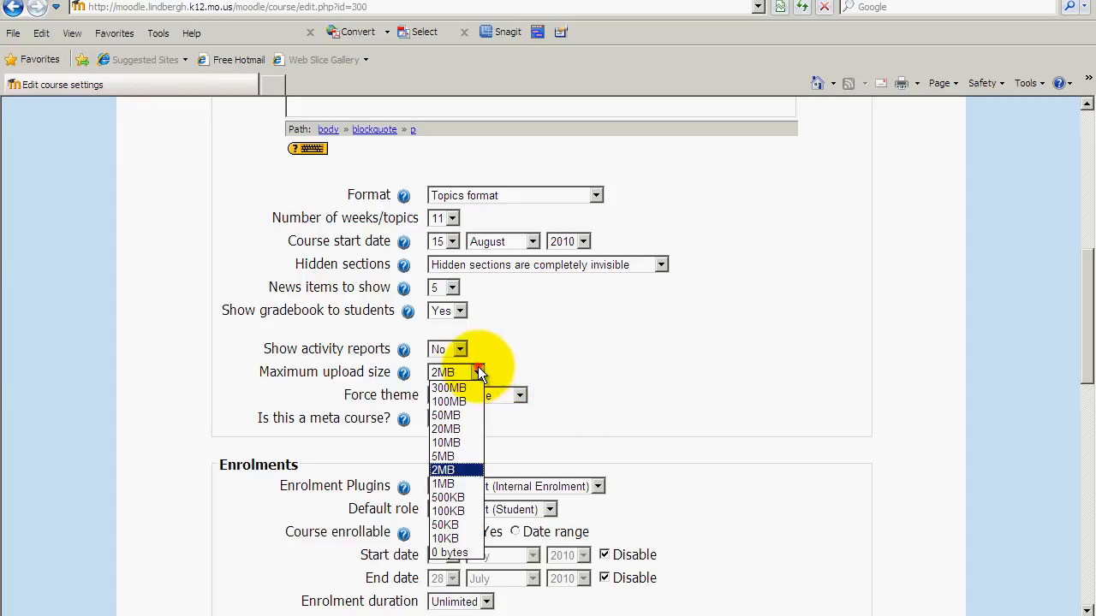
left_click(448, 387)
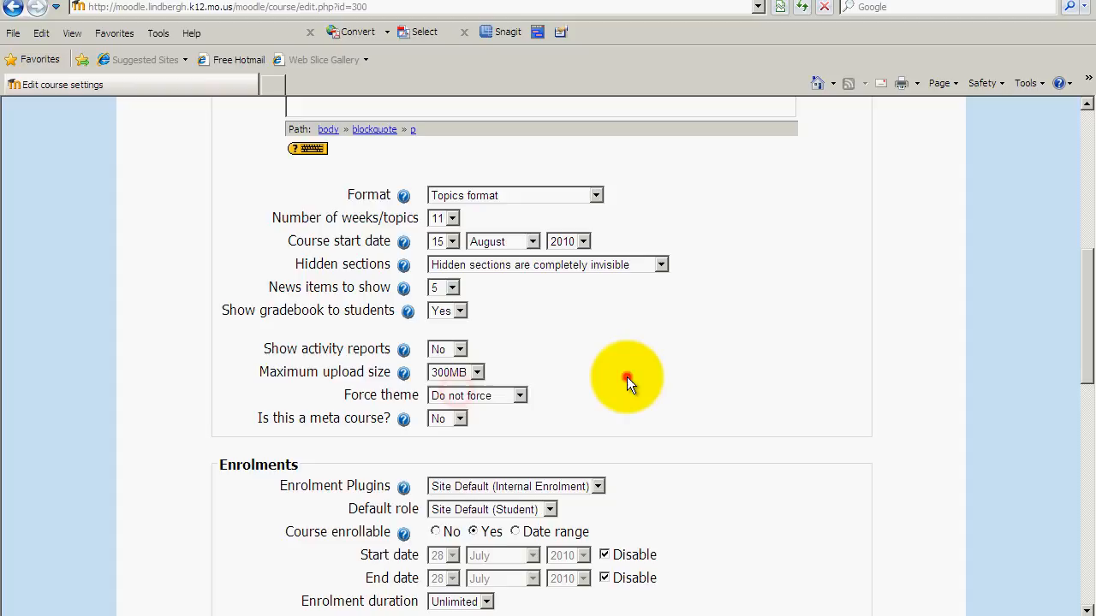
mouse_move(539, 401)
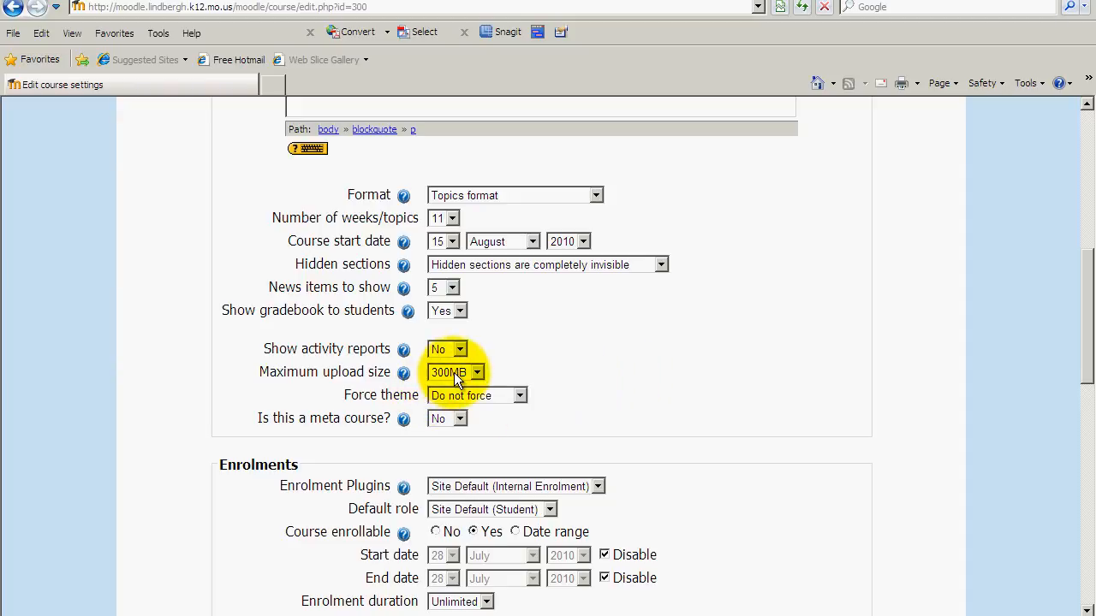
mouse_move(411, 402)
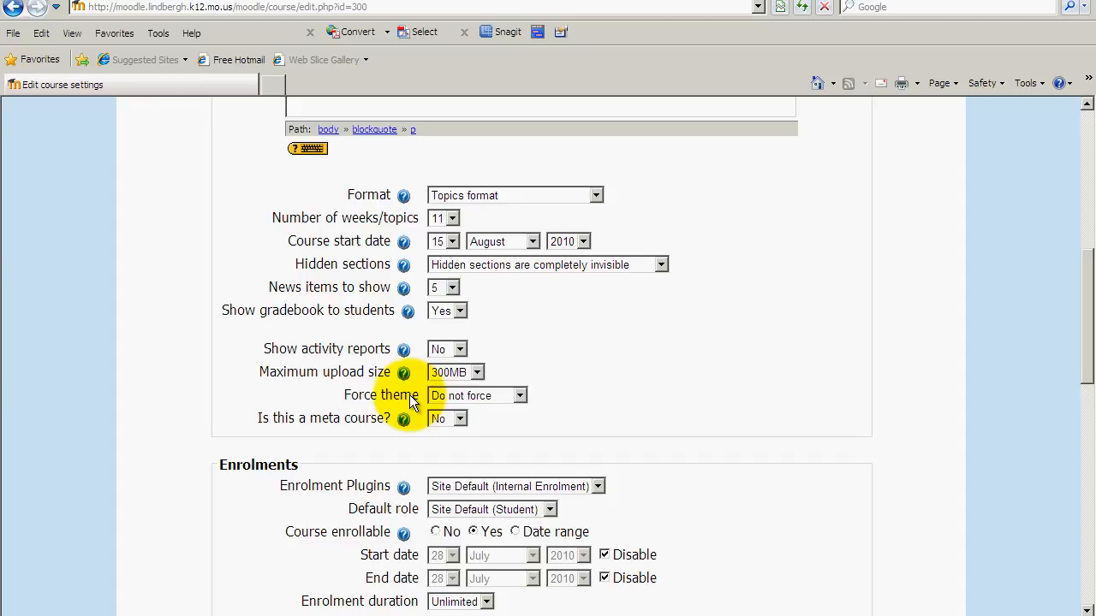
mouse_move(522, 403)
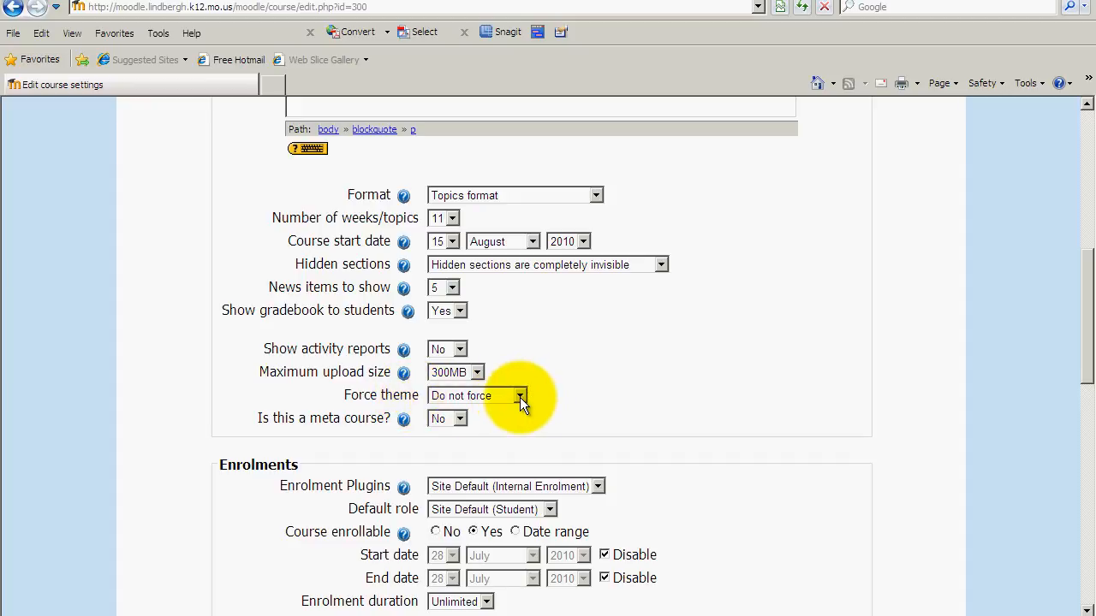
left_click(519, 395)
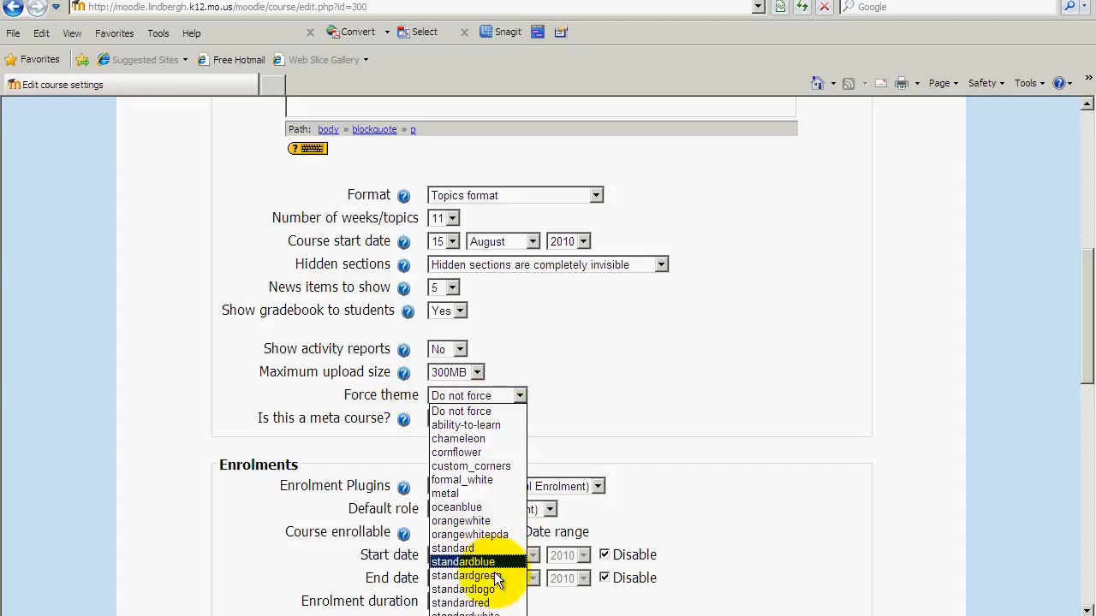
mouse_move(500, 438)
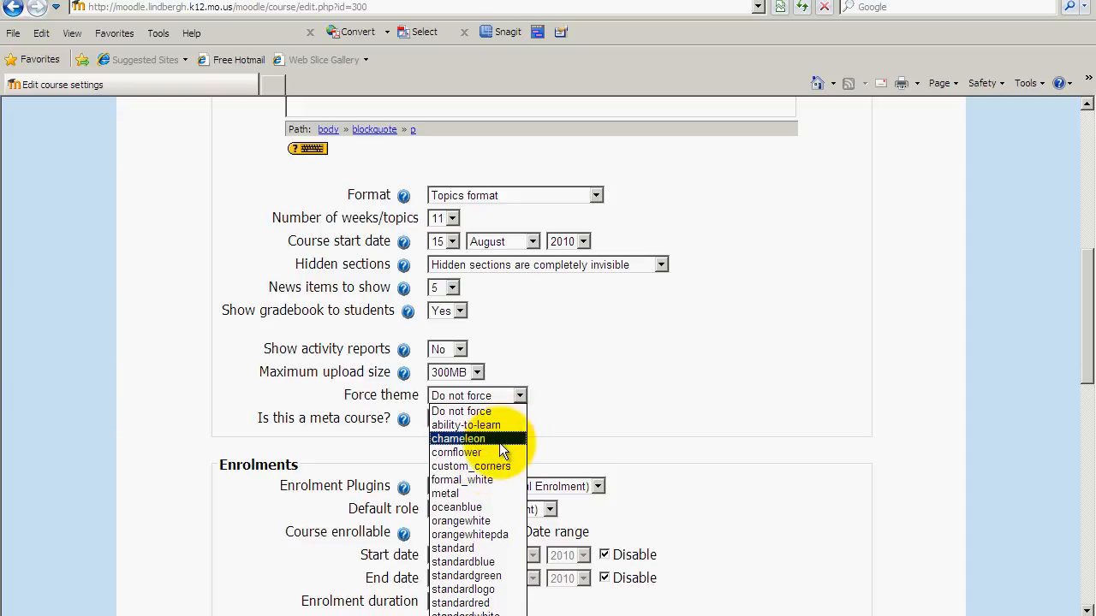
left_click(461, 411)
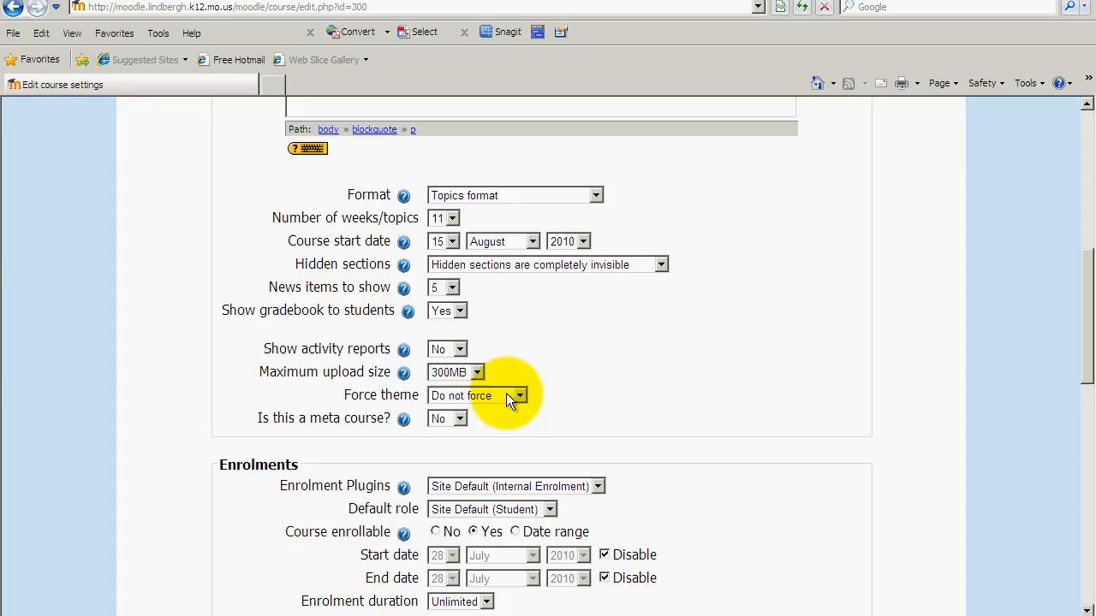
mouse_move(572, 401)
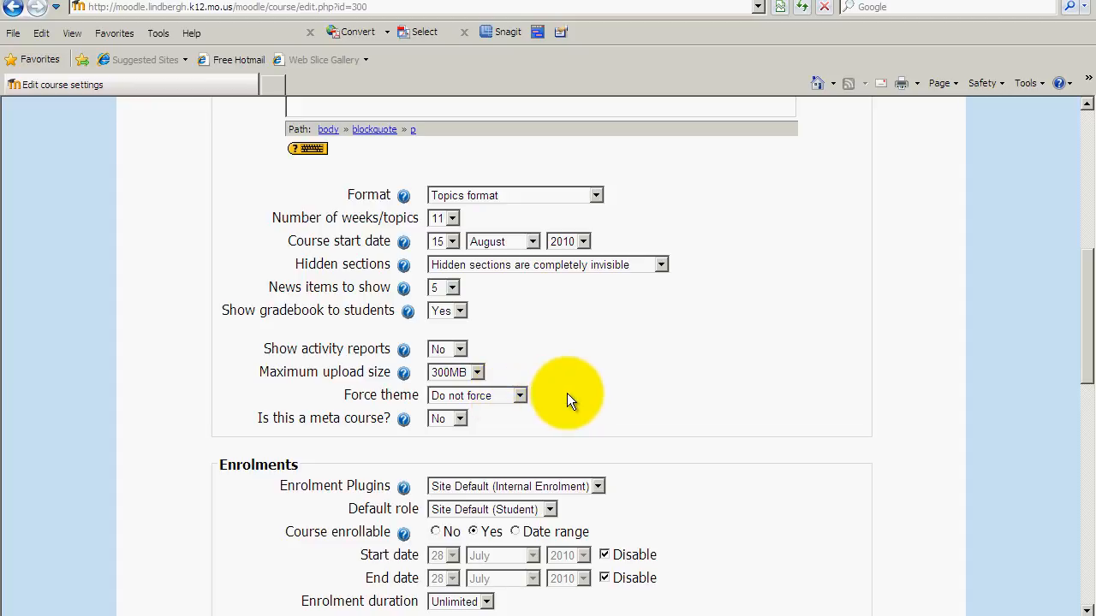
mouse_move(555, 397)
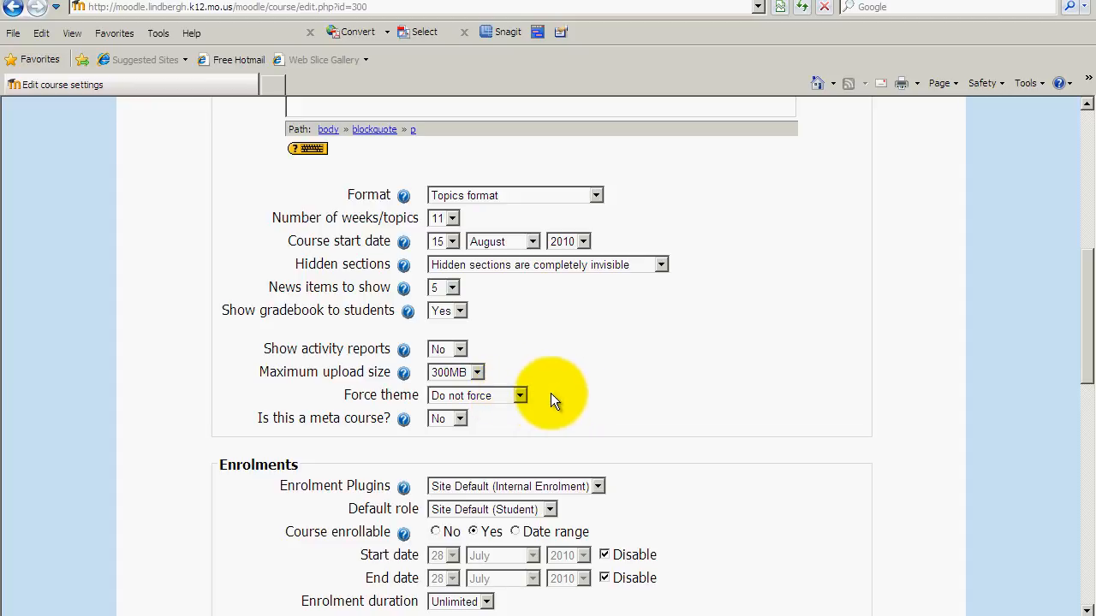
left_click(519, 394)
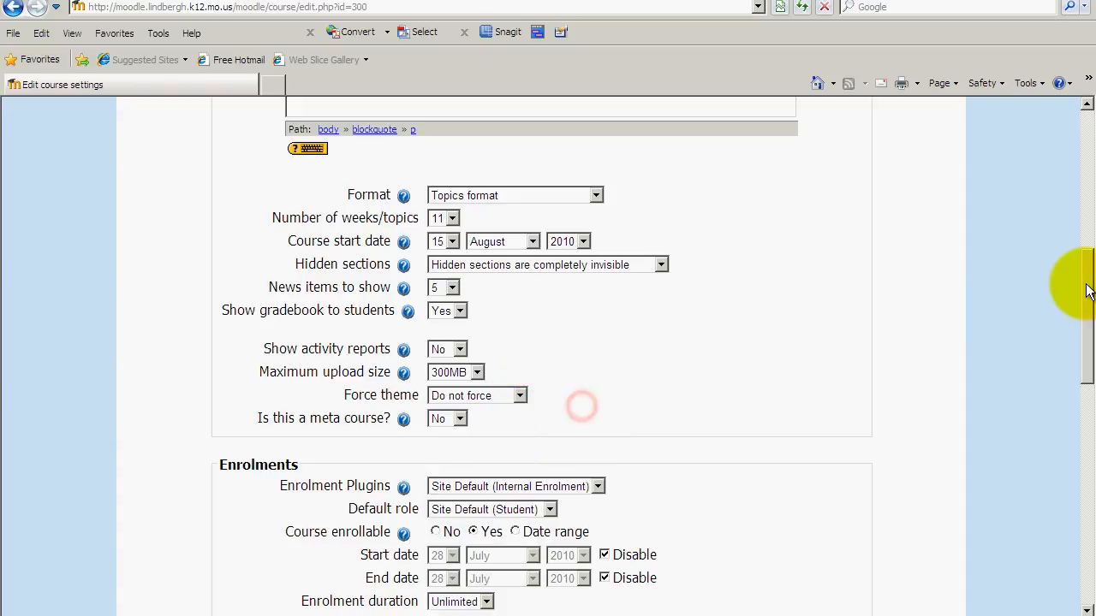
scroll("down", 3)
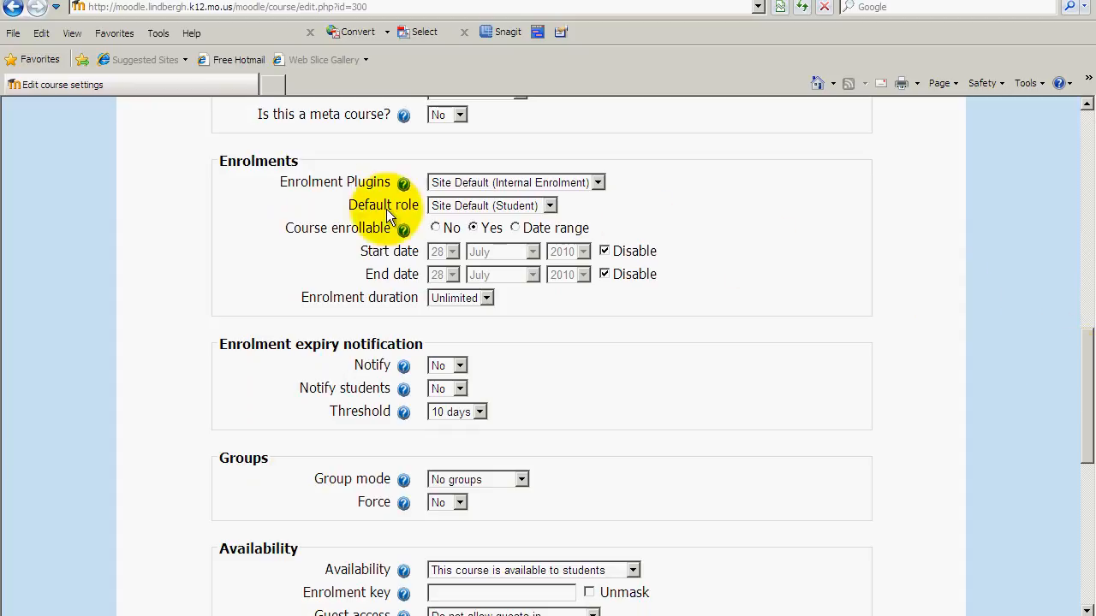
mouse_move(261, 226)
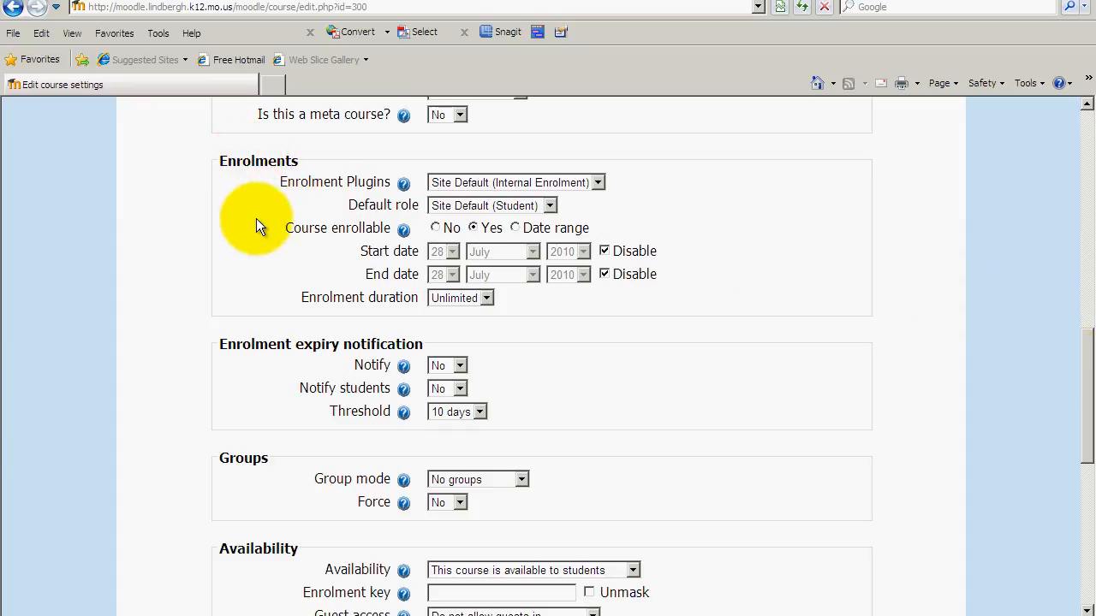
mouse_move(253, 351)
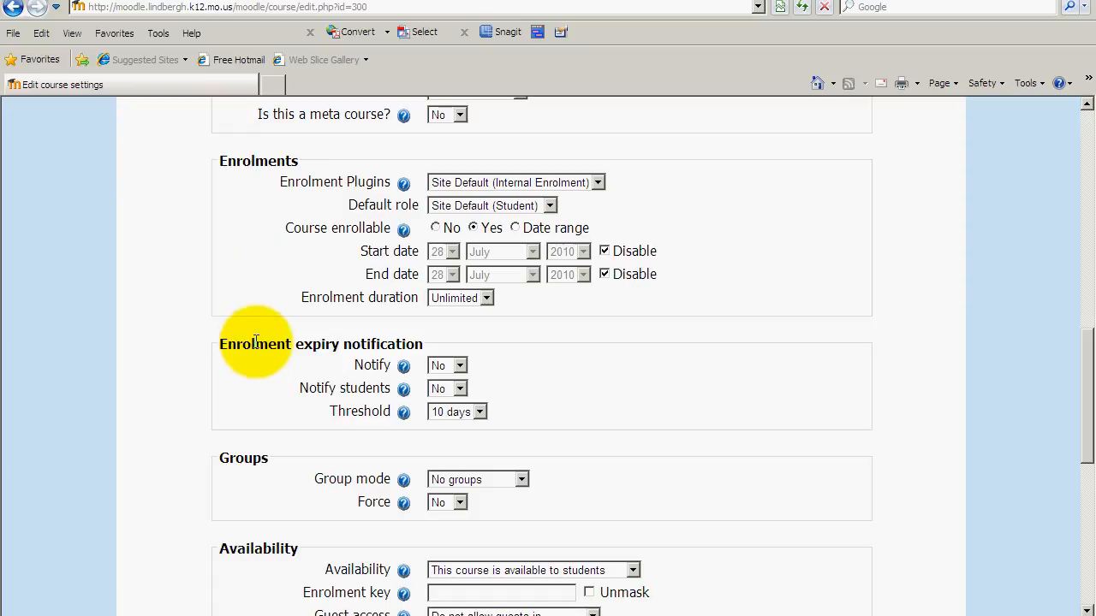
mouse_move(366, 346)
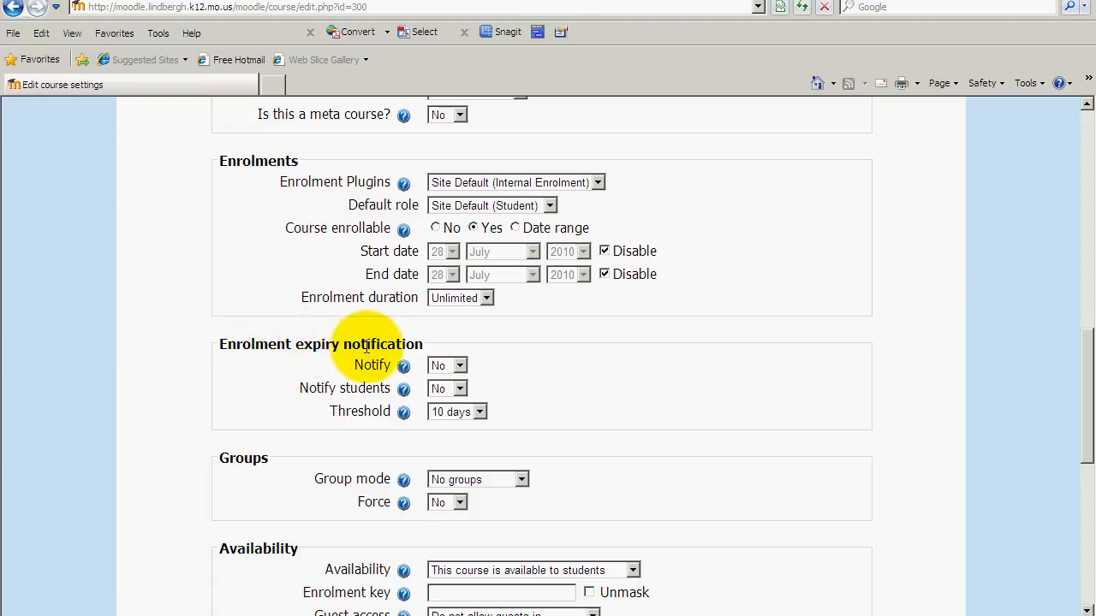
mouse_move(387, 339)
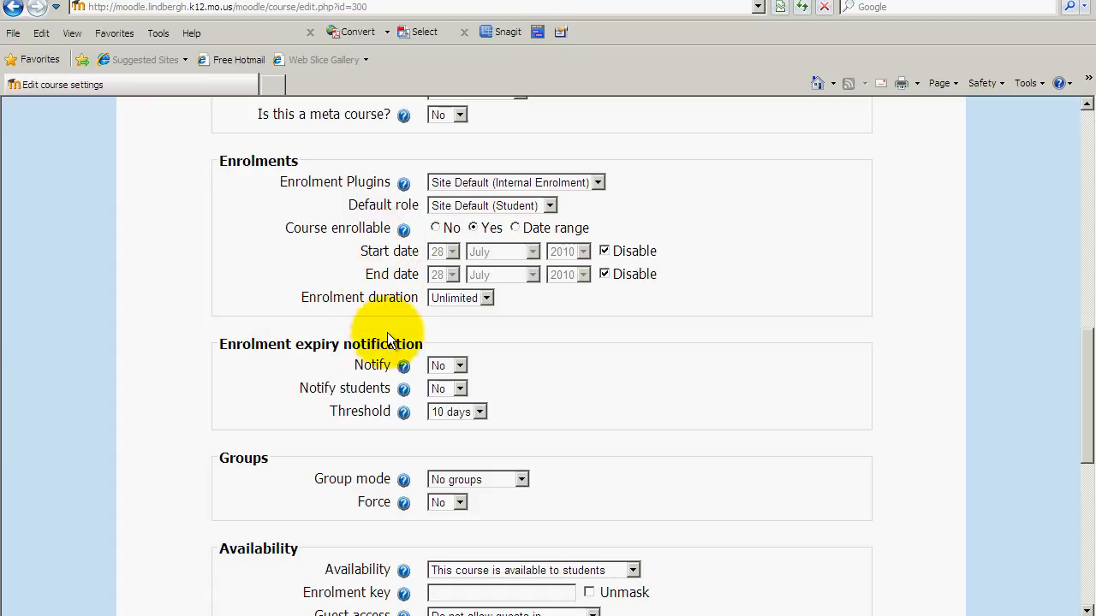
mouse_move(735, 332)
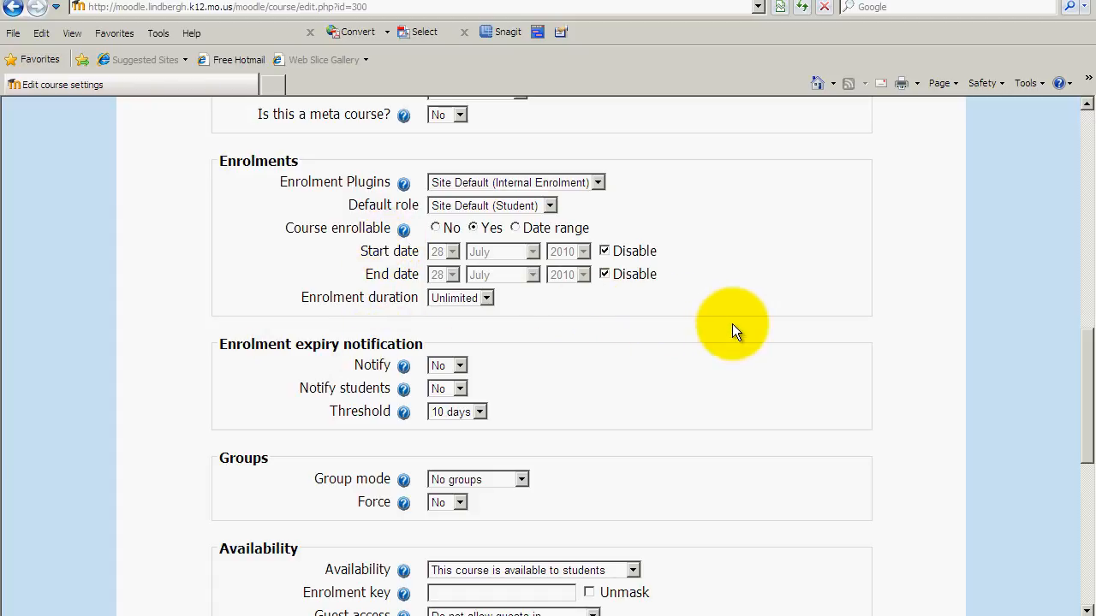
mouse_move(941, 352)
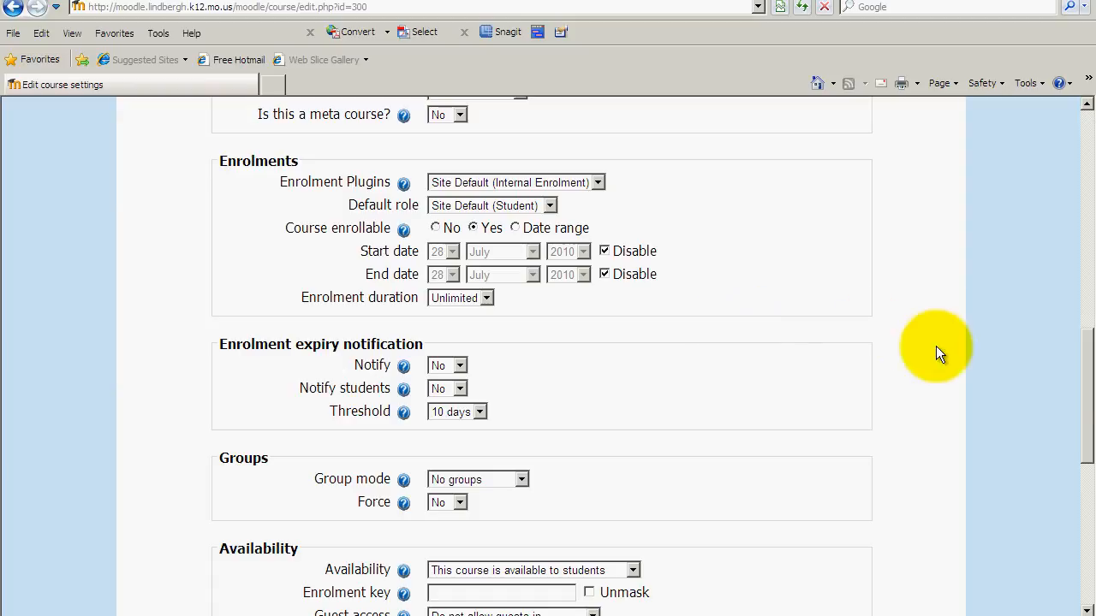
scroll("down", 3)
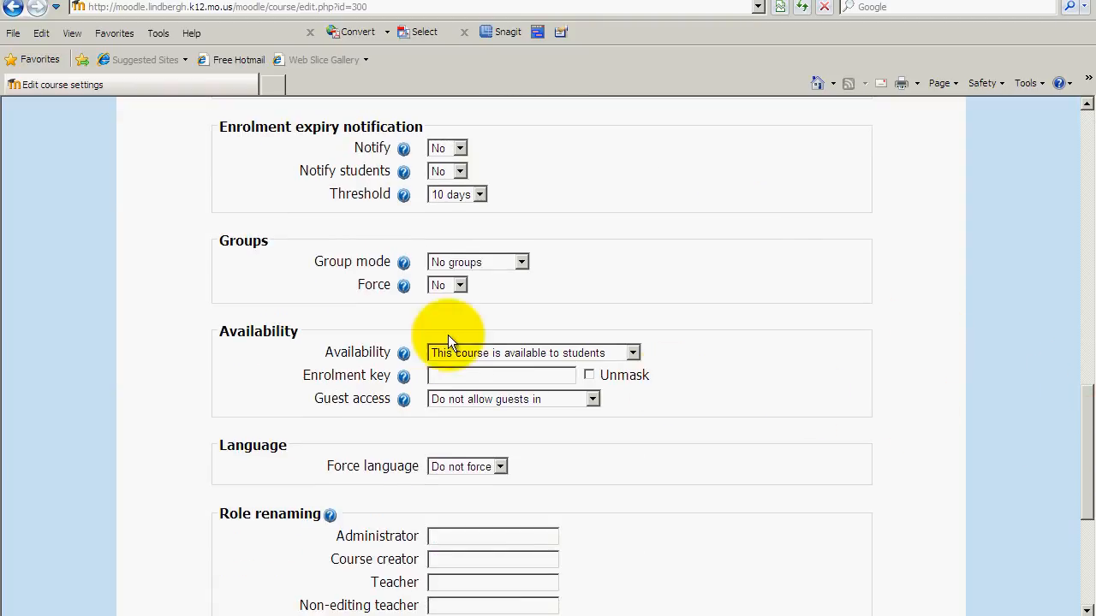
mouse_move(265, 240)
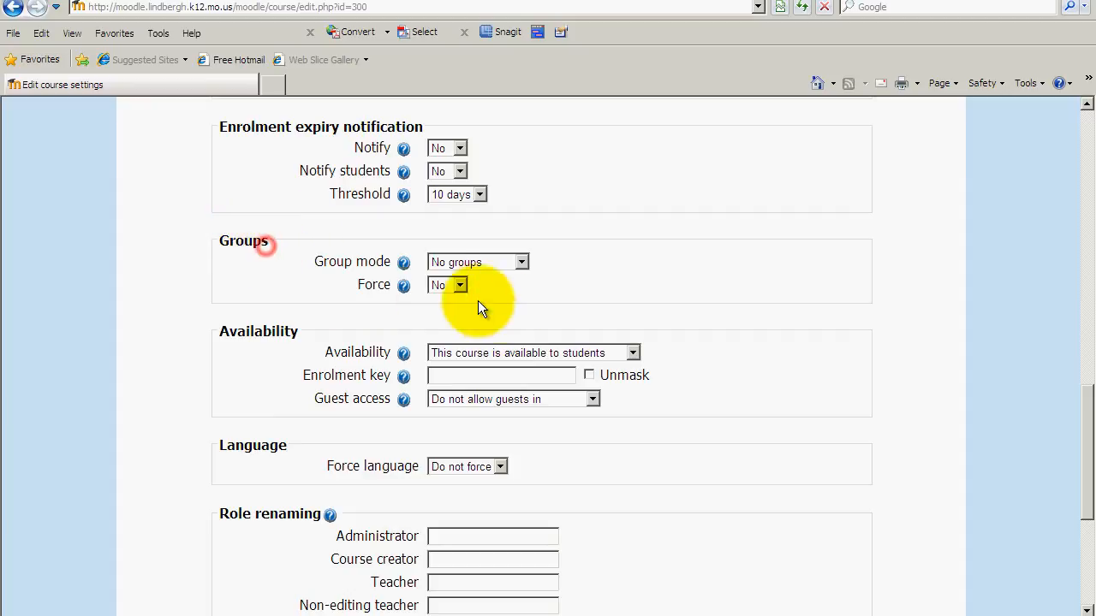
mouse_move(500, 262)
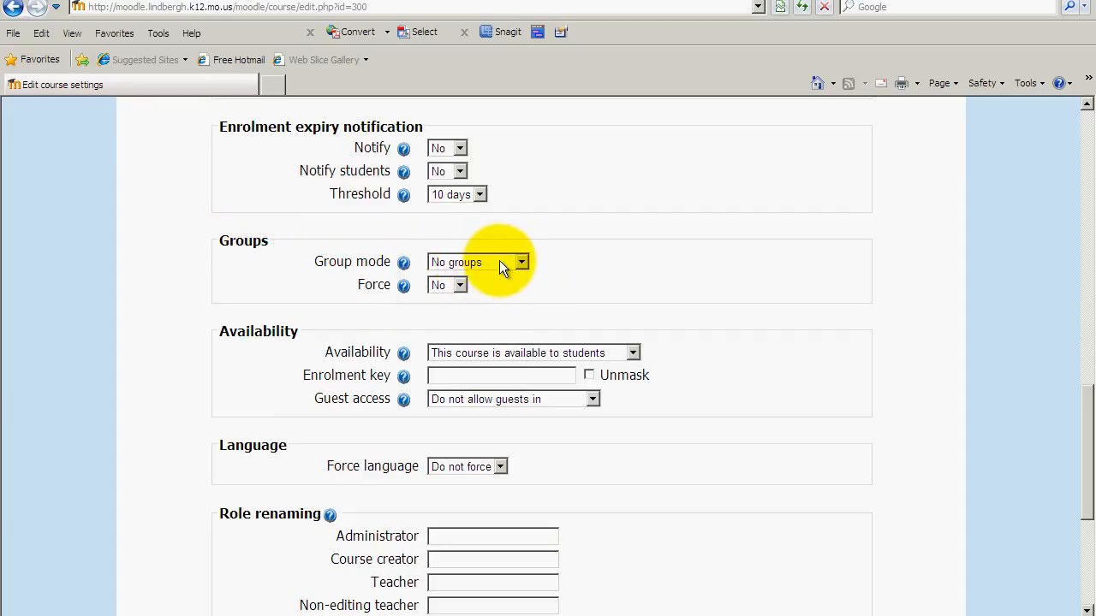
Set Group mode to Visible groups, leaving Force at No.
left_click(521, 262)
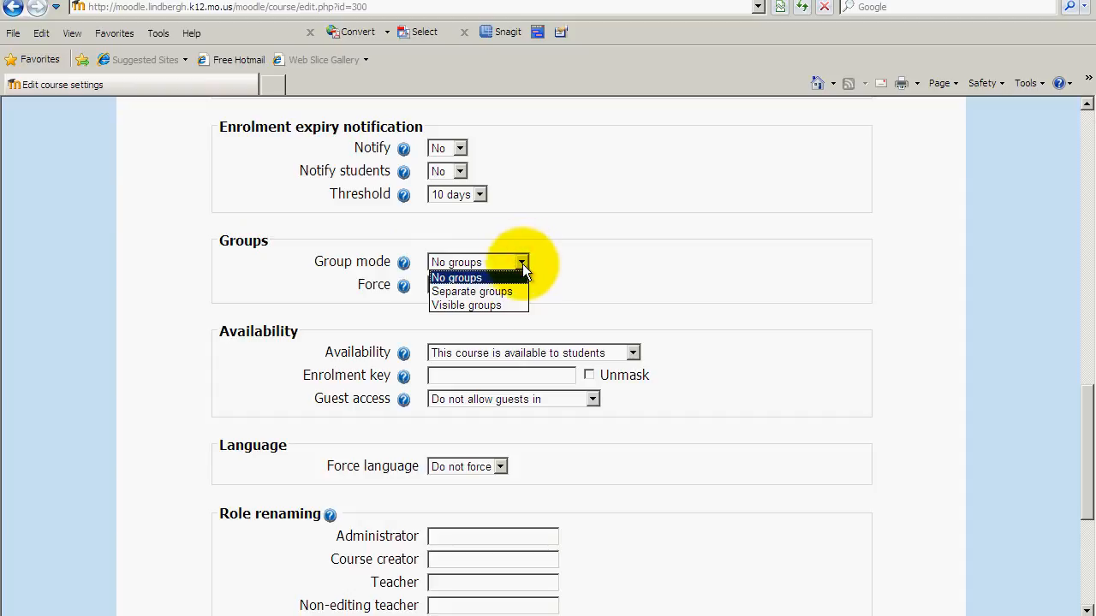
mouse_move(466, 305)
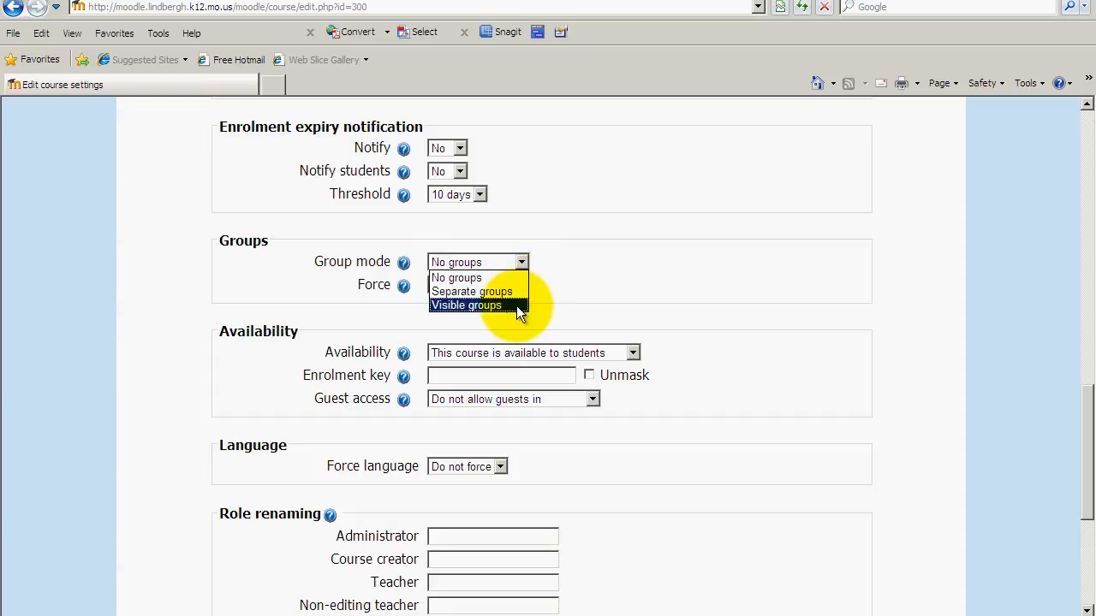
left_click(465, 305)
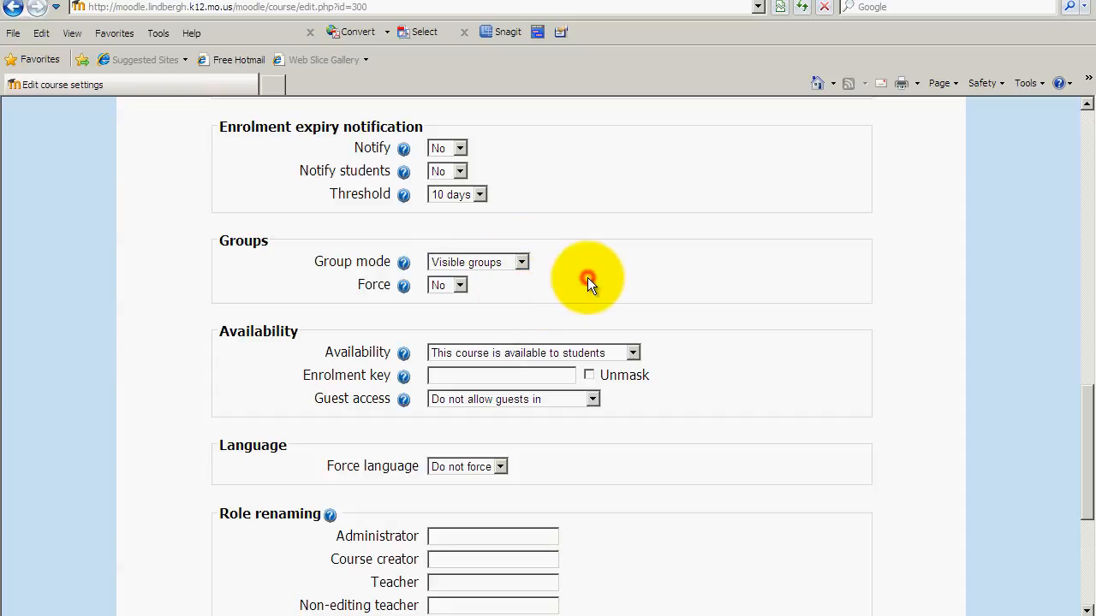
mouse_move(592, 250)
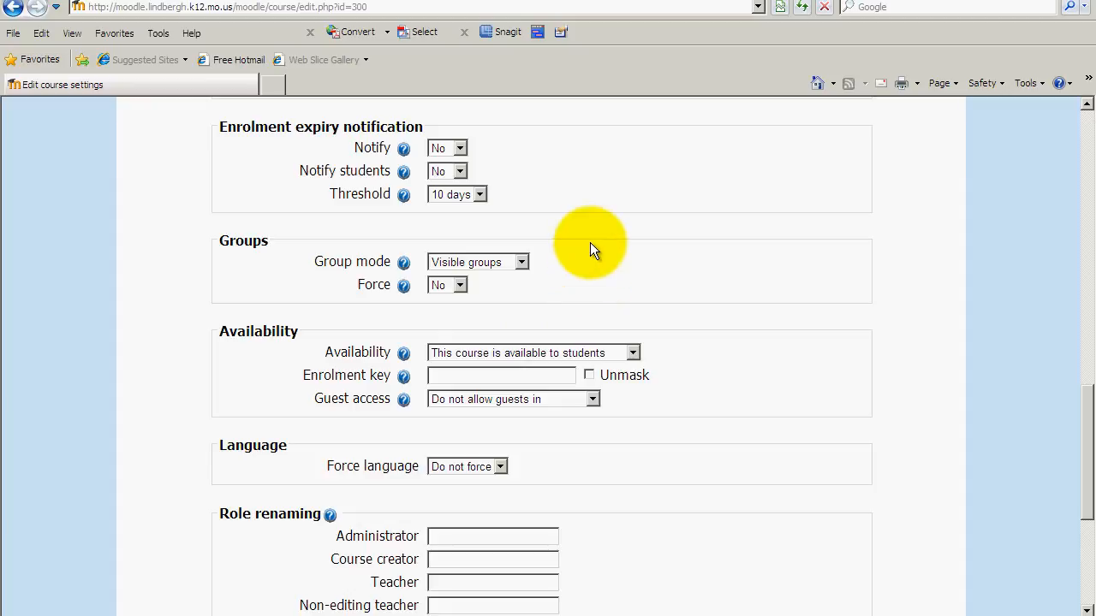
mouse_move(589, 248)
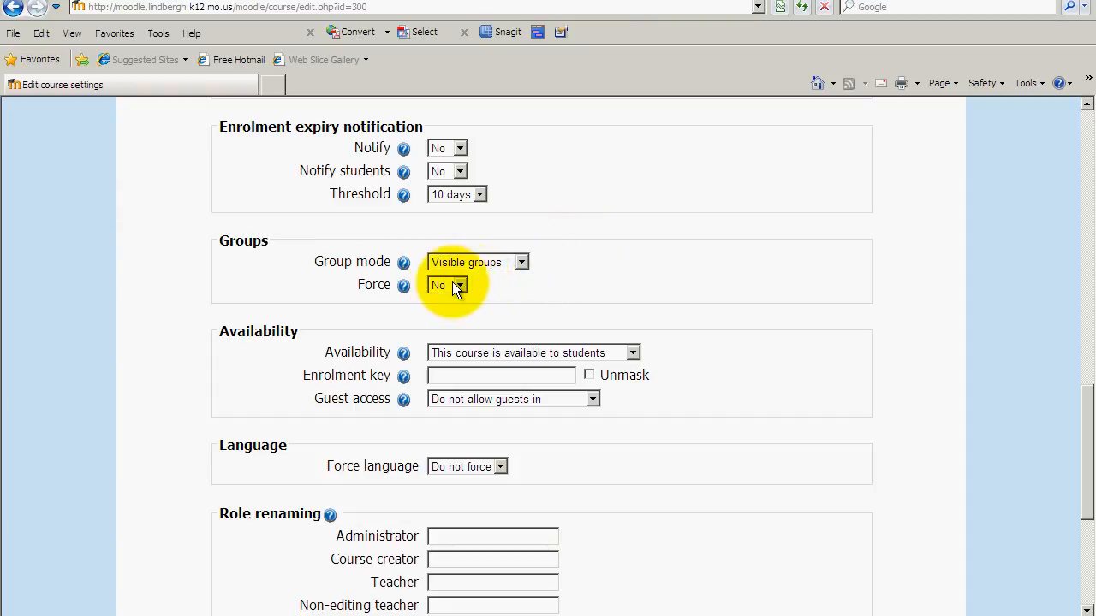
mouse_move(1086, 408)
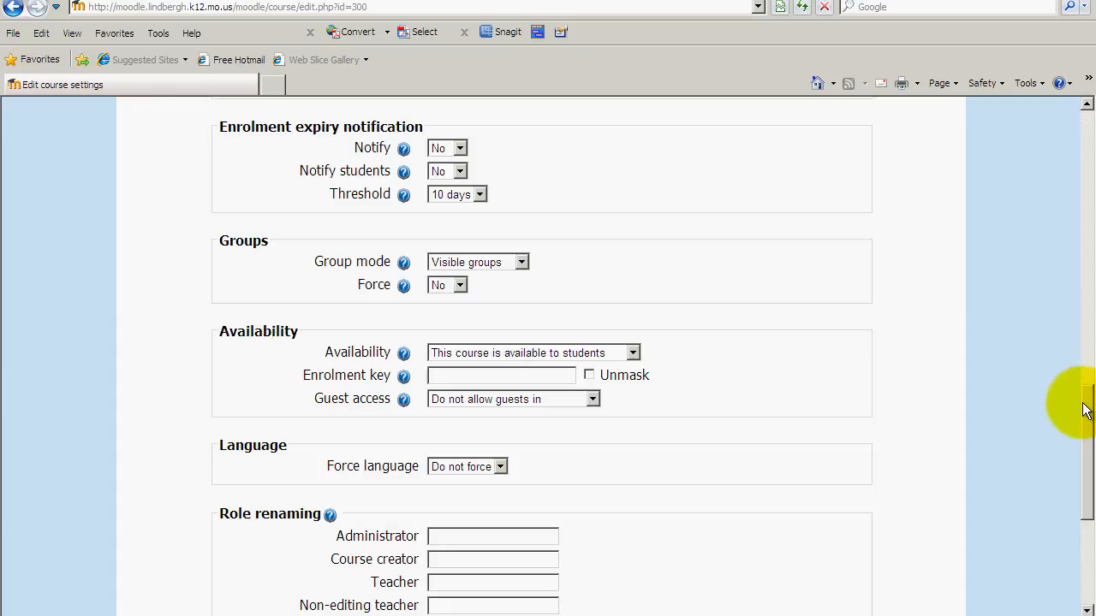
scroll("down", 3)
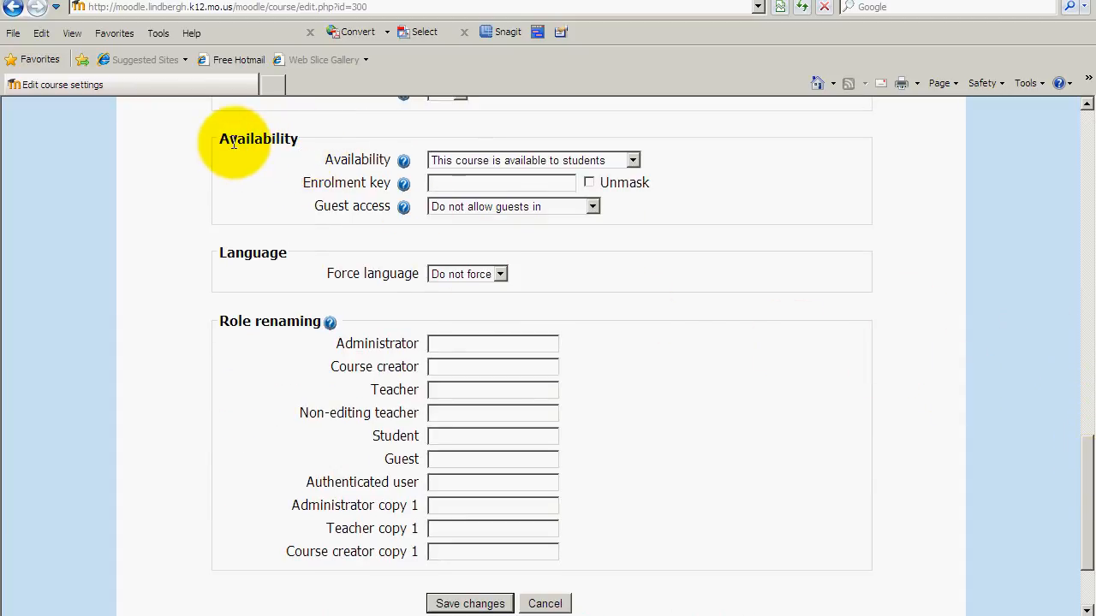
mouse_move(248, 260)
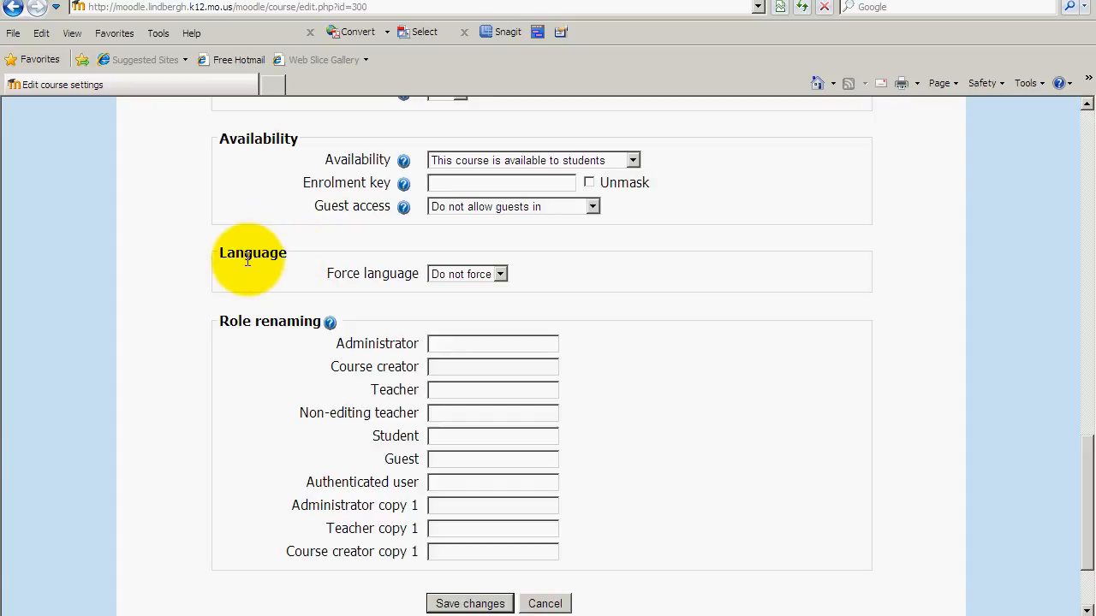
mouse_move(545, 282)
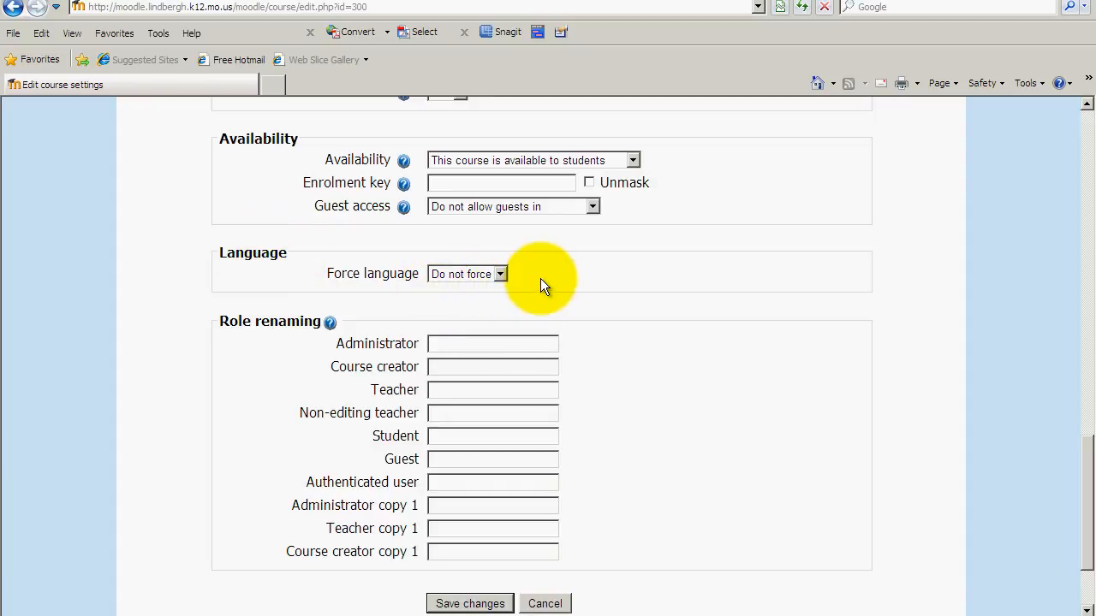
mouse_move(1071, 385)
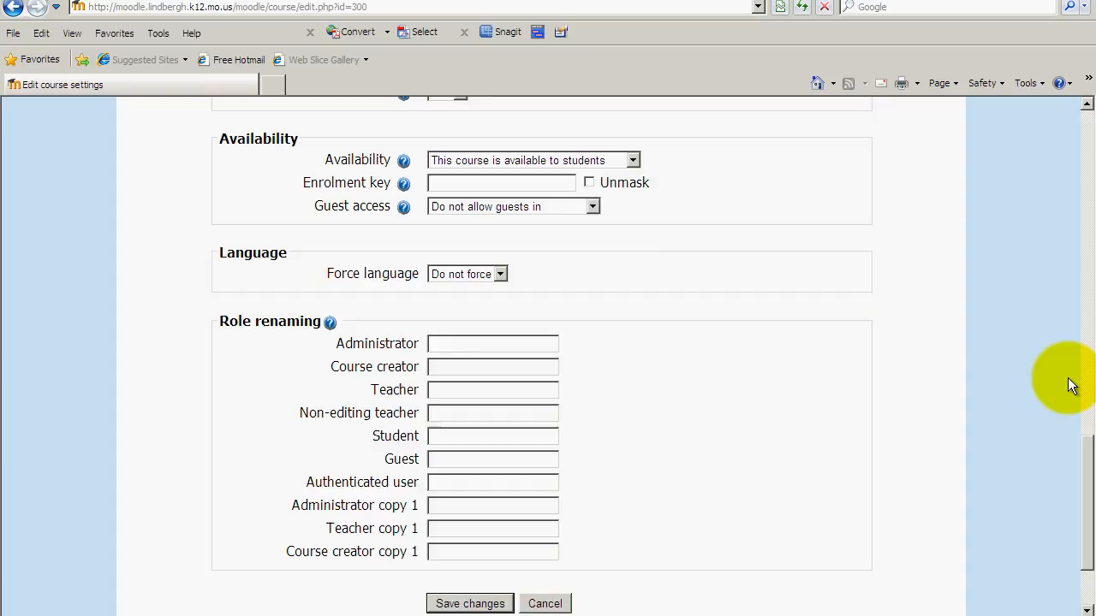
mouse_move(1087, 449)
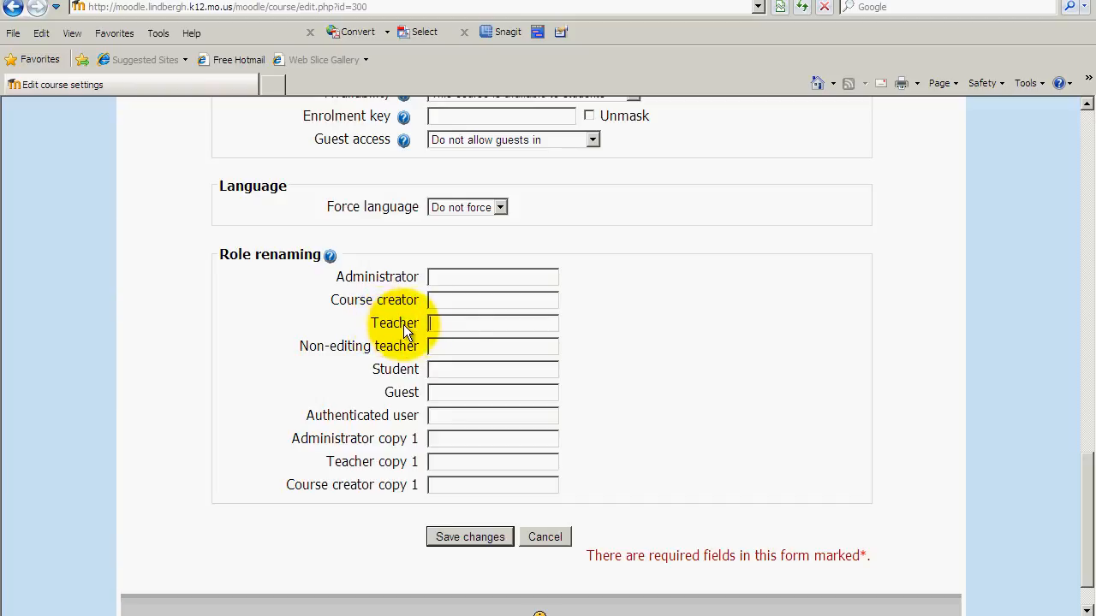
mouse_move(617, 309)
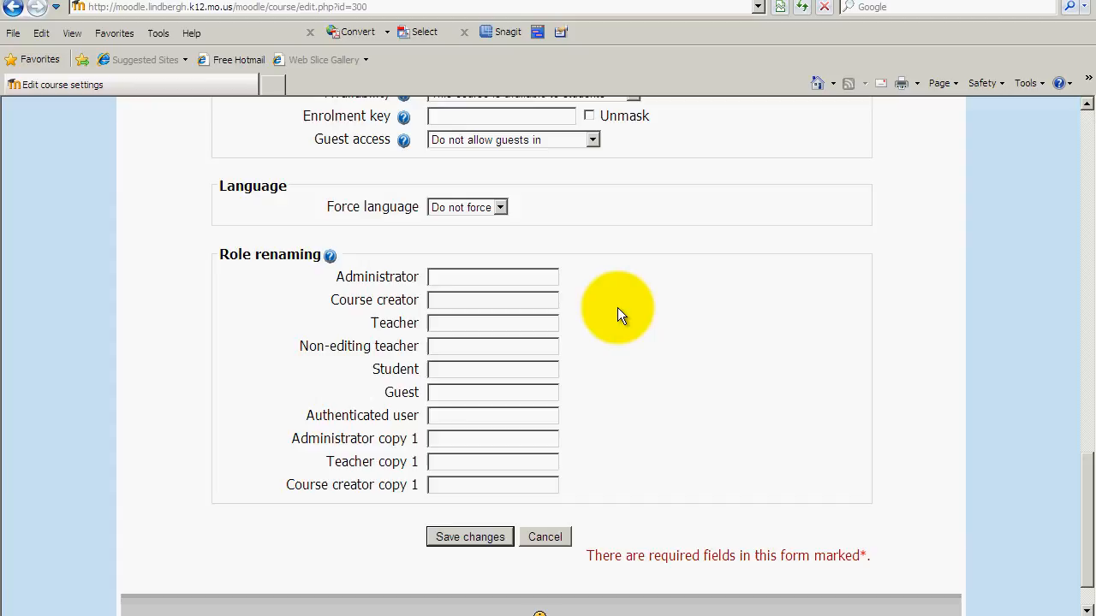
mouse_move(1071, 500)
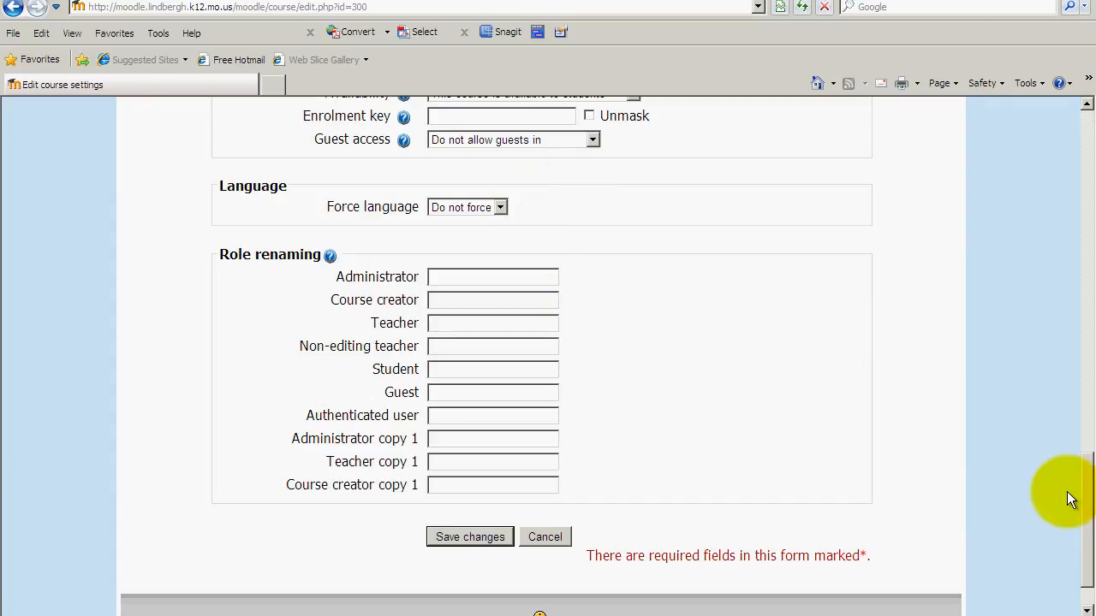
mouse_move(863, 514)
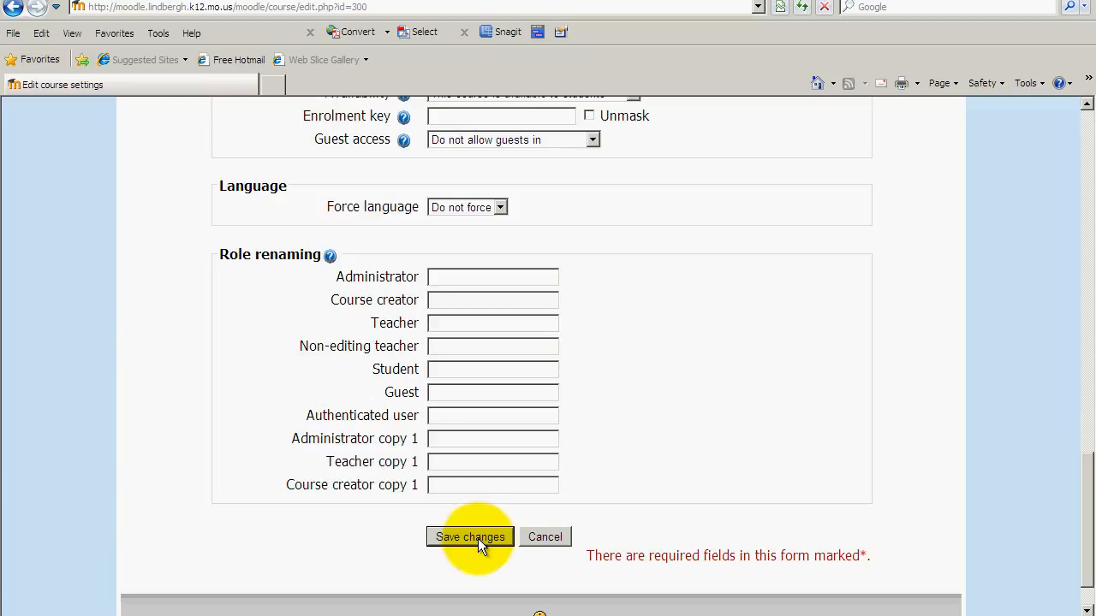
mouse_move(740, 500)
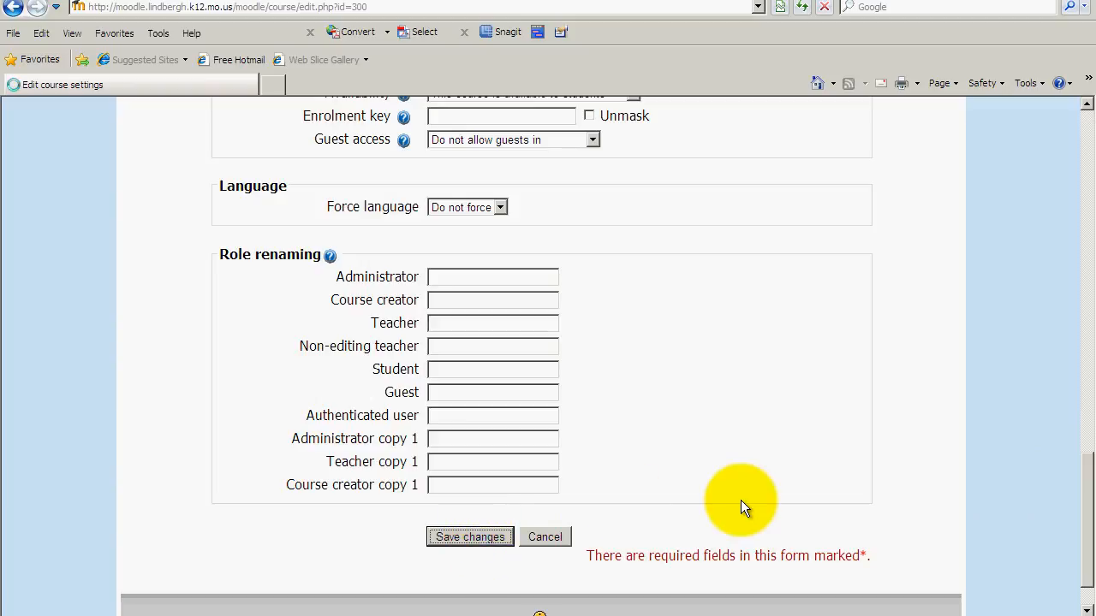
Save changes so the World History, Hilton course page loads.
left_click(469, 538)
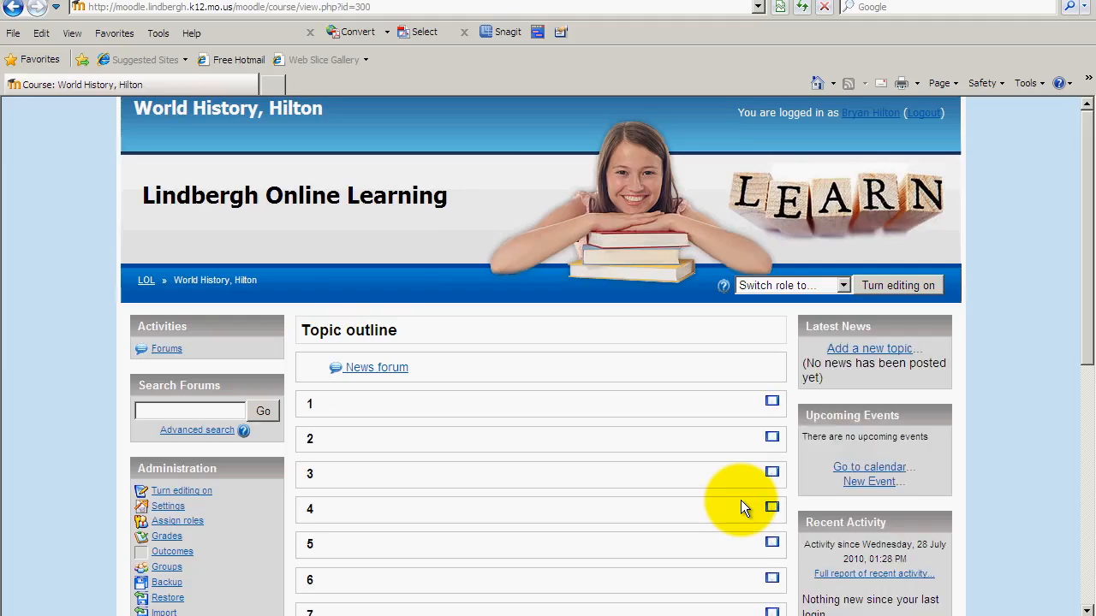
mouse_move(630, 373)
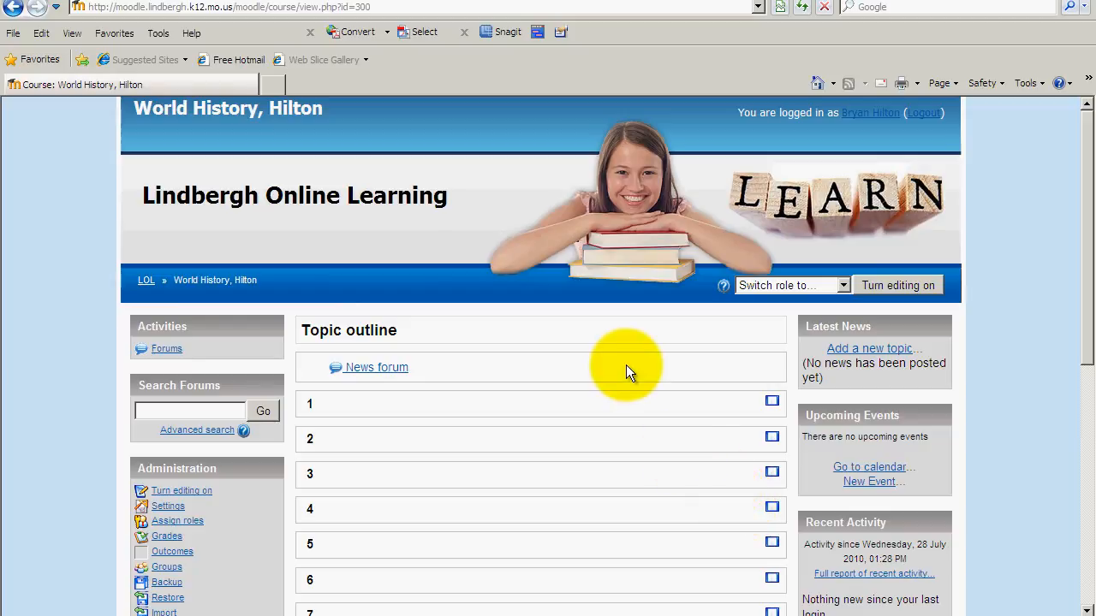
mouse_move(616, 346)
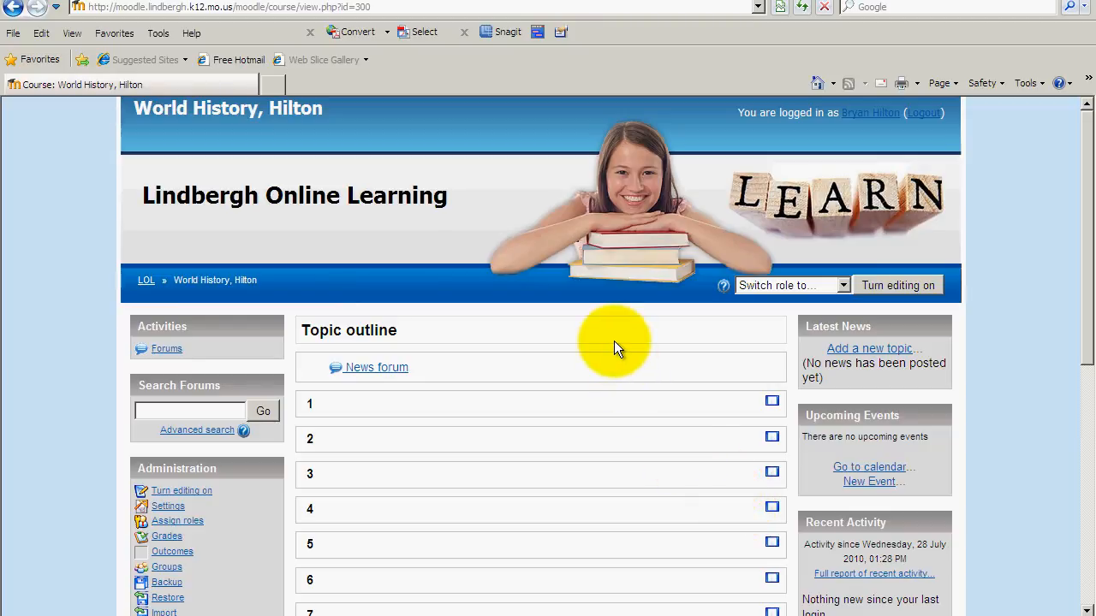
mouse_move(249, 111)
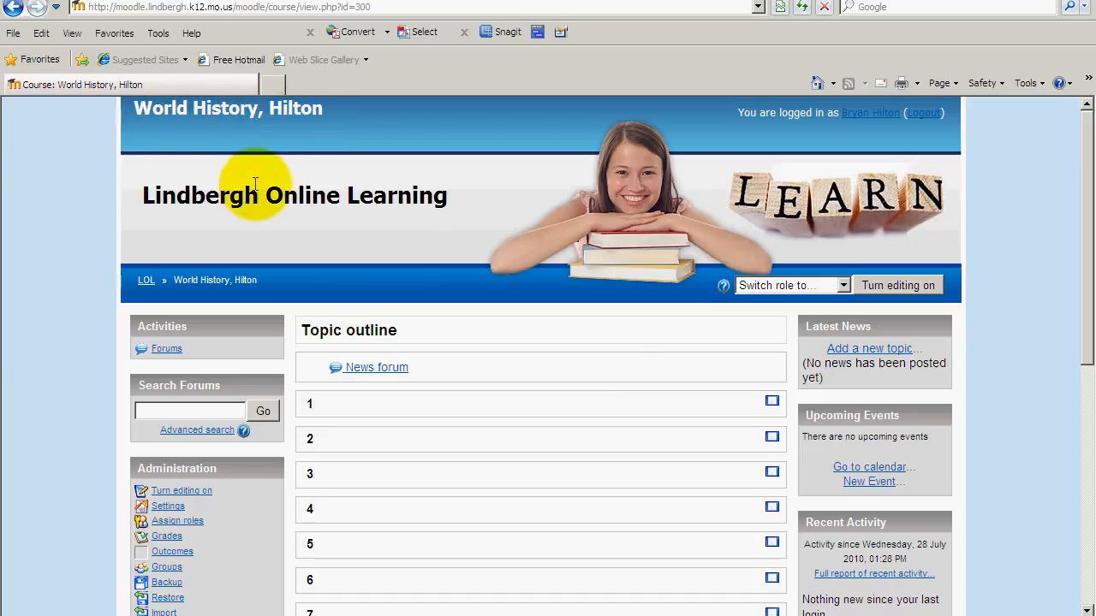
mouse_move(205, 278)
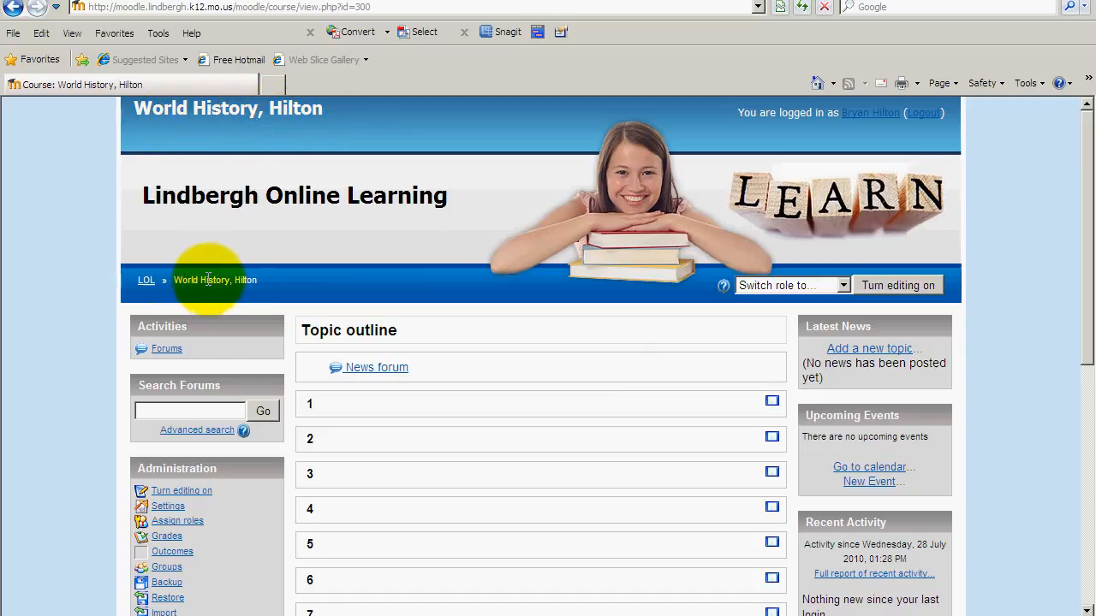
mouse_move(1086, 238)
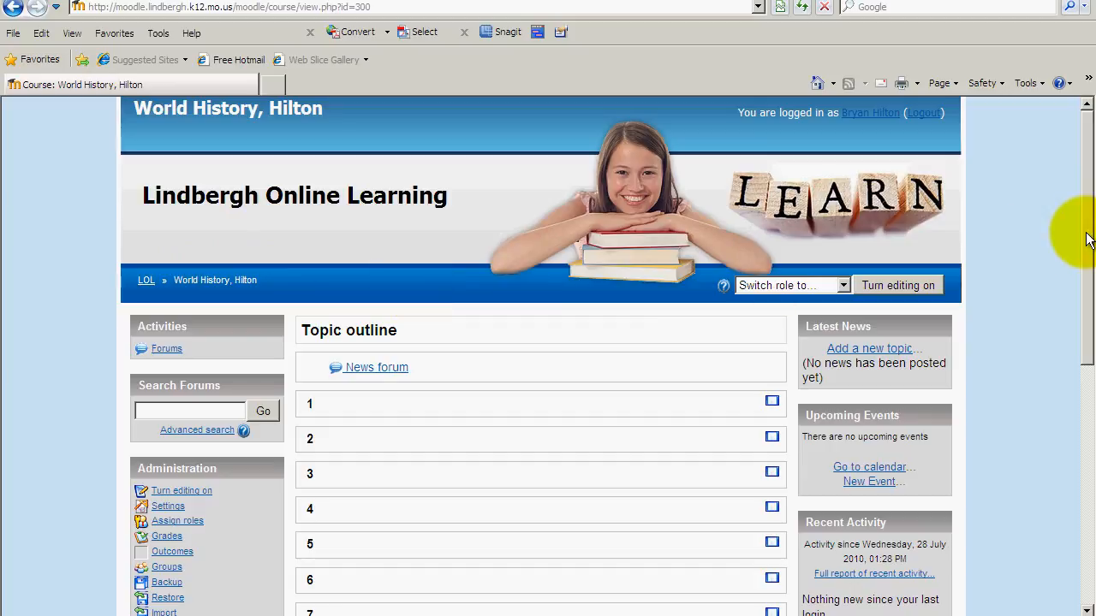
scroll("down", 3)
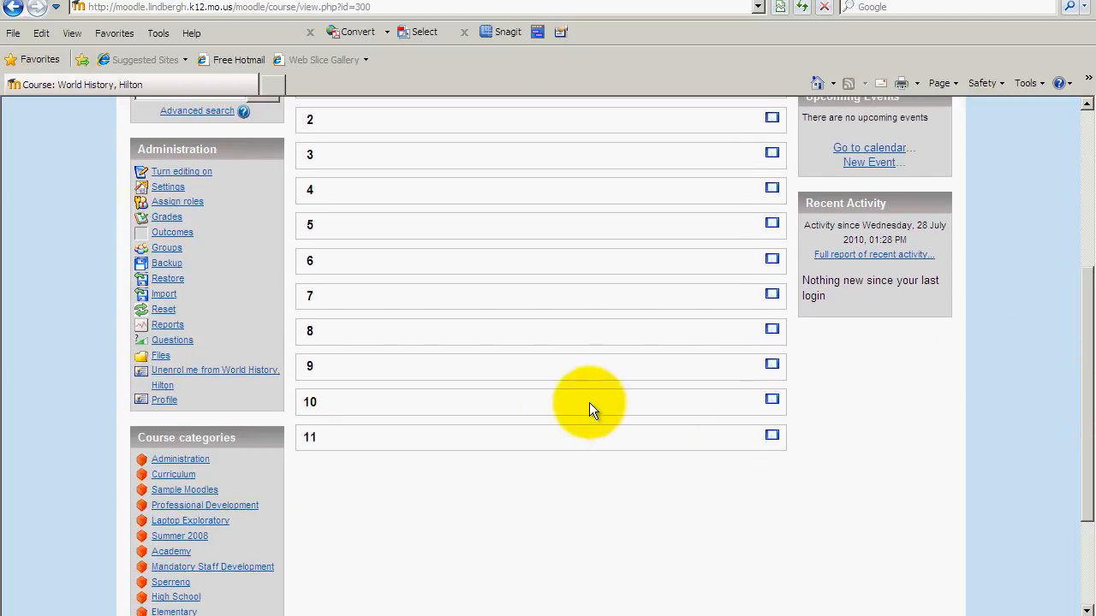
mouse_move(452, 137)
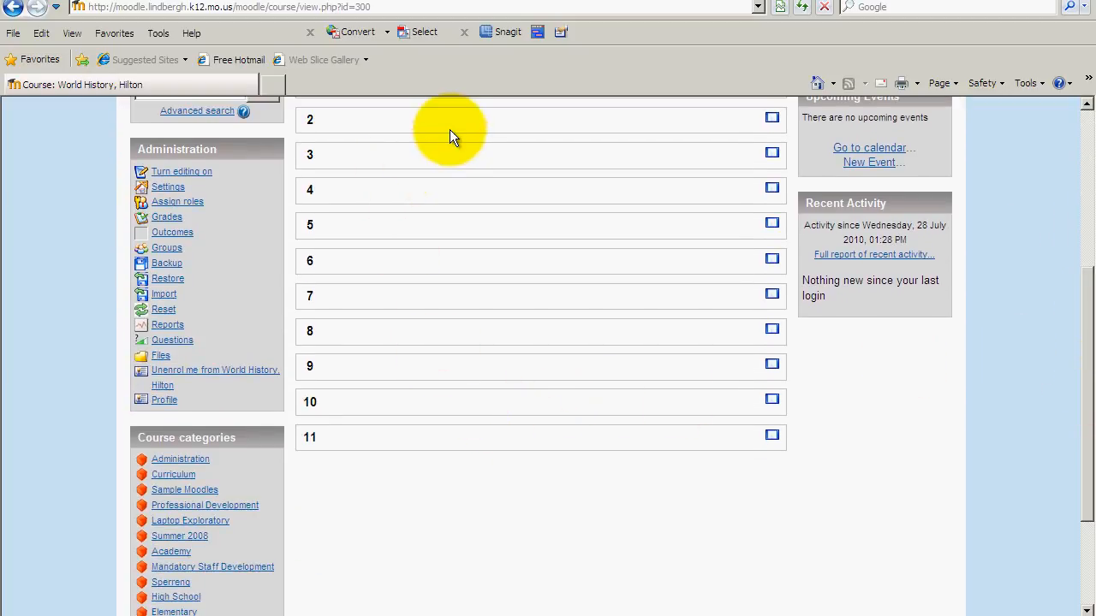
scroll("up", 3)
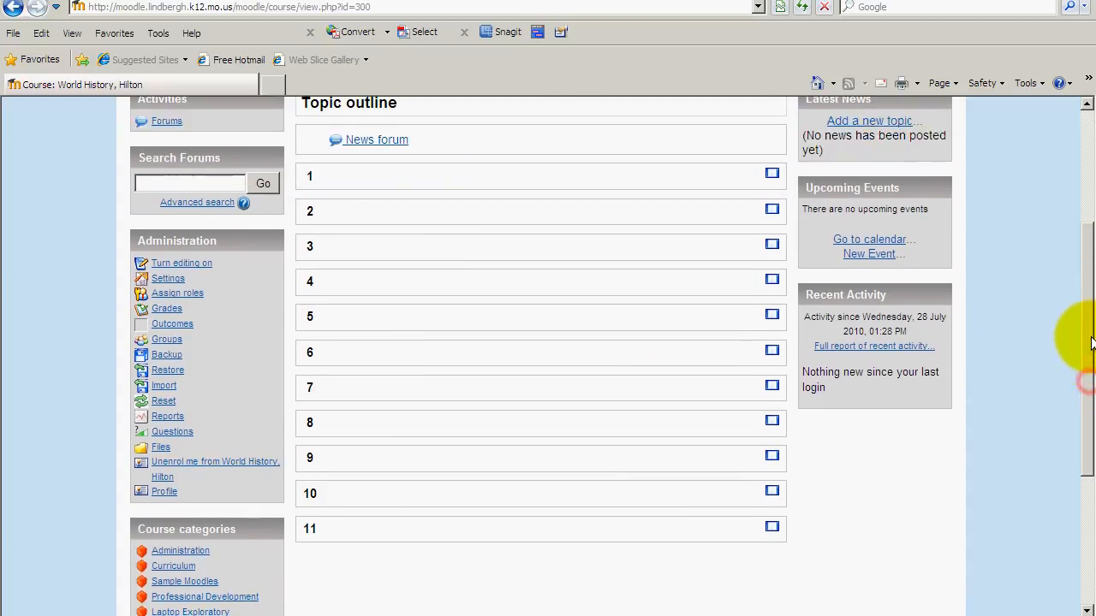
scroll("up", 3)
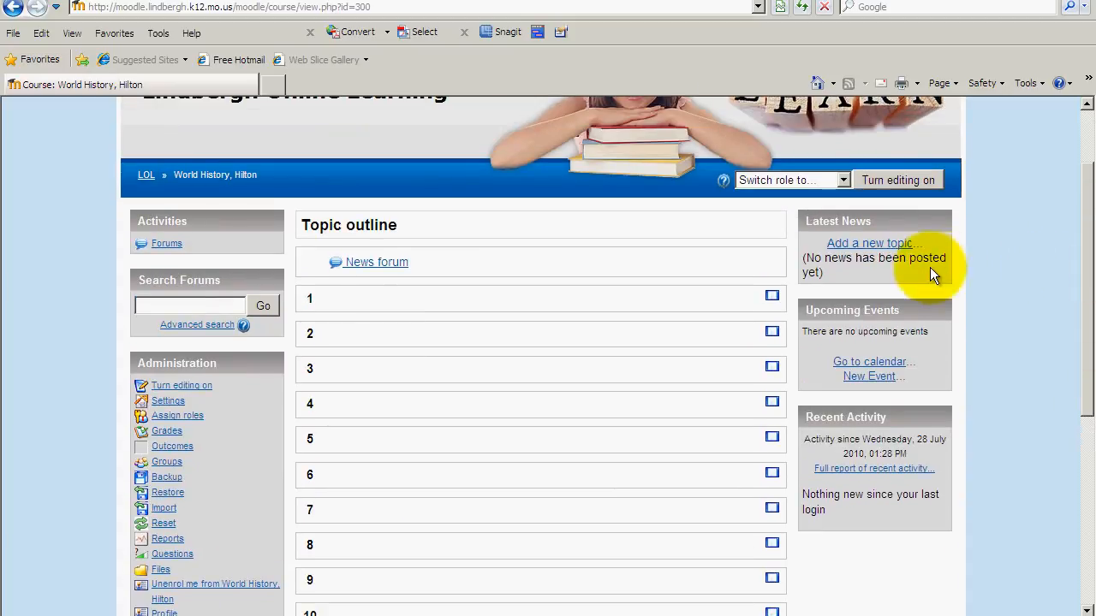
mouse_move(899, 287)
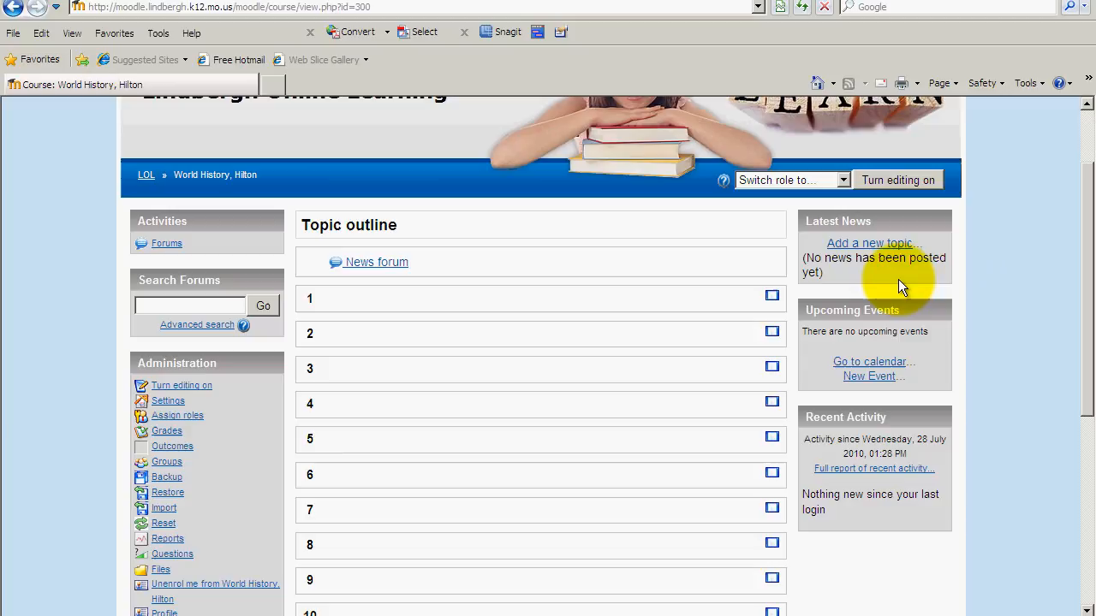
mouse_move(1060, 272)
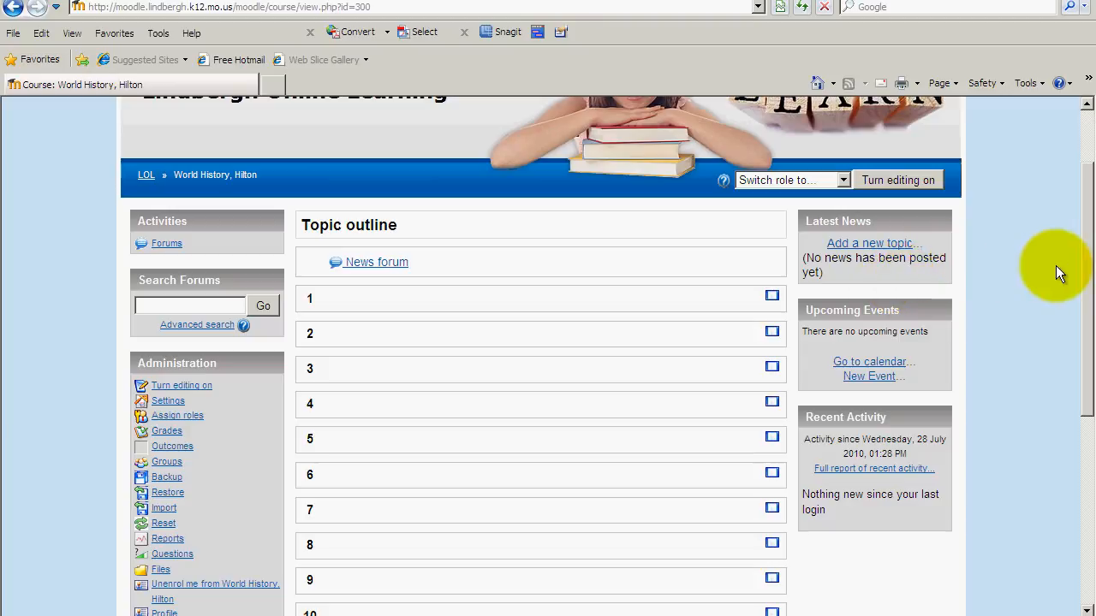
mouse_move(1088, 274)
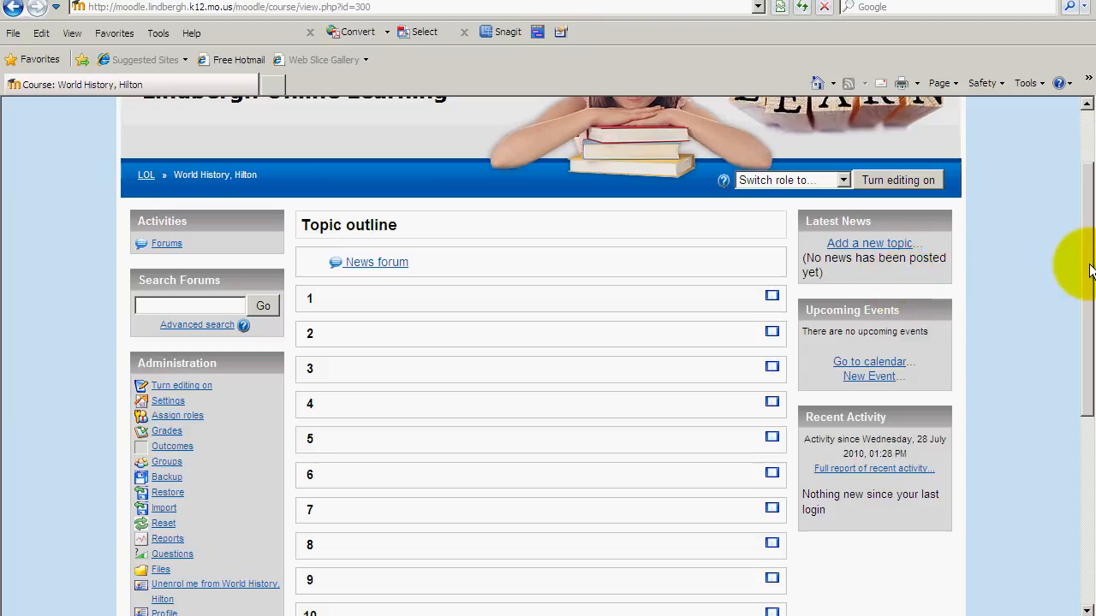
scroll("down", 3)
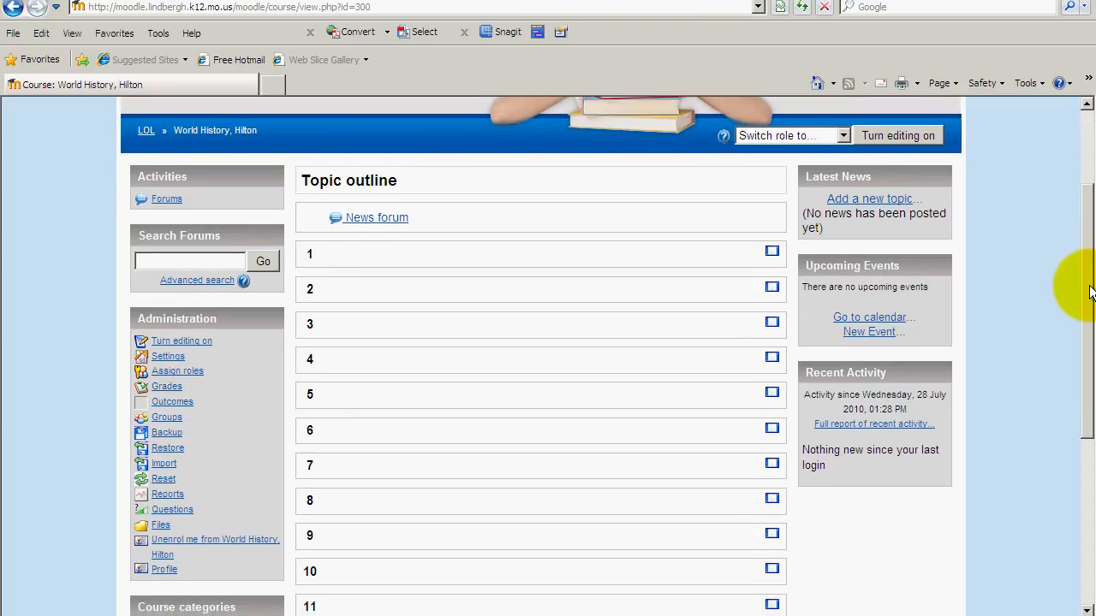
mouse_move(1065, 284)
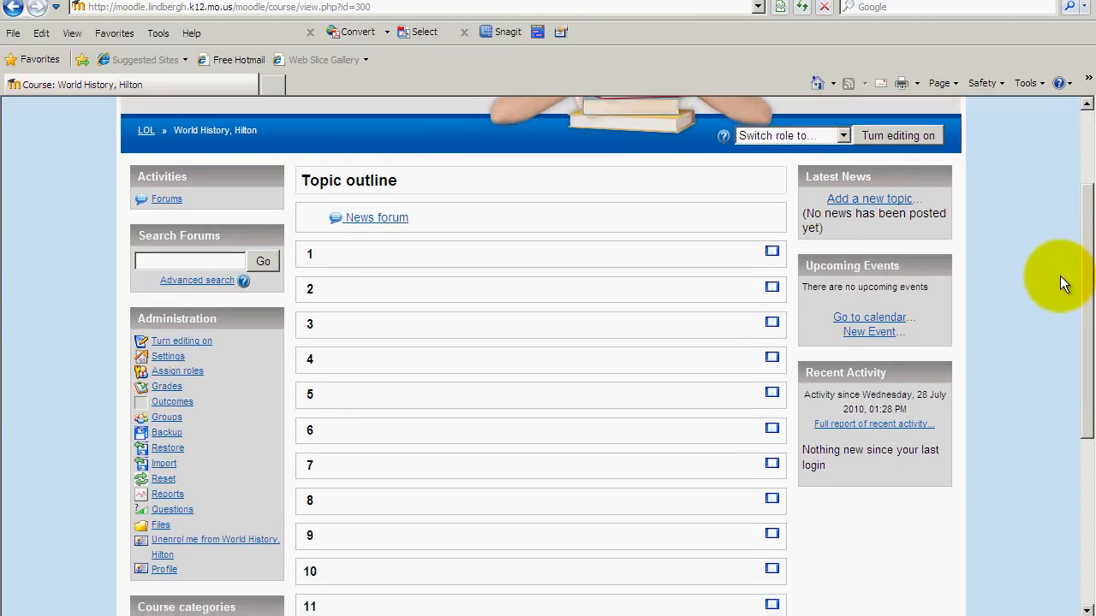
mouse_move(221, 360)
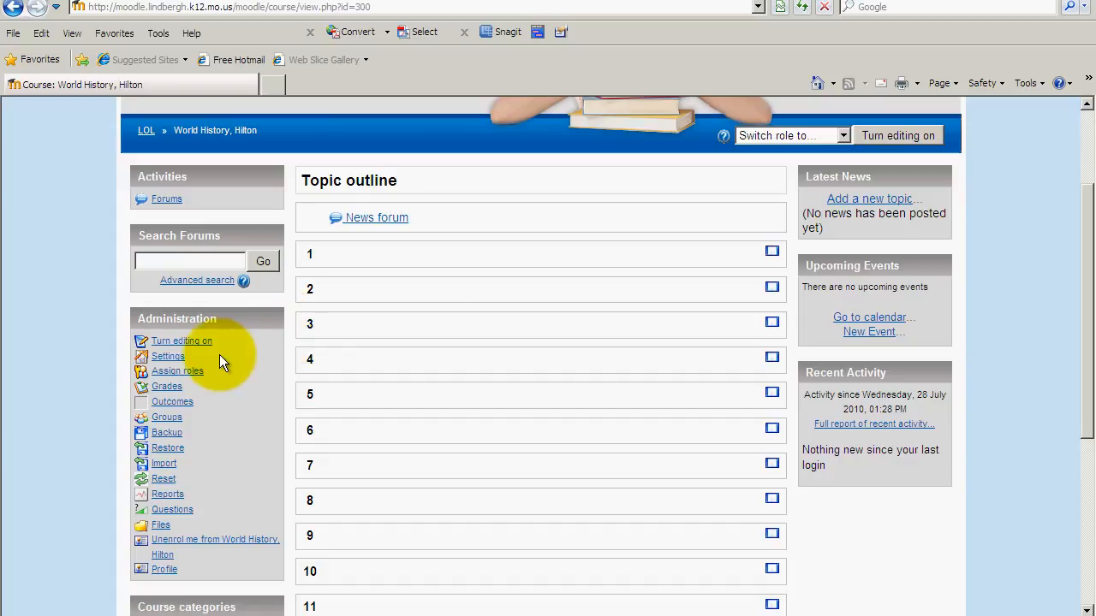
mouse_move(308, 358)
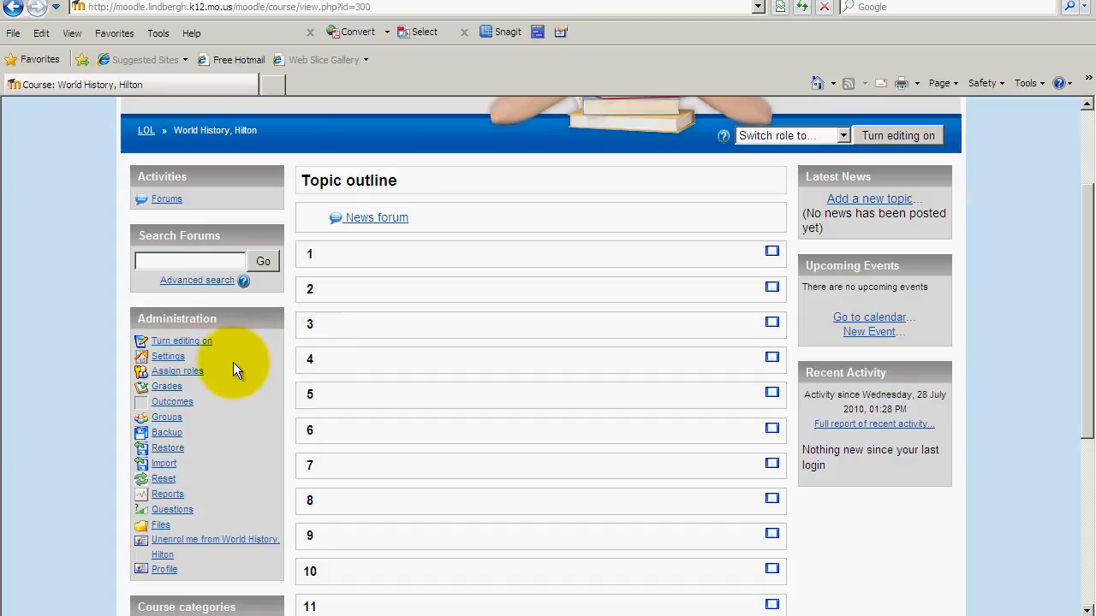
mouse_move(260, 277)
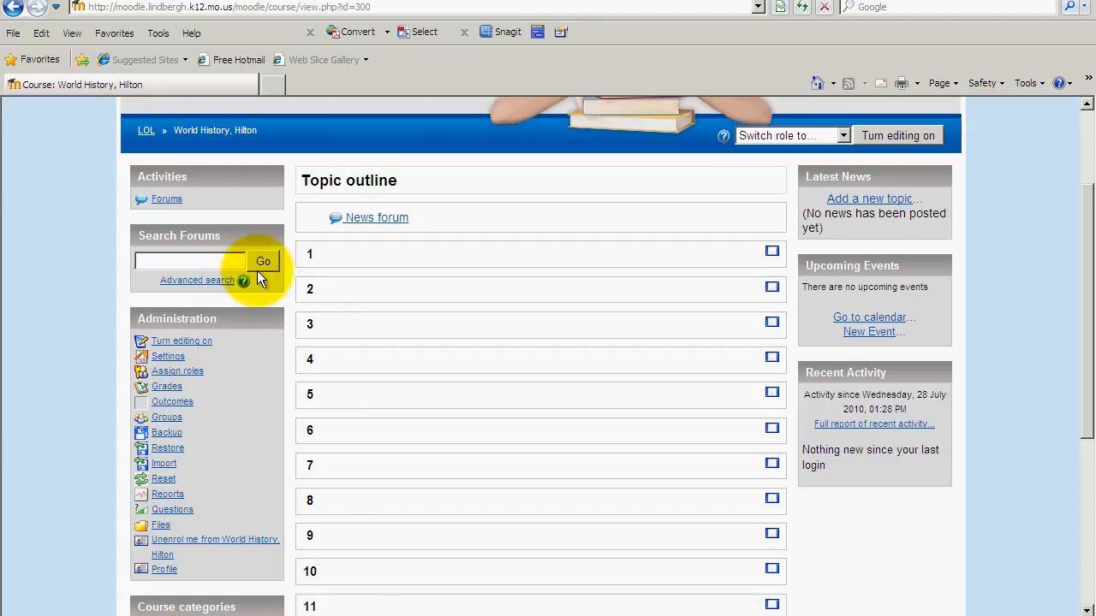
mouse_move(243, 282)
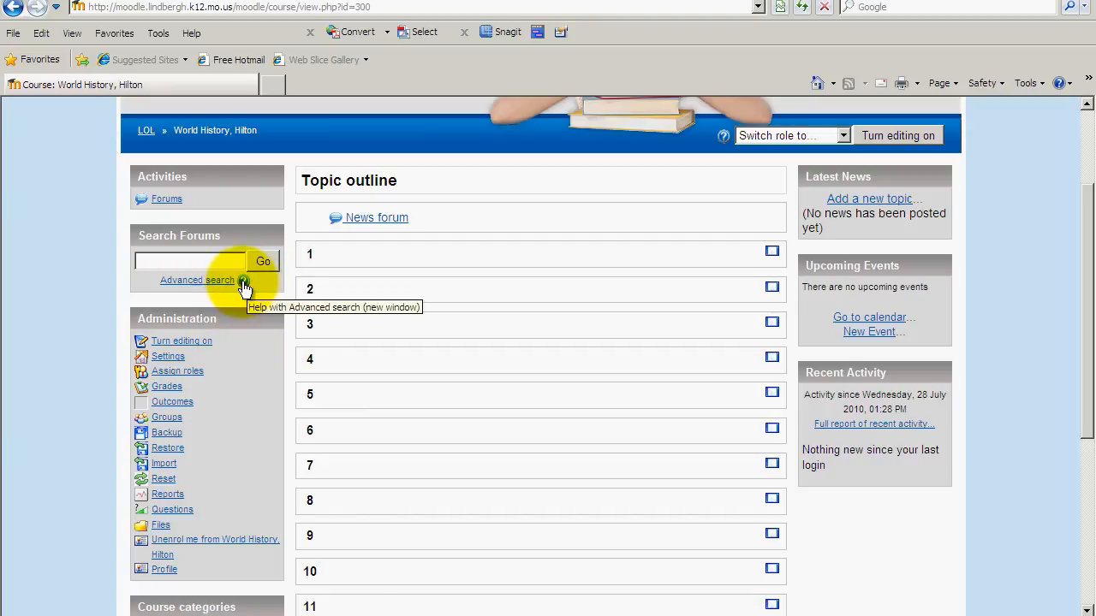
mouse_move(334, 308)
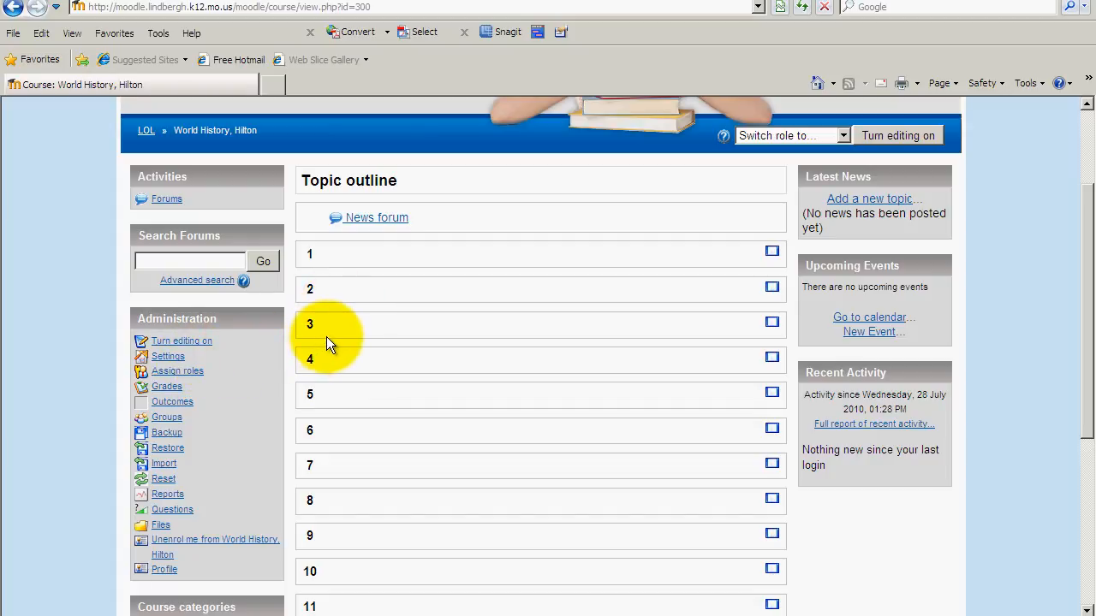
mouse_move(369, 336)
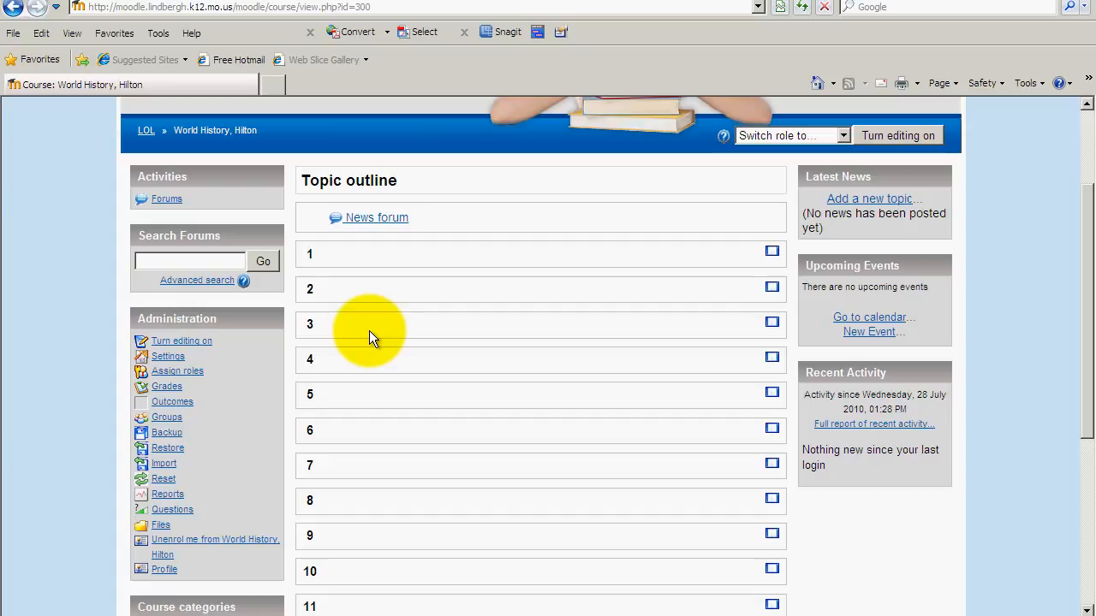
mouse_move(569, 608)
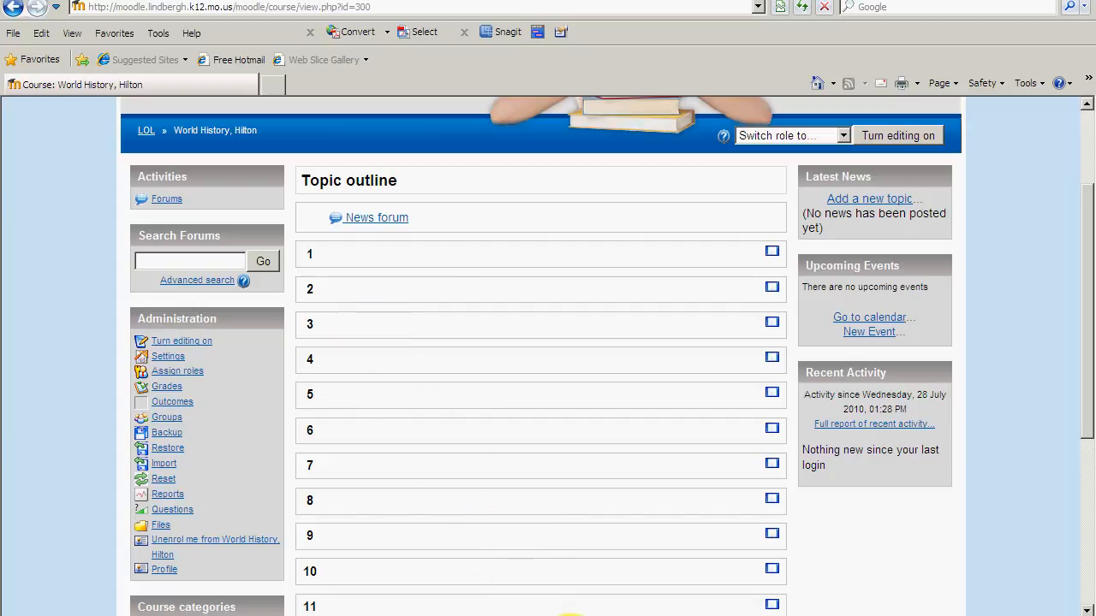